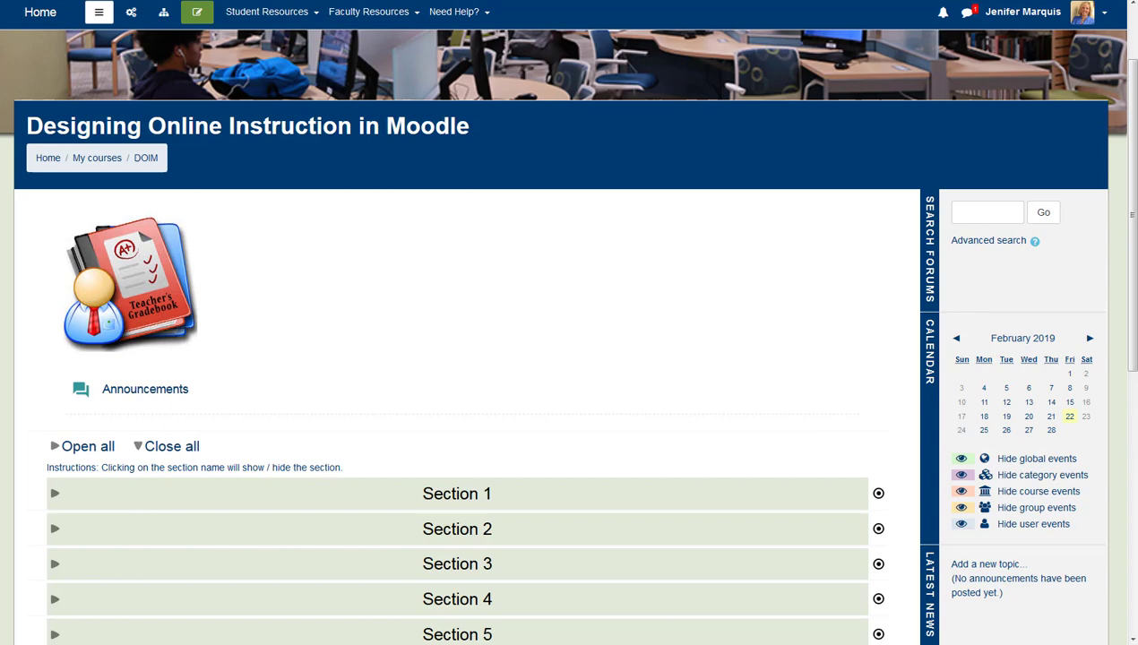
{"action": "mouse_move", "coordinate": [176, 29]}
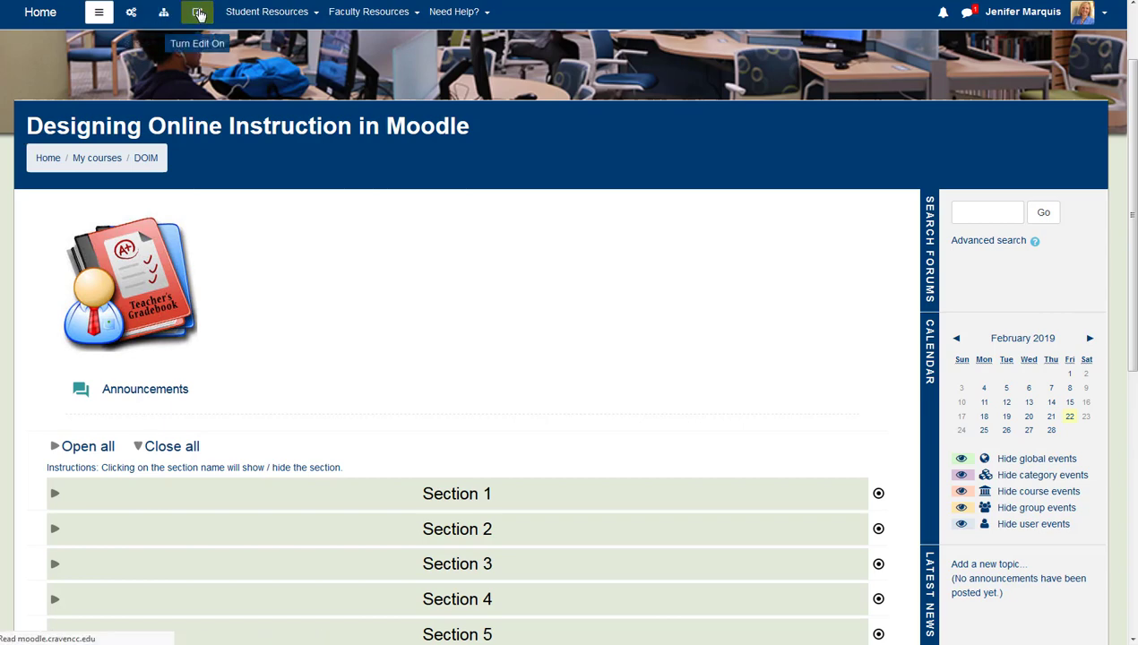
- Turn editing on and reach the course Grades overview via Course Management
{"action": "left_click", "coordinate": [197, 10]}
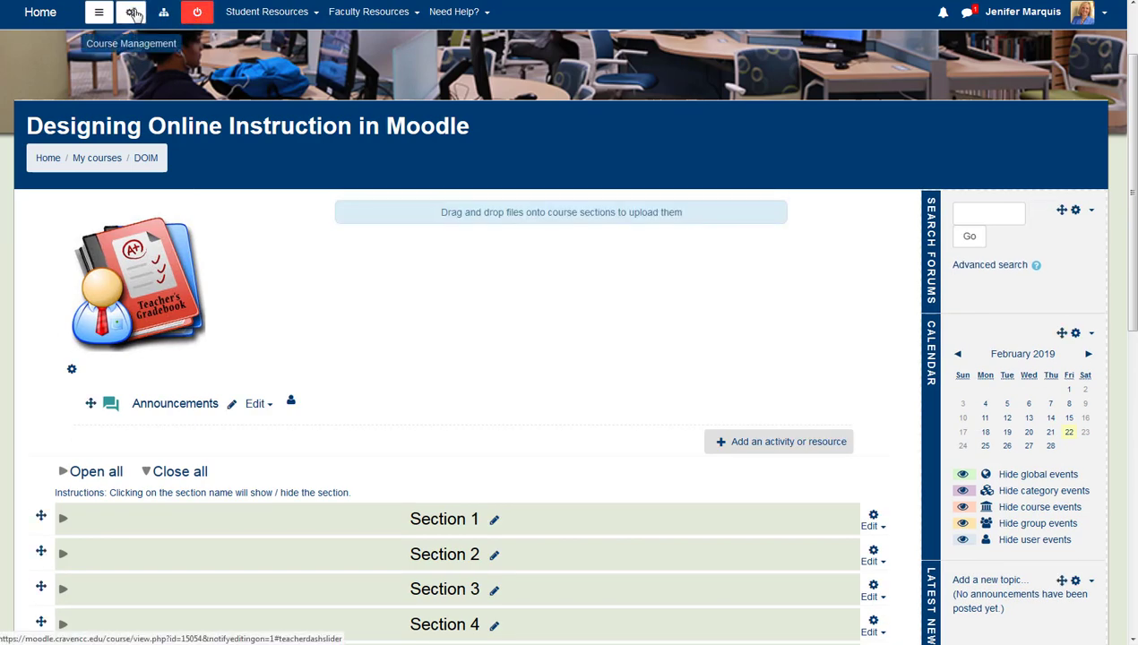
{"action": "left_click", "coordinate": [131, 11]}
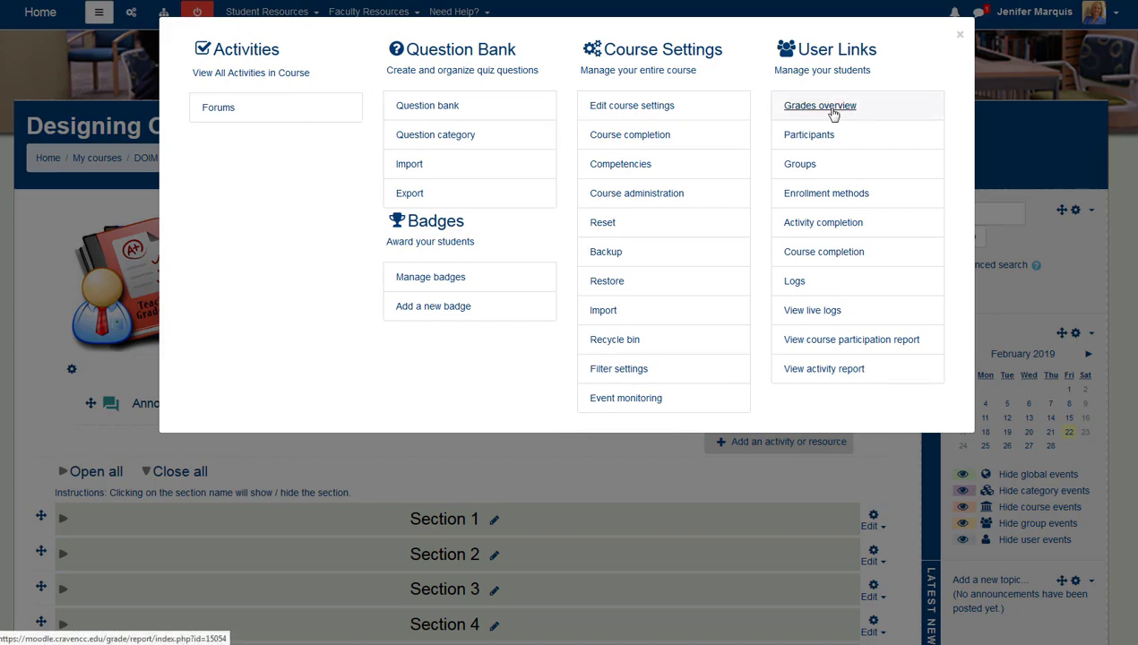
{"action": "left_click", "coordinate": [819, 104]}
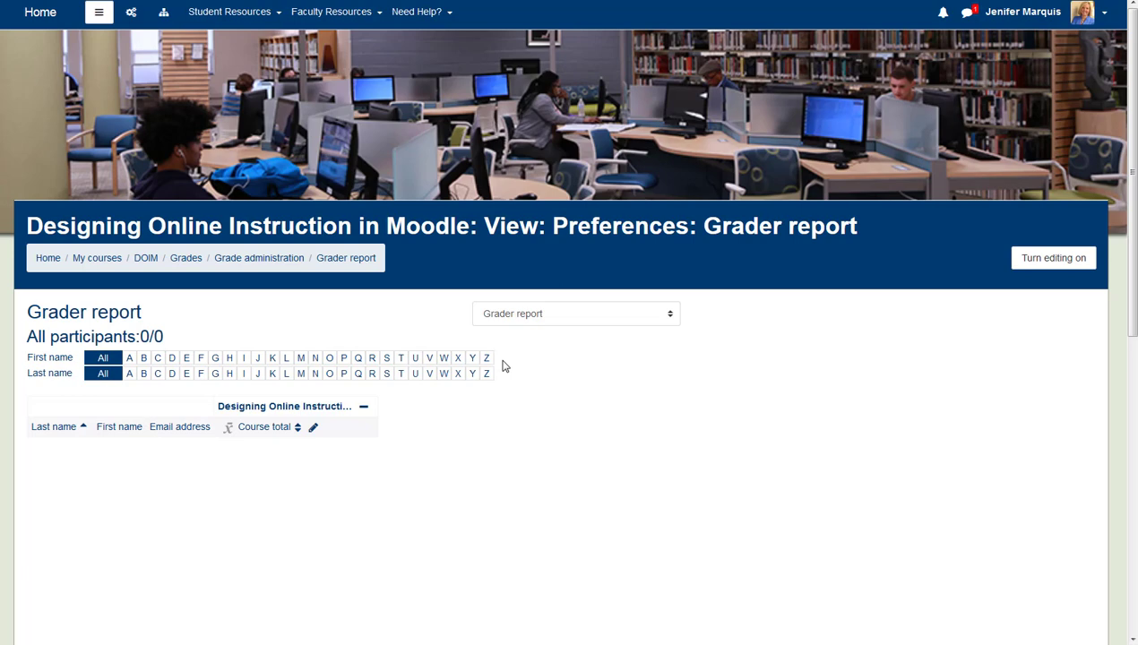
{"action": "mouse_move", "coordinate": [548, 319]}
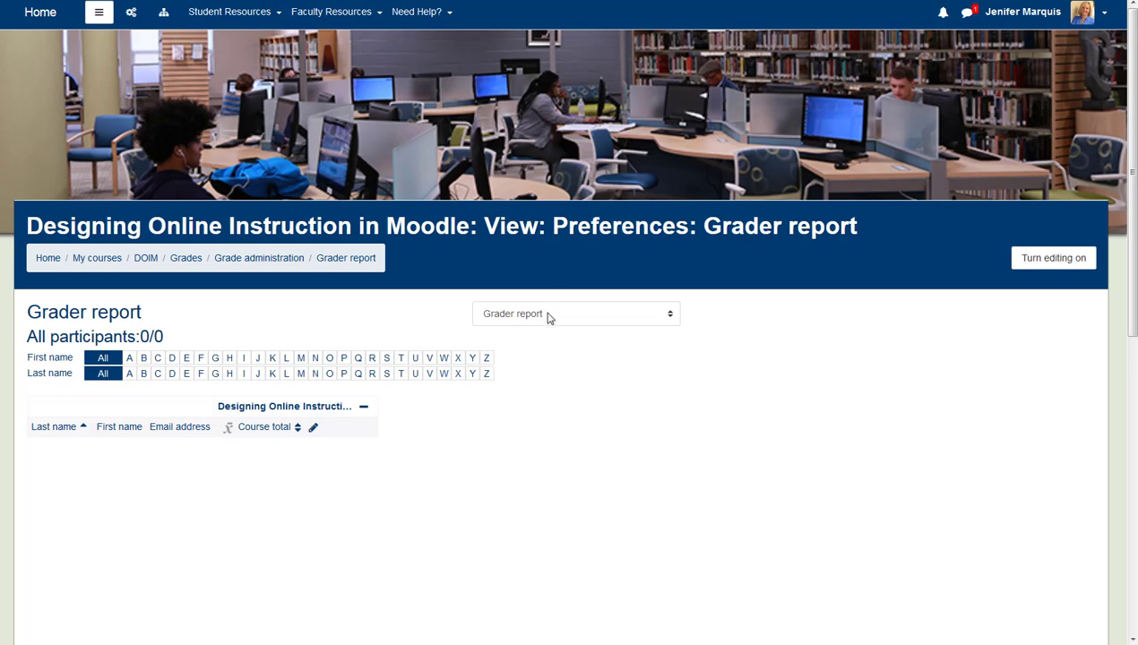
{"action": "mouse_move", "coordinate": [523, 330]}
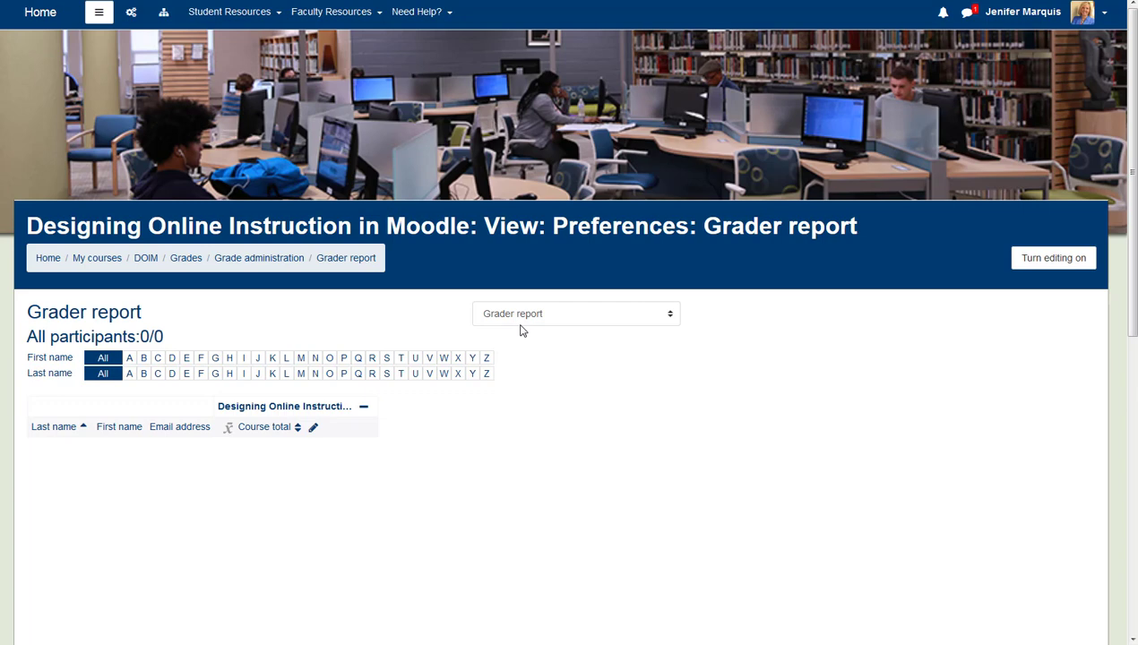
- Switch from the Grader report to the Gradebook setup page via the report selector
{"action": "left_click", "coordinate": [573, 313]}
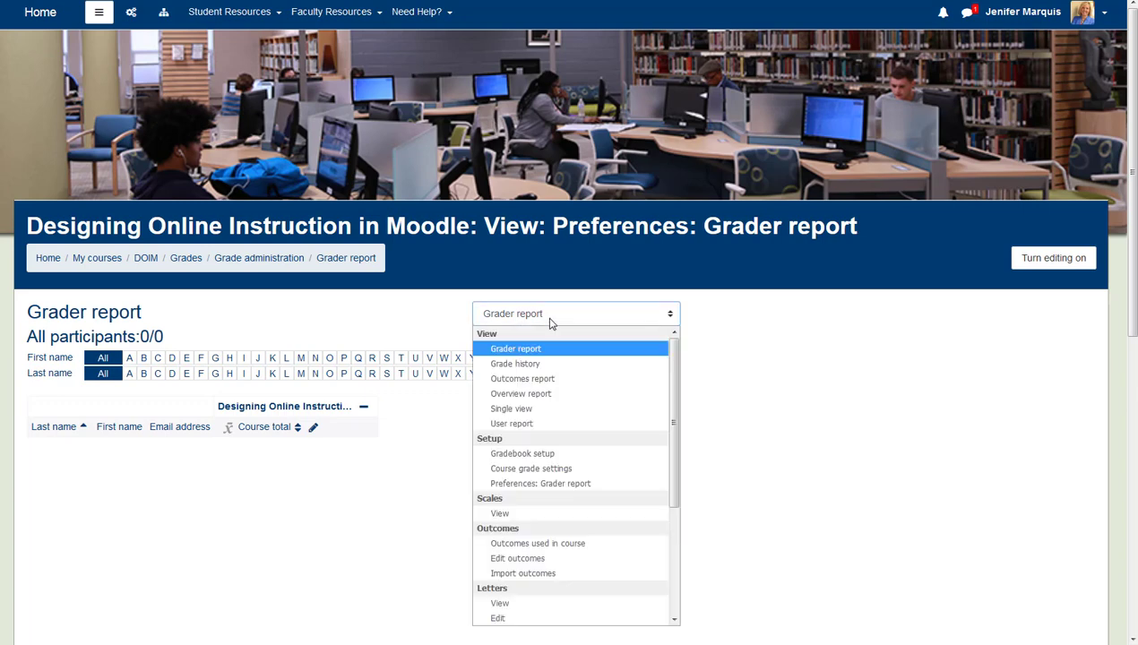
{"action": "left_click", "coordinate": [523, 453]}
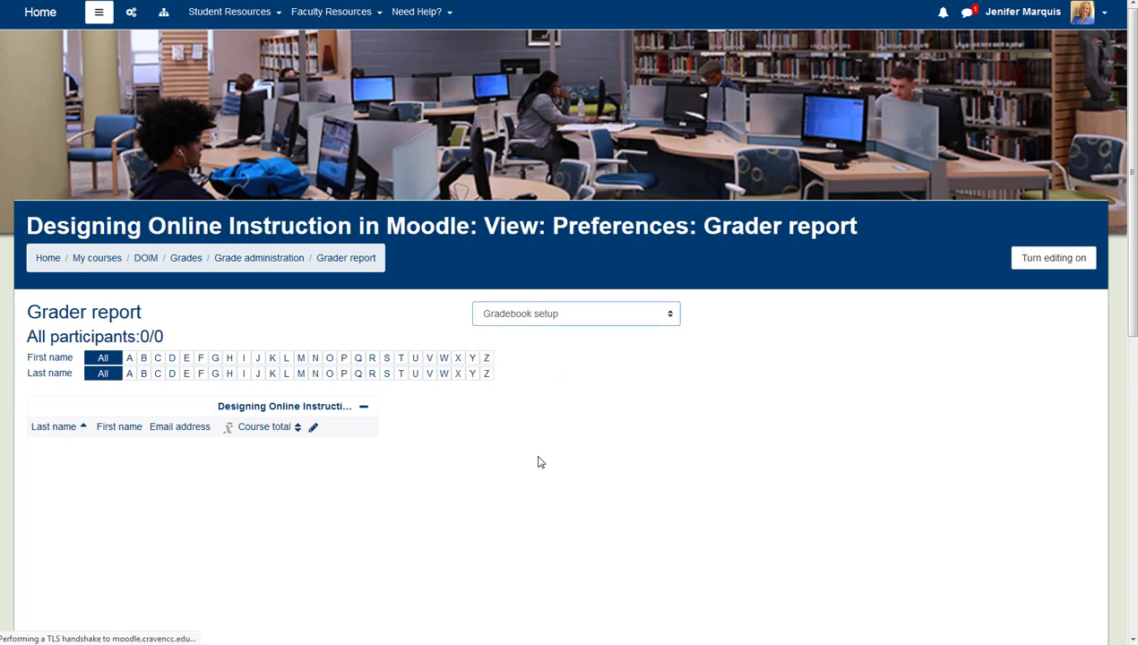
{"action": "left_click", "coordinate": [575, 311]}
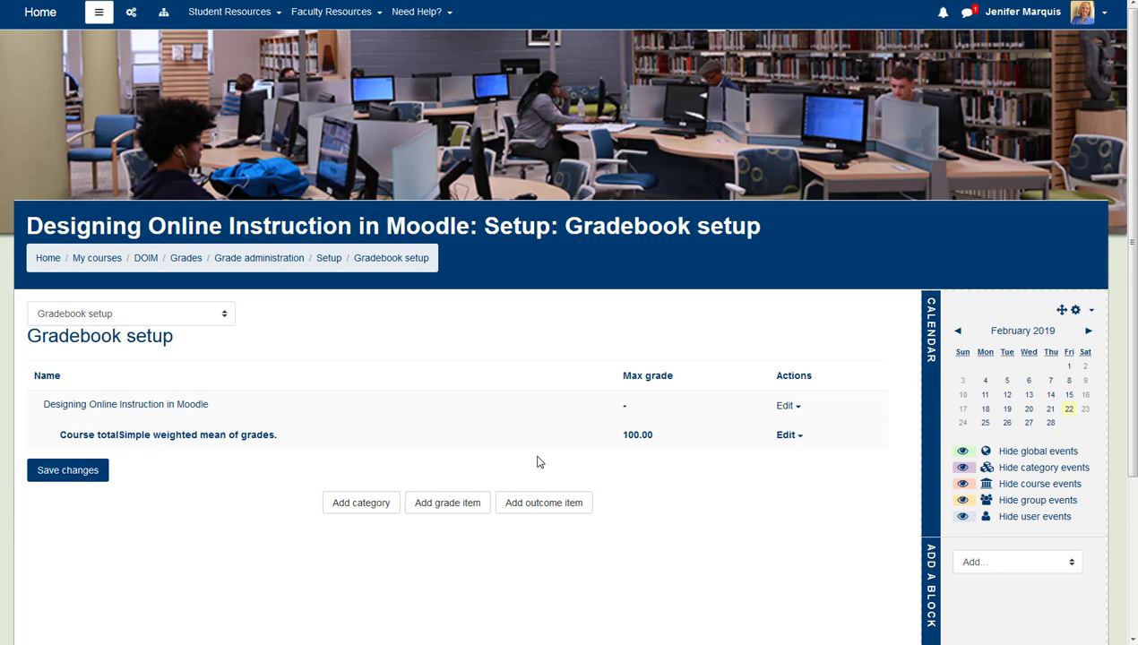
{"action": "mouse_move", "coordinate": [276, 437]}
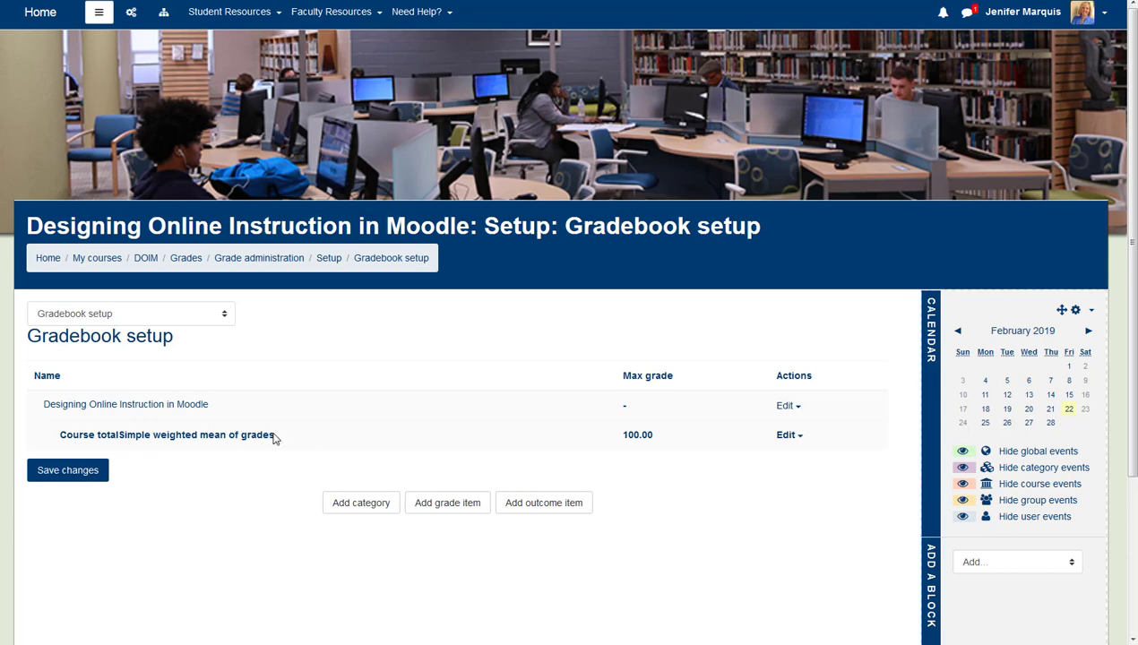
{"action": "mouse_move", "coordinate": [215, 412]}
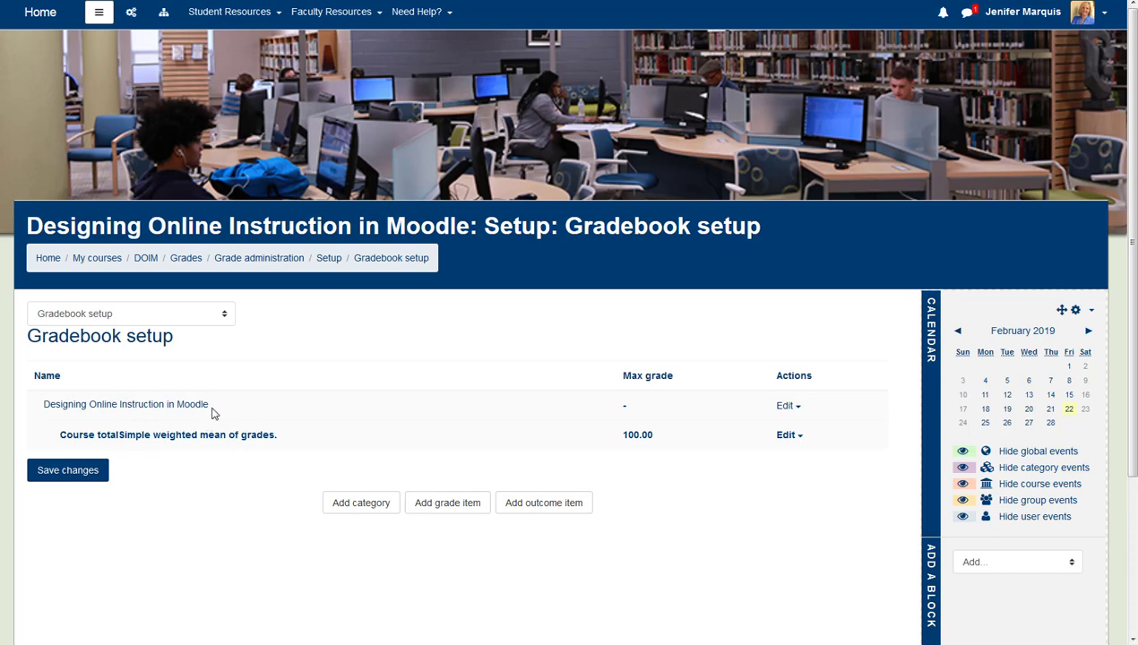
{"action": "mouse_move", "coordinate": [541, 423]}
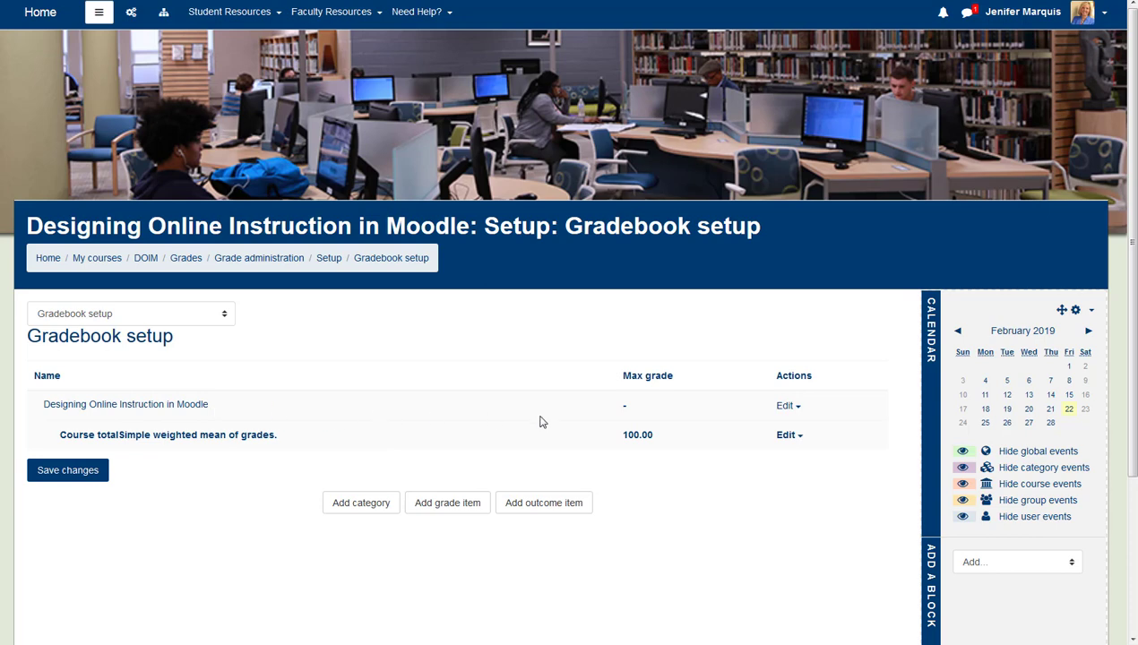
{"action": "mouse_move", "coordinate": [727, 421]}
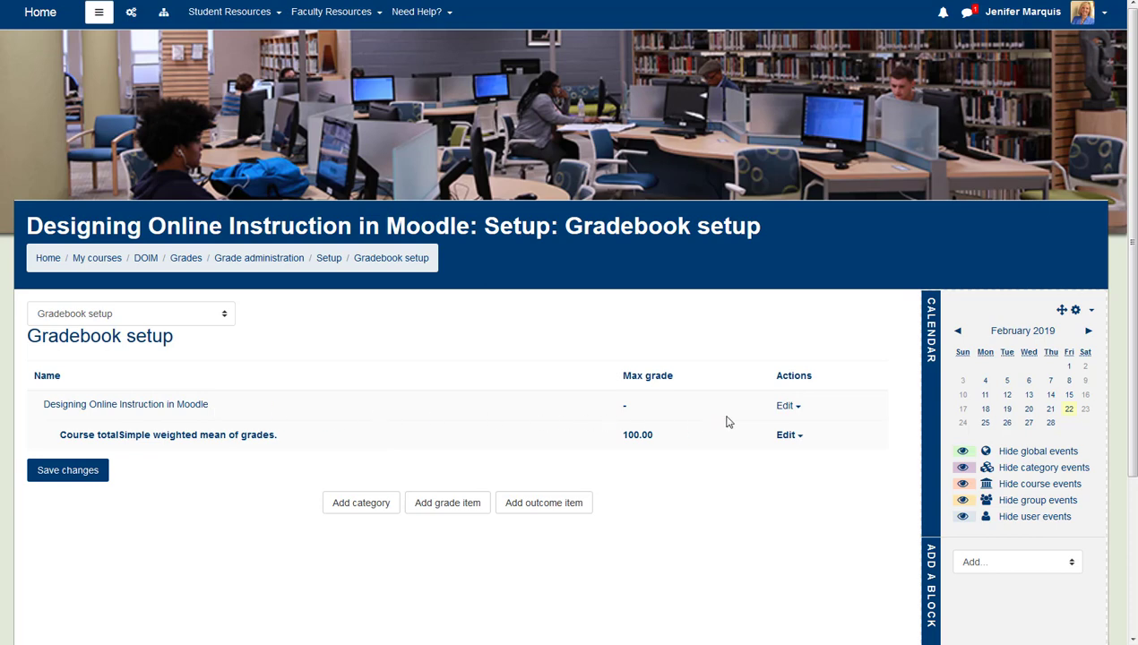
{"action": "mouse_move", "coordinate": [389, 488]}
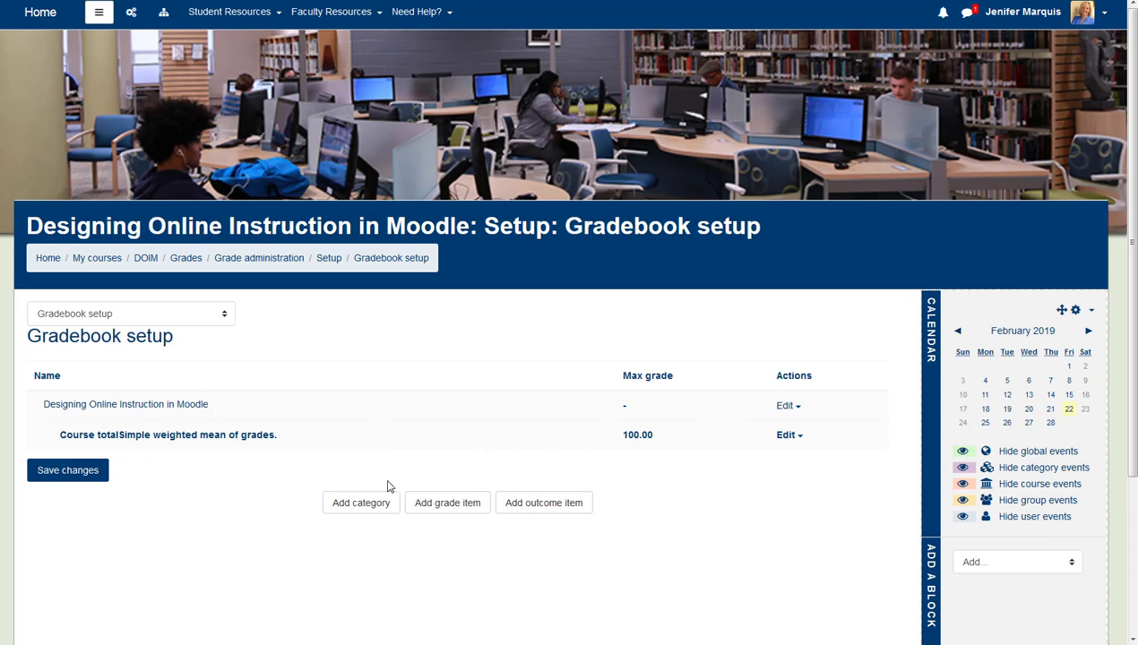
{"action": "mouse_move", "coordinate": [544, 502]}
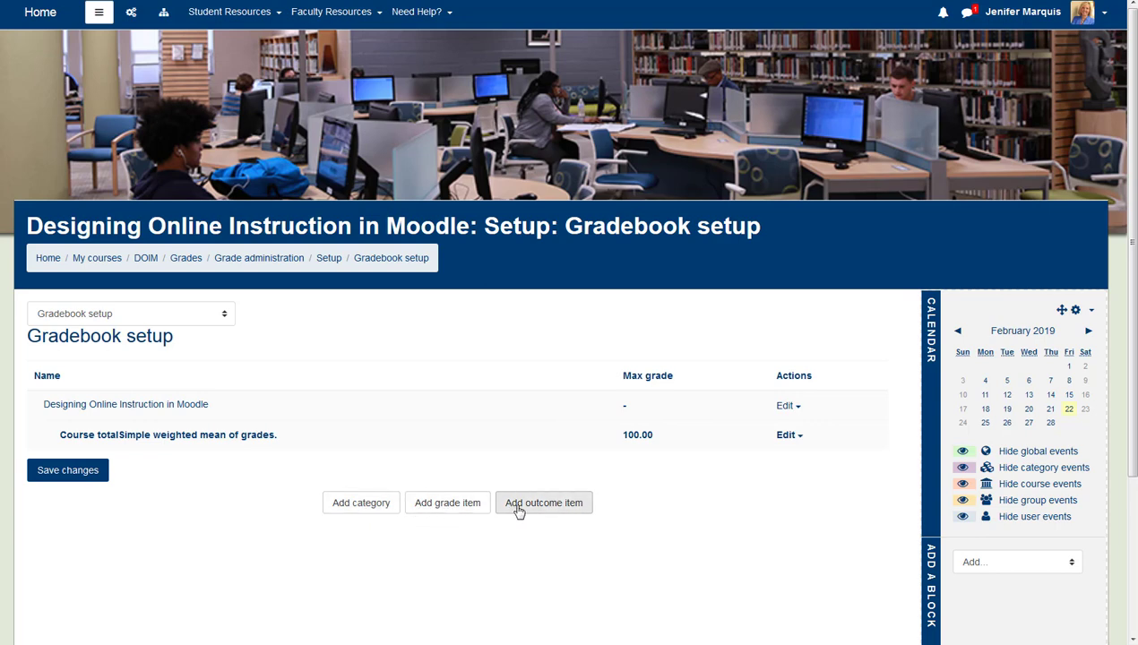
{"action": "mouse_move", "coordinate": [527, 511]}
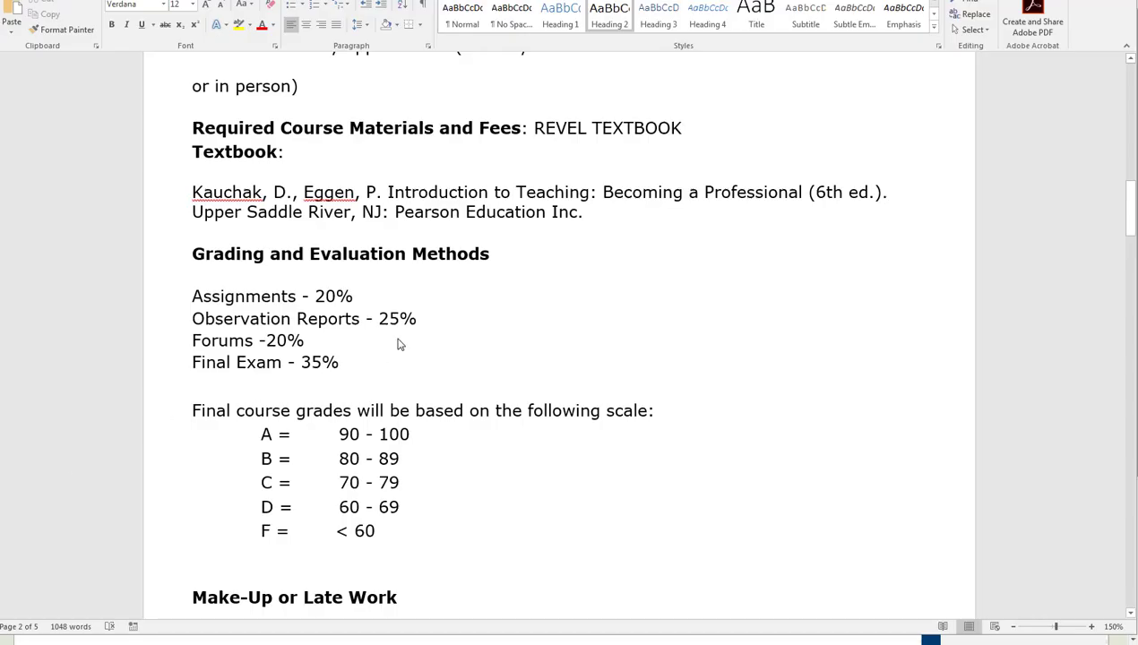
{"action": "mouse_move", "coordinate": [483, 276]}
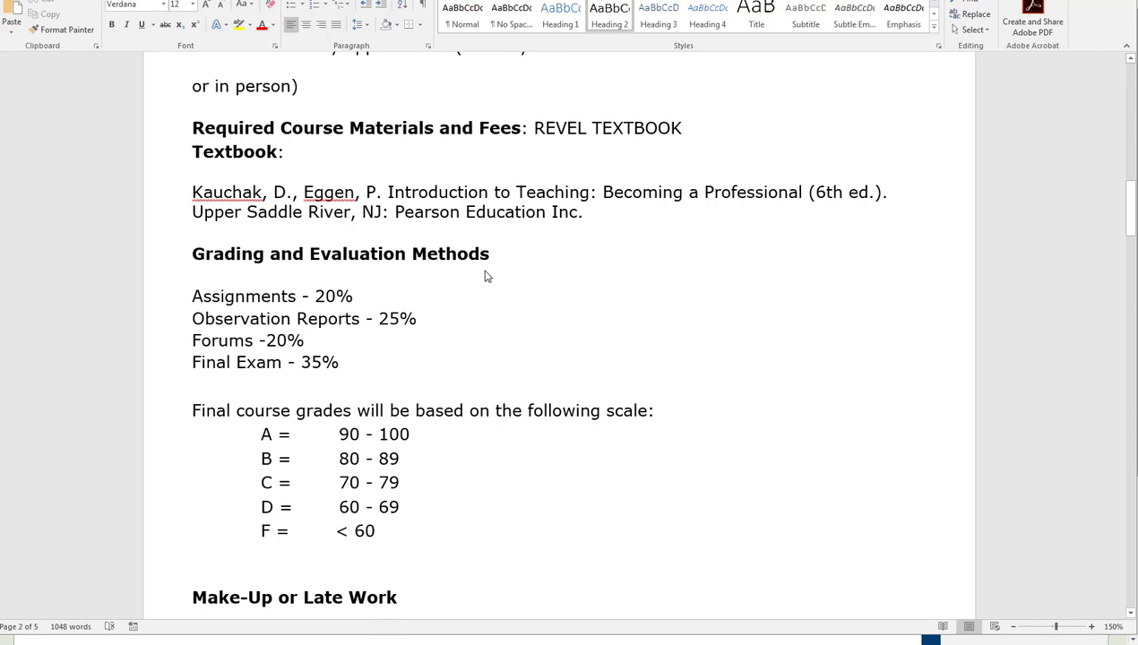
{"action": "mouse_move", "coordinate": [465, 459]}
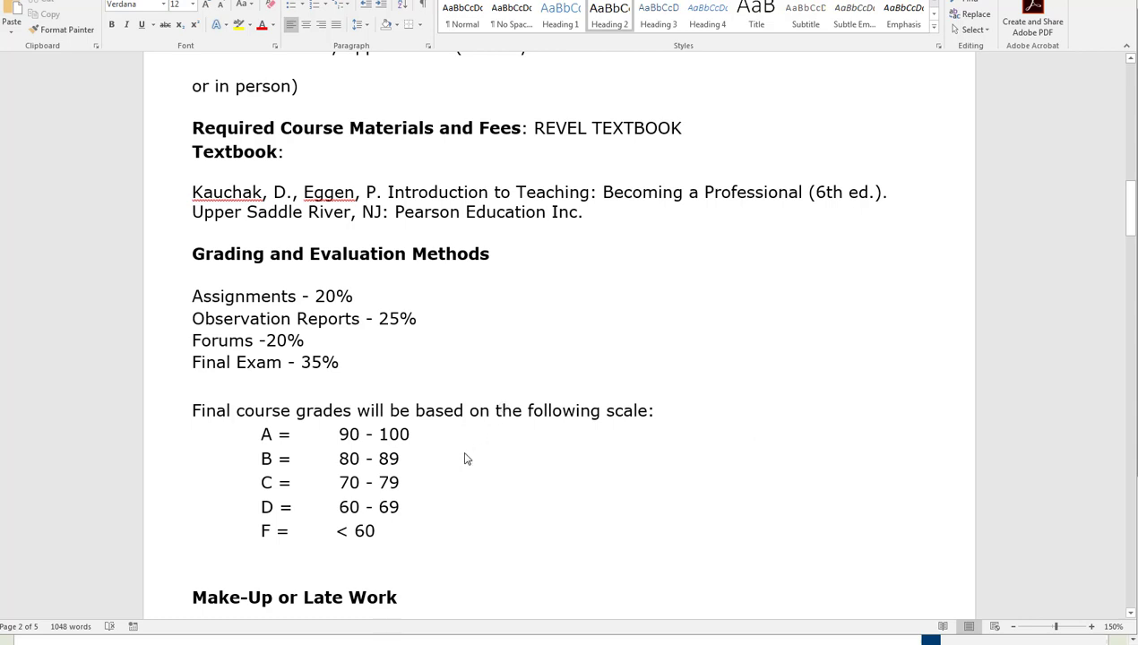
{"action": "mouse_move", "coordinate": [251, 240]}
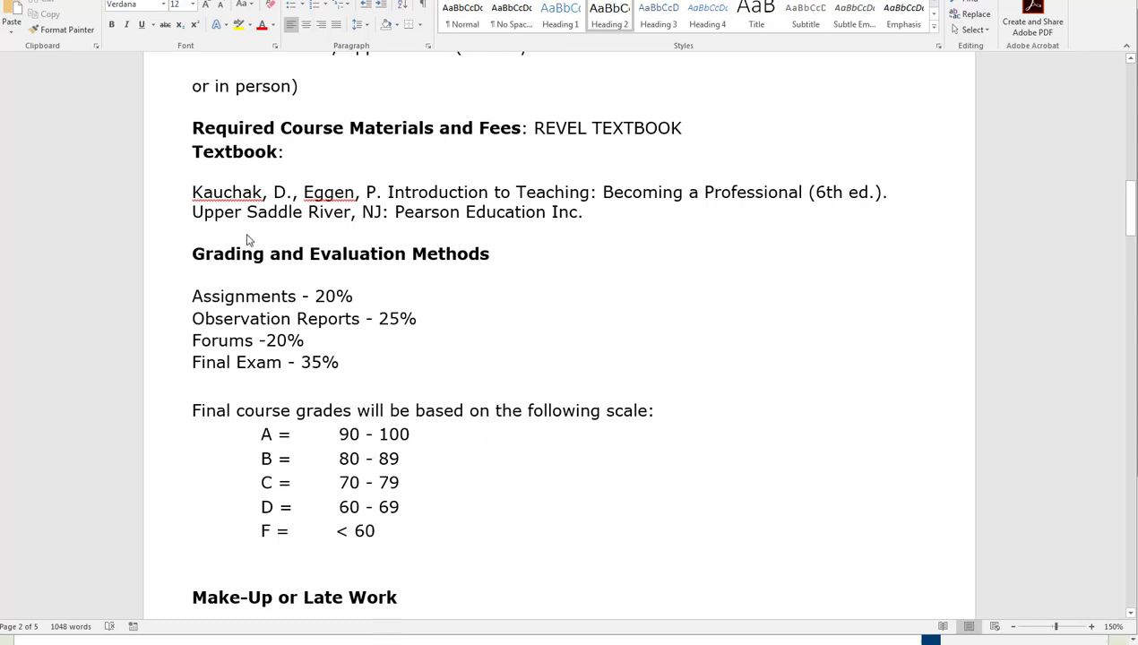
{"action": "mouse_move", "coordinate": [215, 275]}
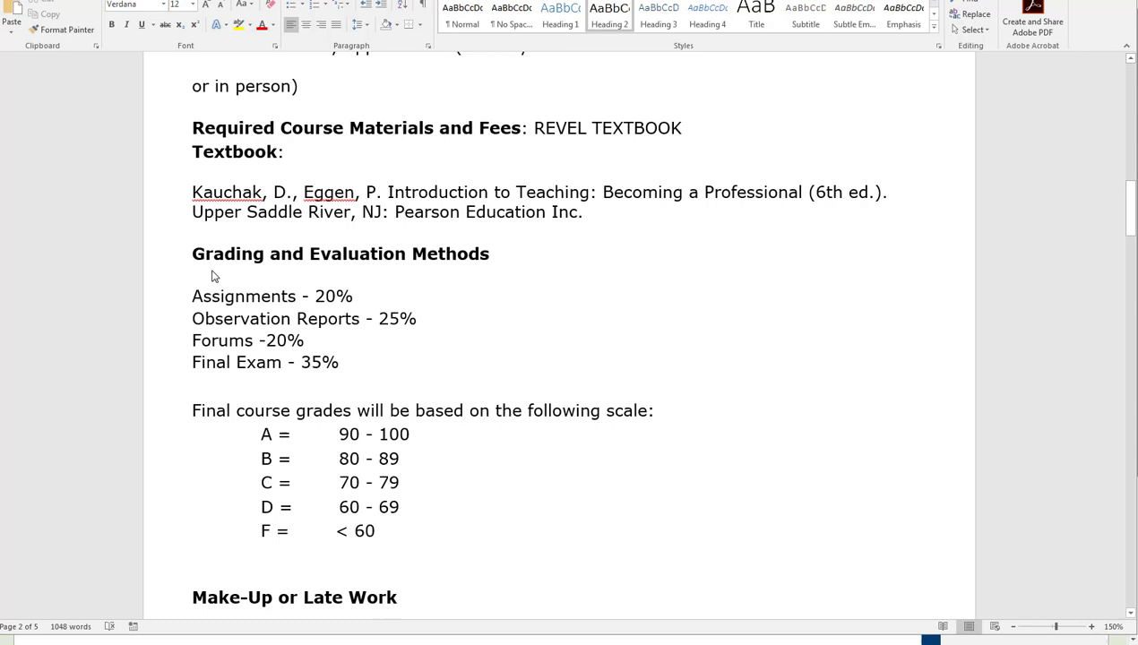
{"action": "mouse_move", "coordinate": [373, 276]}
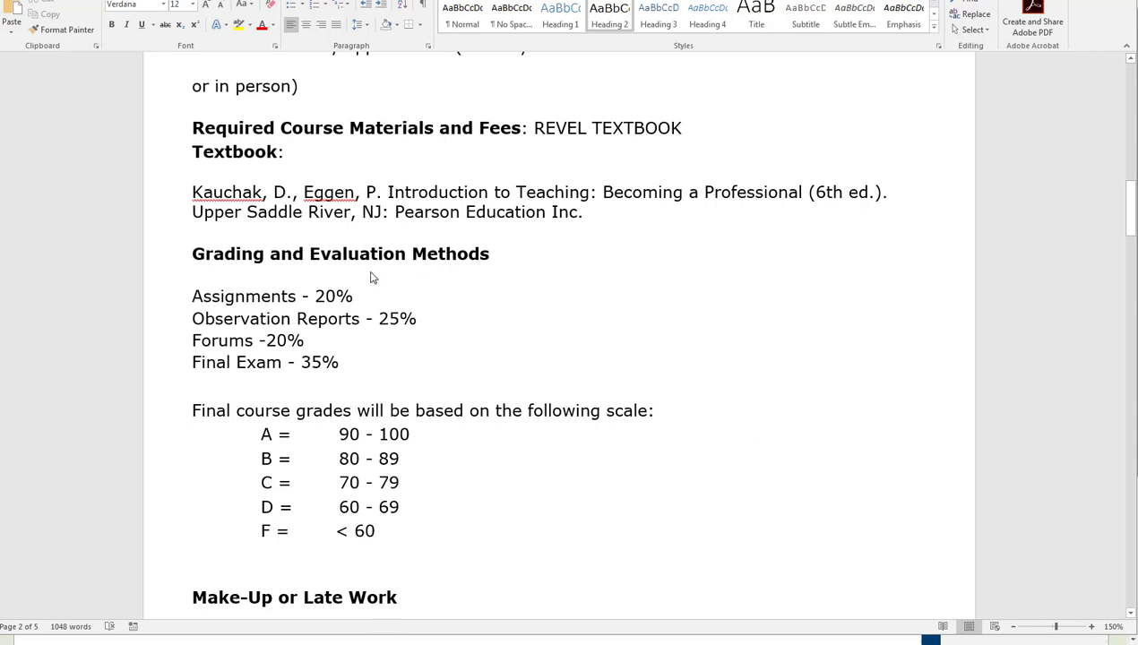
{"action": "mouse_move", "coordinate": [233, 376]}
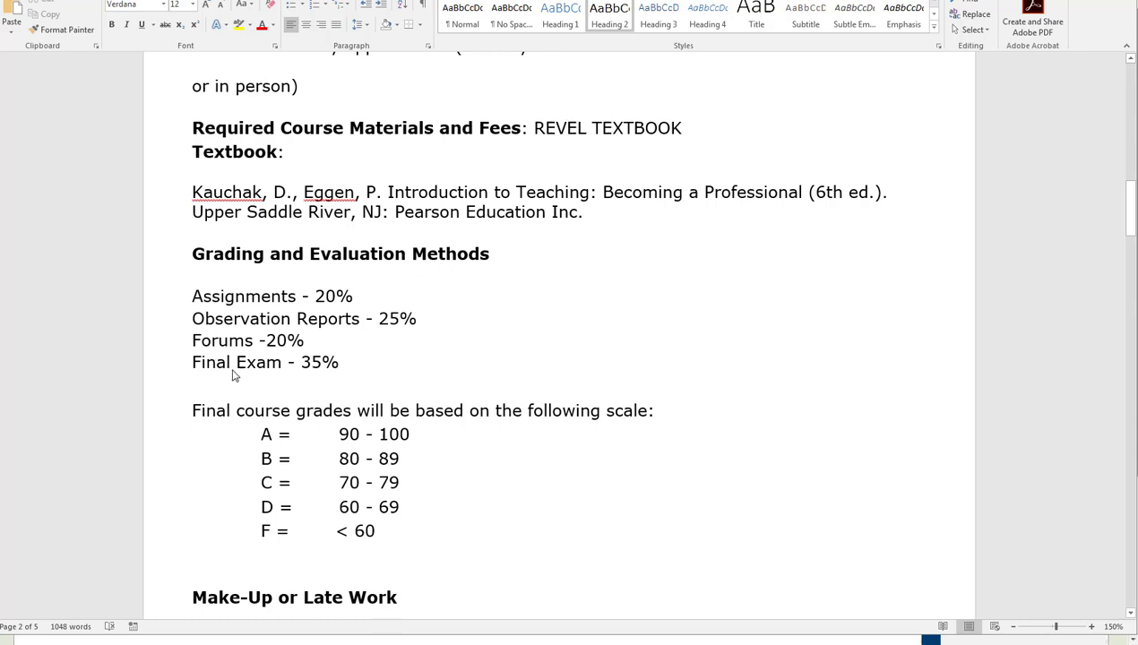
{"action": "mouse_move", "coordinate": [347, 308]}
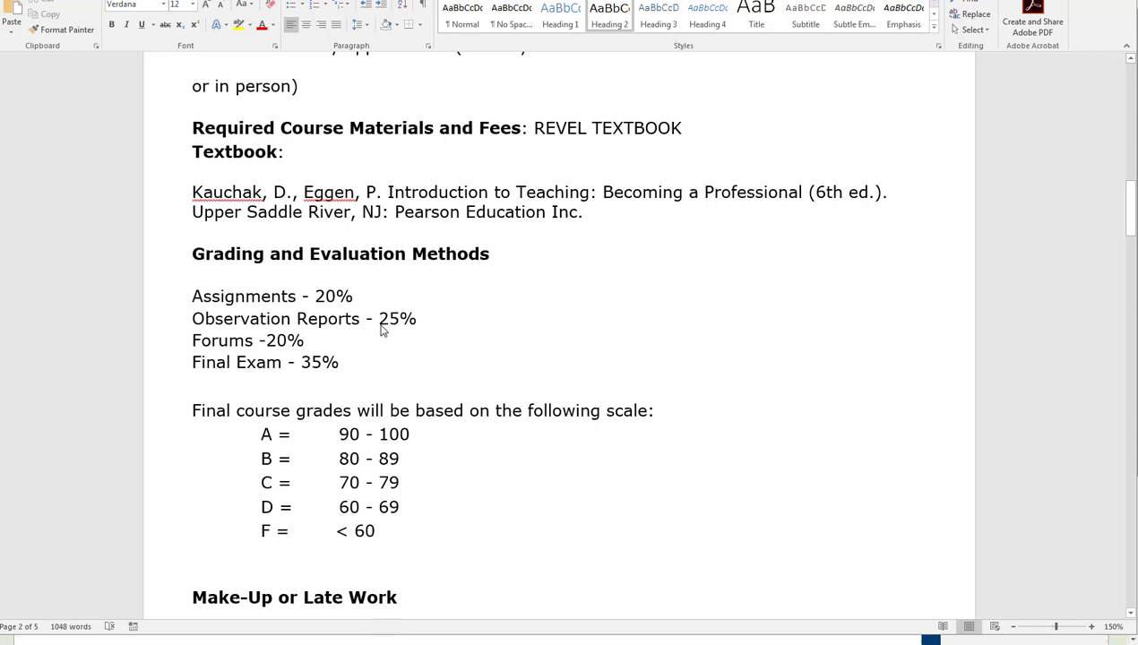
{"action": "mouse_move", "coordinate": [273, 358]}
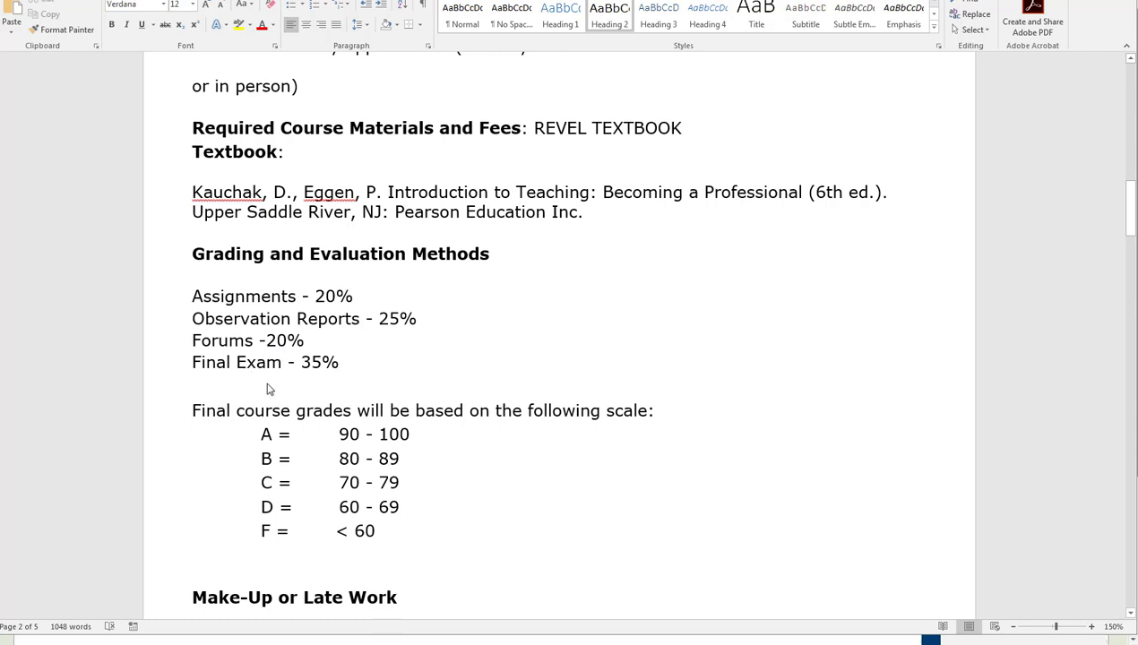
{"action": "mouse_move", "coordinate": [326, 373]}
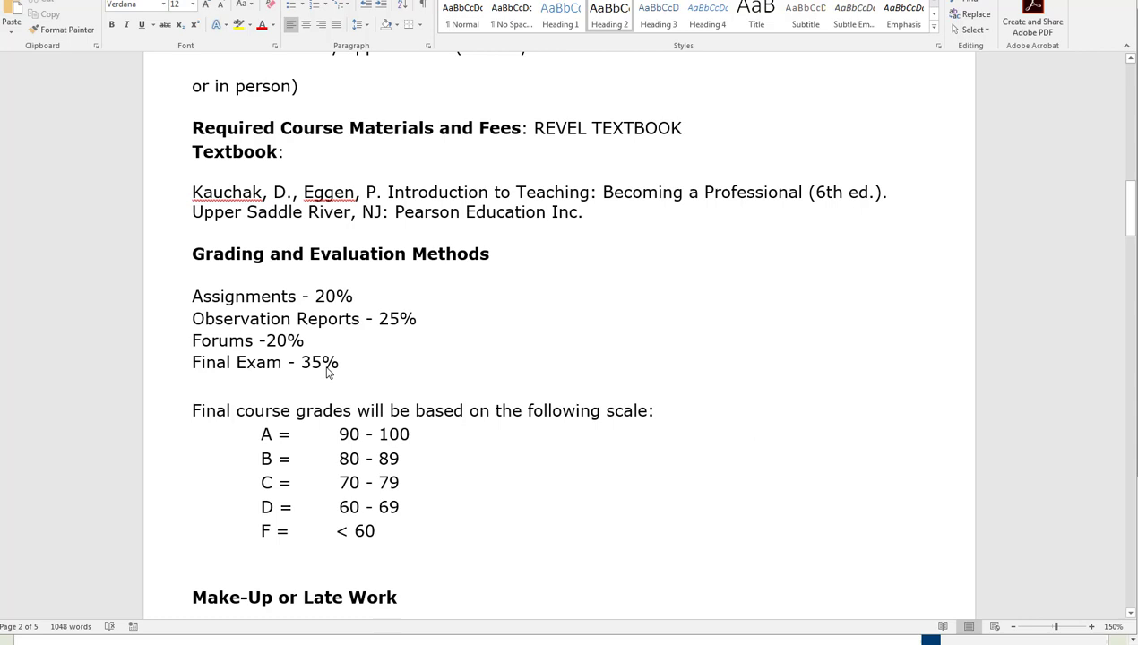
{"action": "mouse_move", "coordinate": [21, 521]}
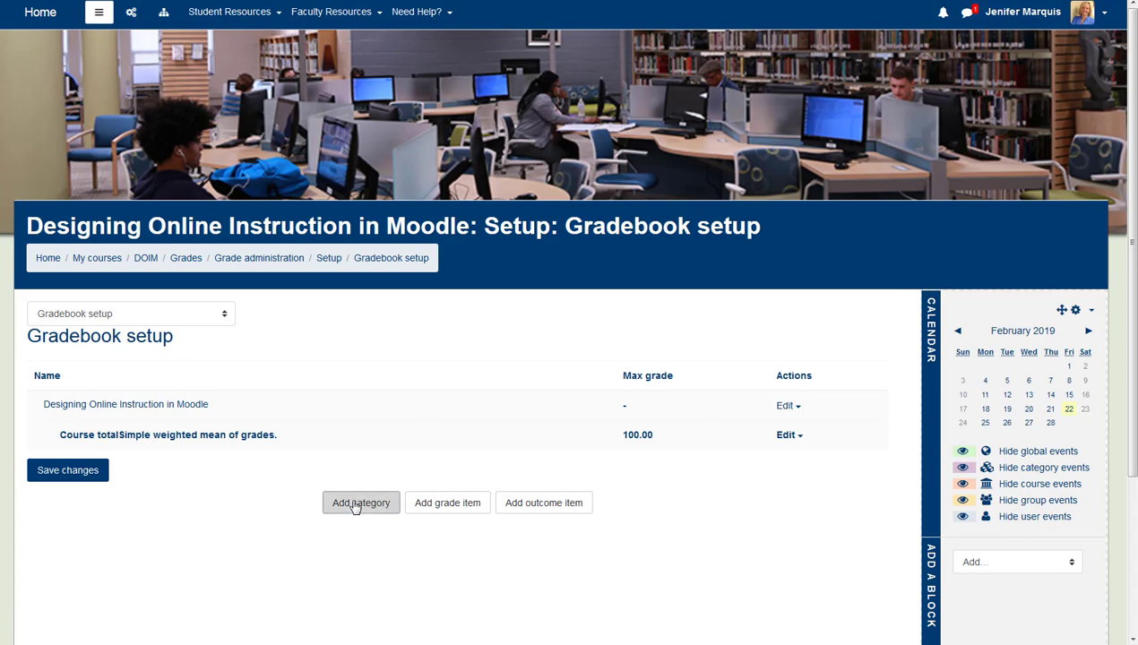
- Start a new grade category named Assignments and reveal its extra aggregation options
{"action": "left_click", "coordinate": [361, 502]}
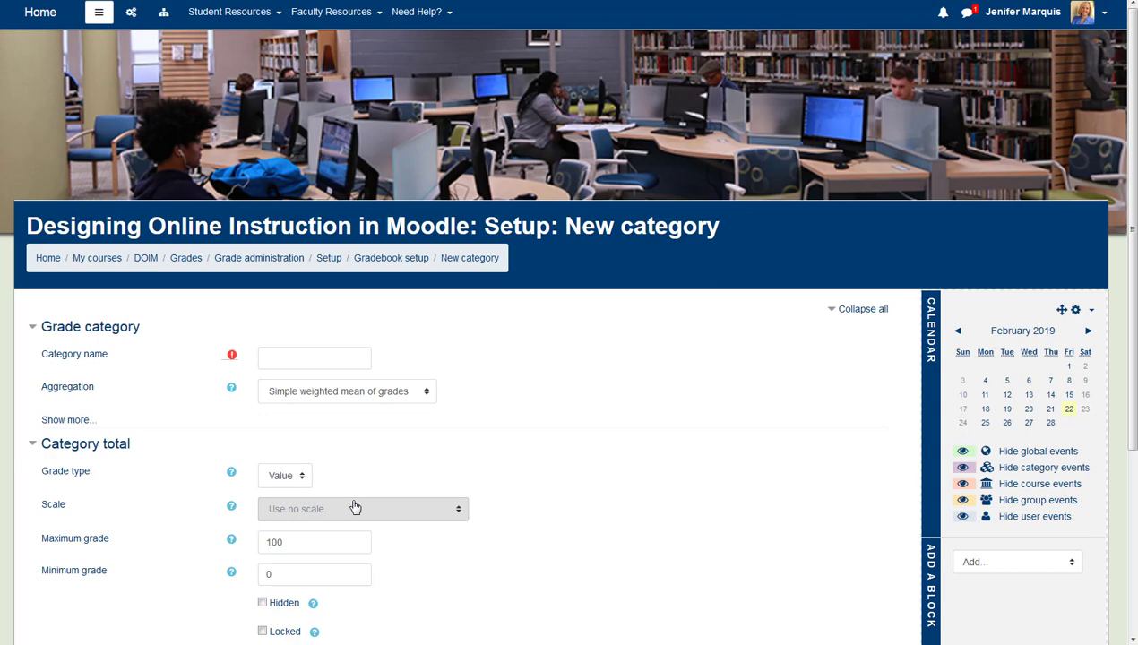
{"action": "left_click", "coordinate": [314, 359]}
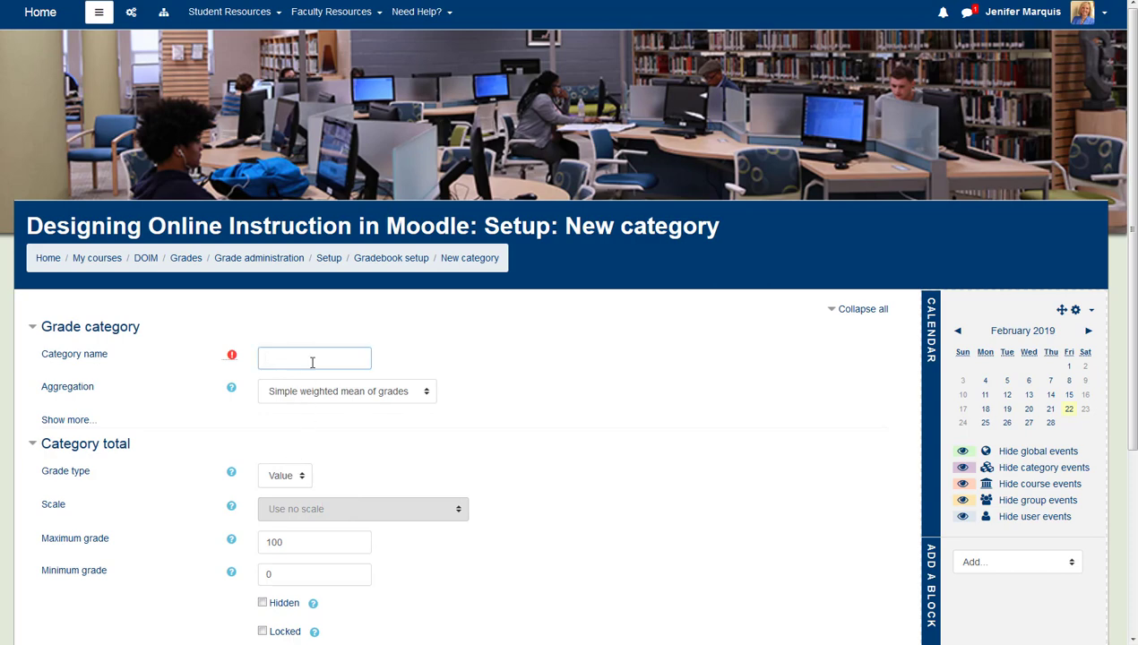
{"action": "type", "text": "Assignments"}
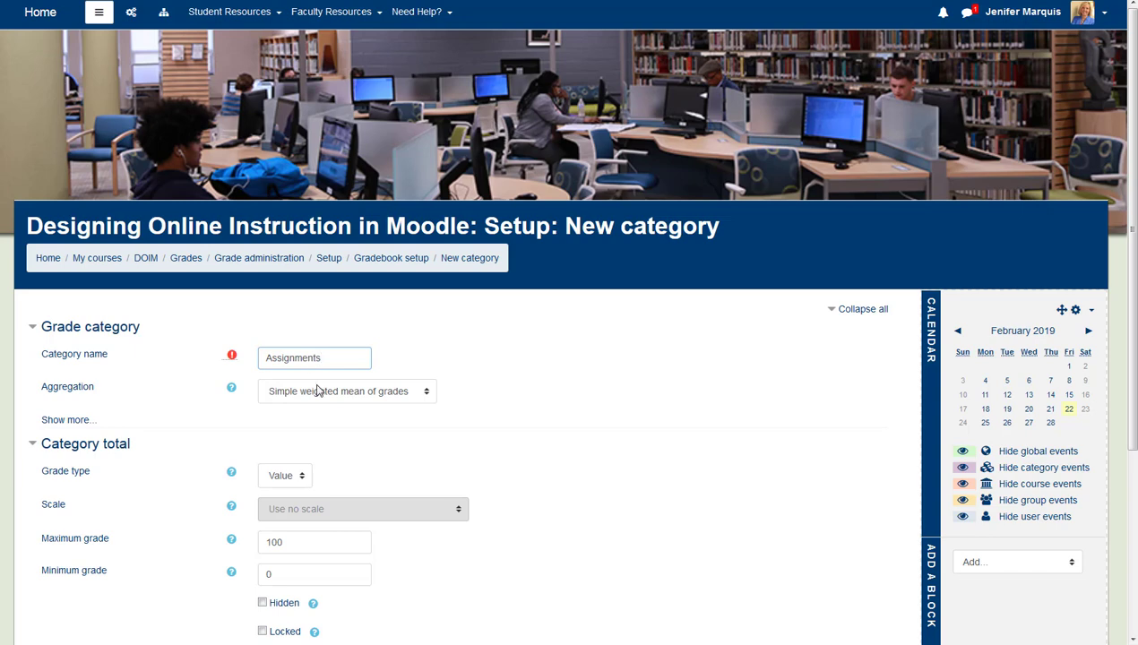
{"action": "left_click", "coordinate": [68, 419]}
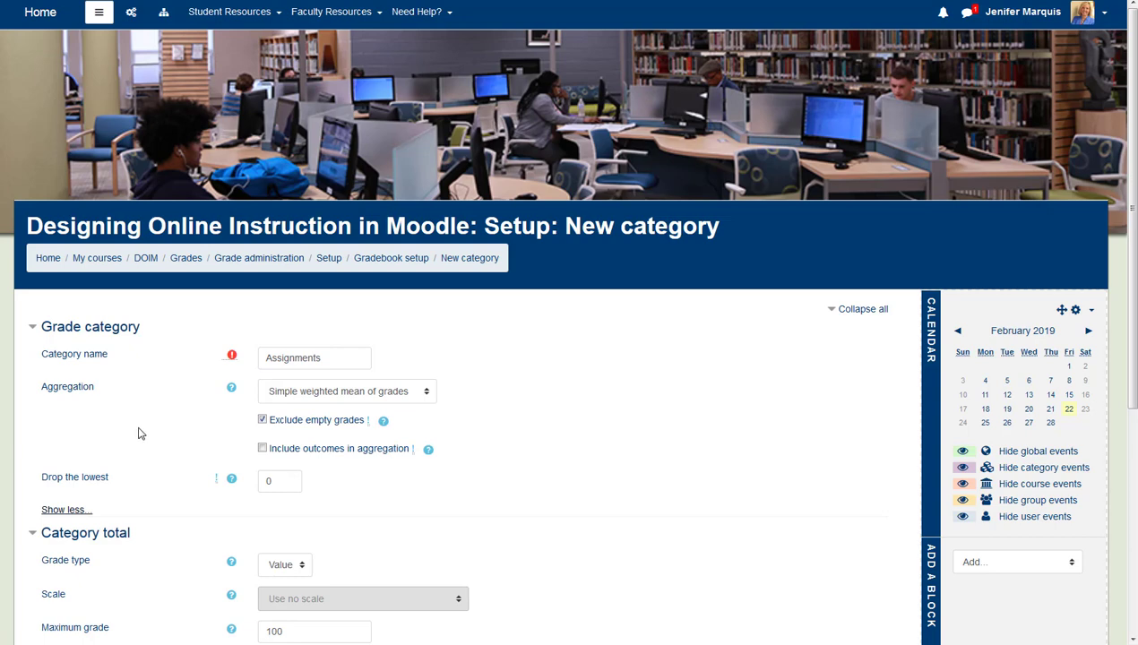
{"action": "mouse_move", "coordinate": [356, 400]}
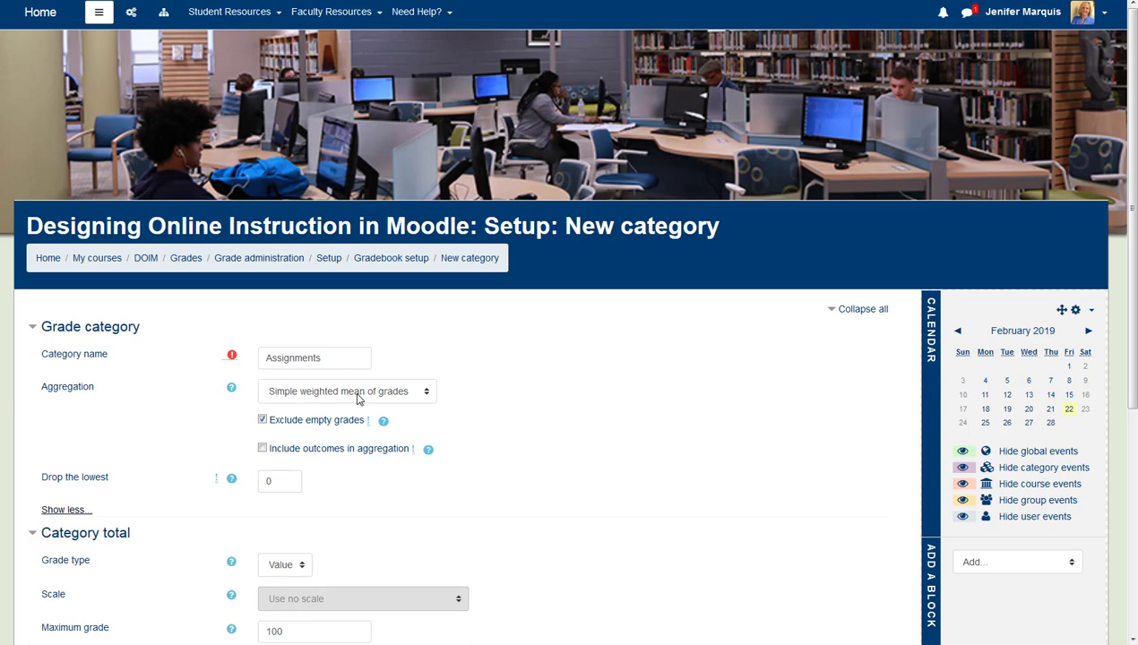
{"action": "mouse_move", "coordinate": [357, 417]}
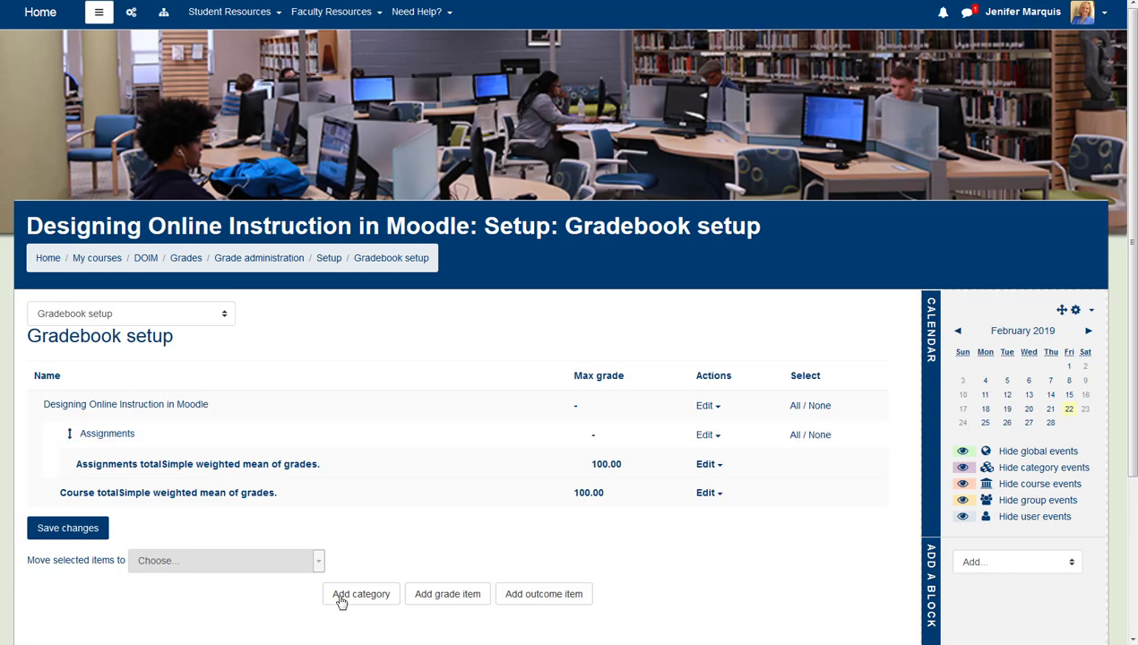
- Create and save a grade category named Observation Reports
{"action": "left_click", "coordinate": [360, 595]}
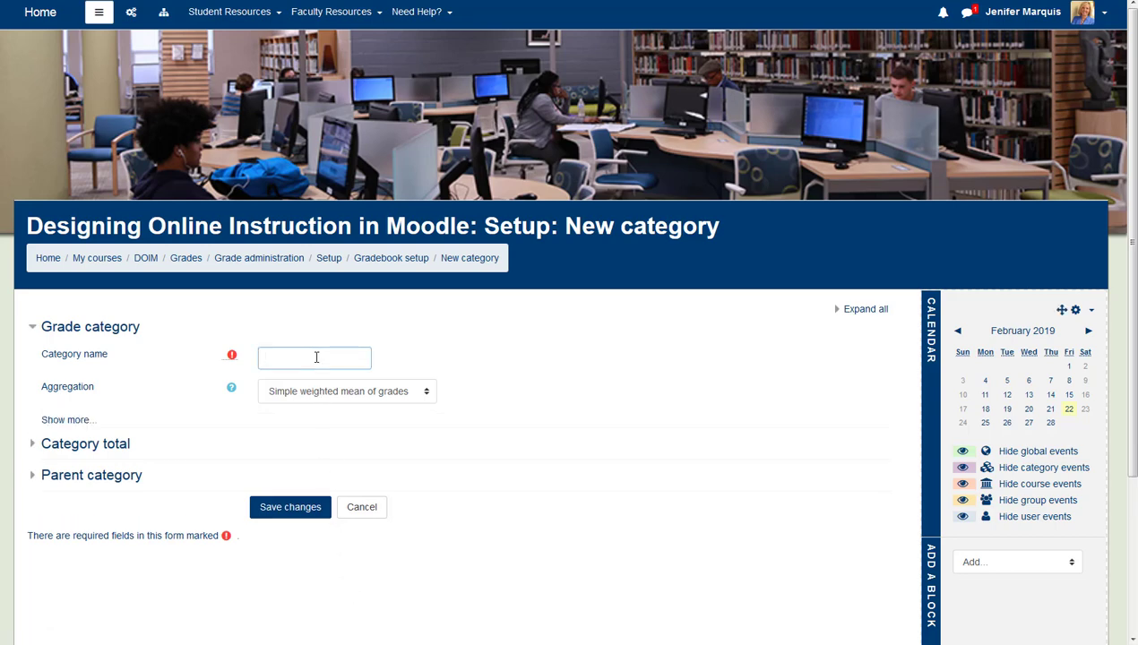
{"action": "type", "text": "Observation"}
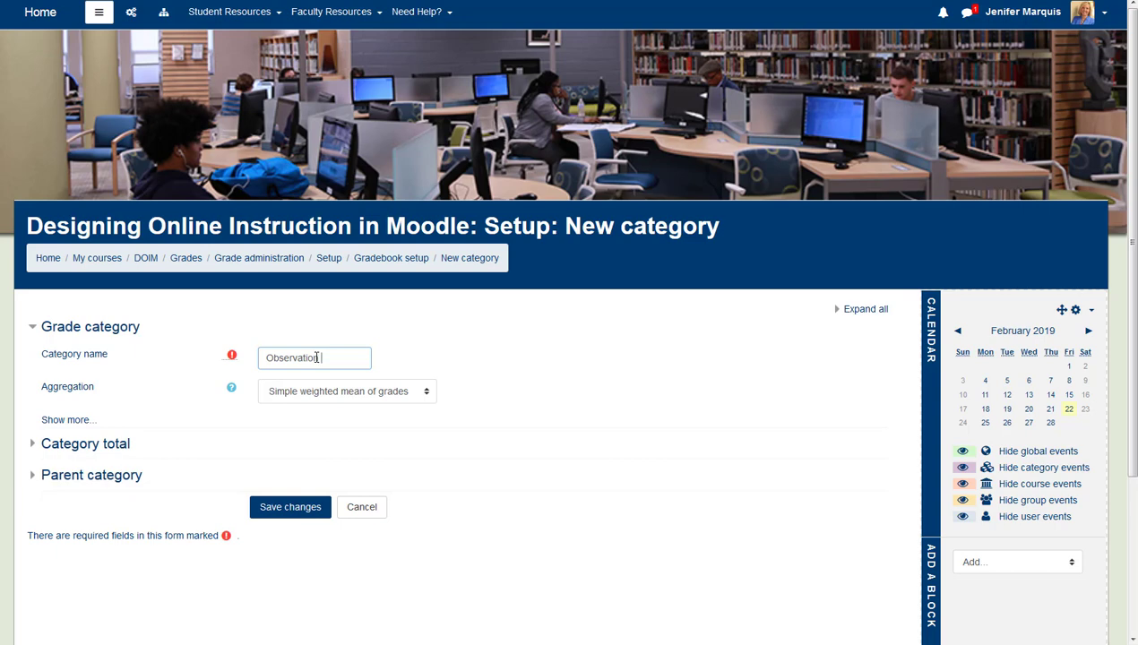
{"action": "type", "text": "Reports"}
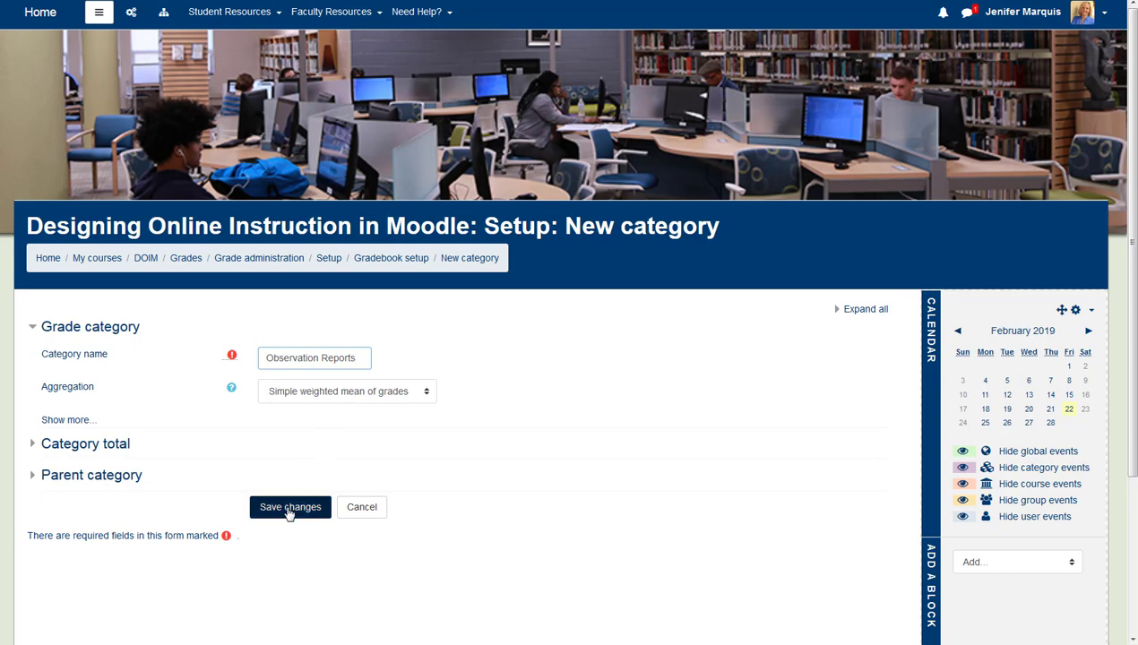
{"action": "left_click", "coordinate": [290, 506]}
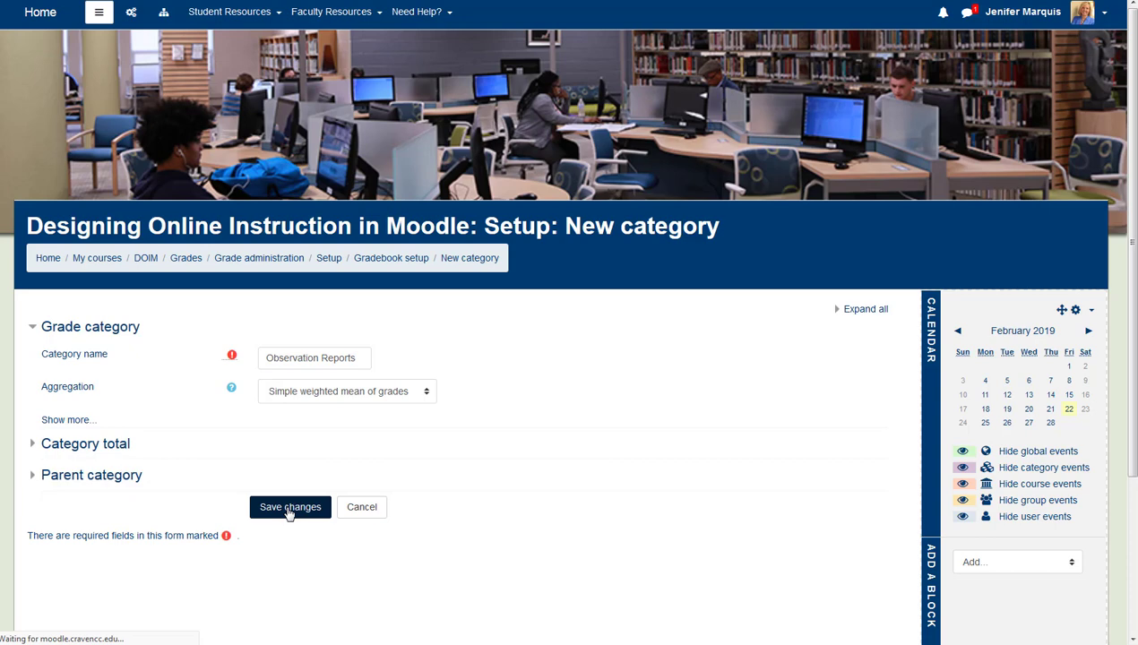
{"action": "left_click", "coordinate": [291, 505]}
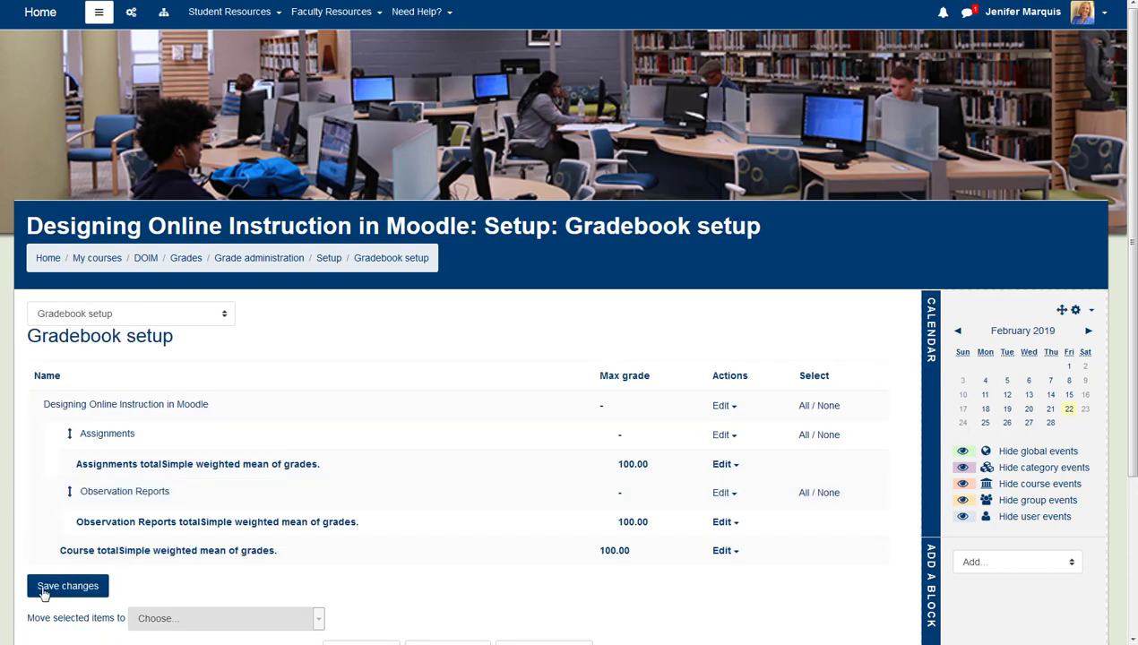
{"action": "scroll", "scroll_direction": "down", "scroll_amount": 3}
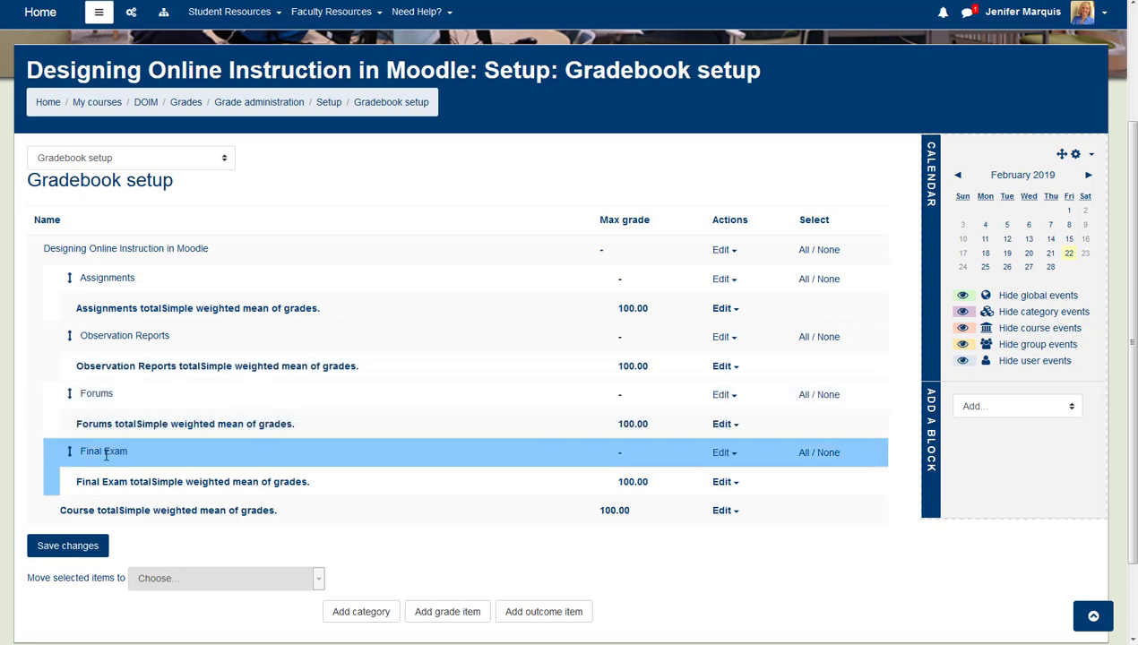
{"action": "mouse_move", "coordinate": [122, 463]}
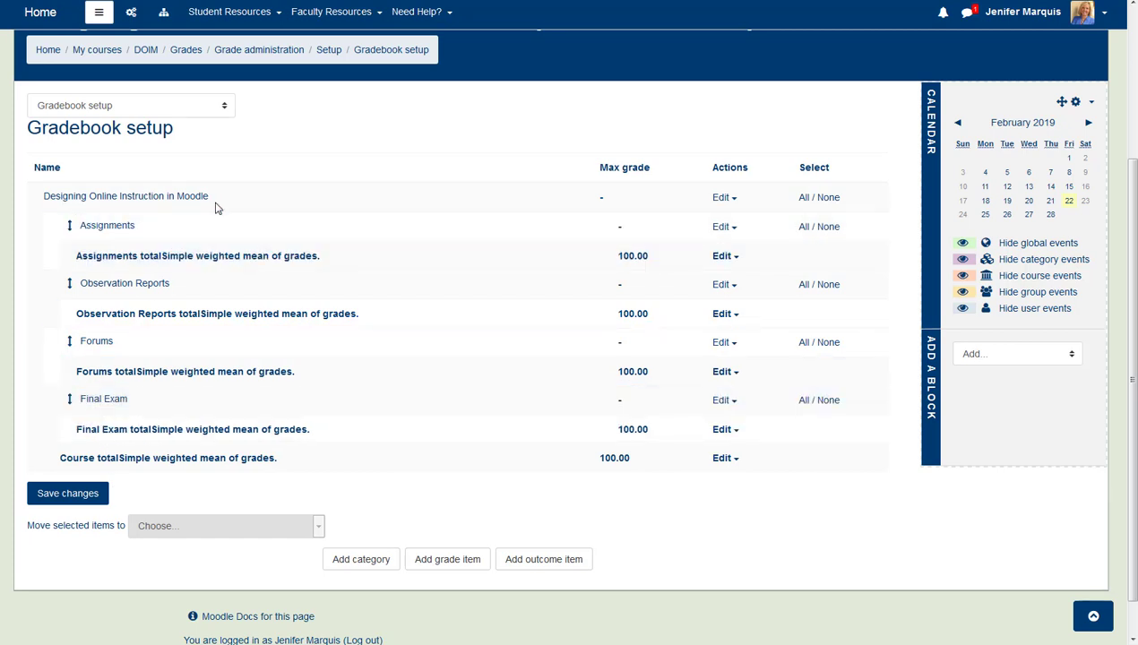
{"action": "mouse_move", "coordinate": [738, 205]}
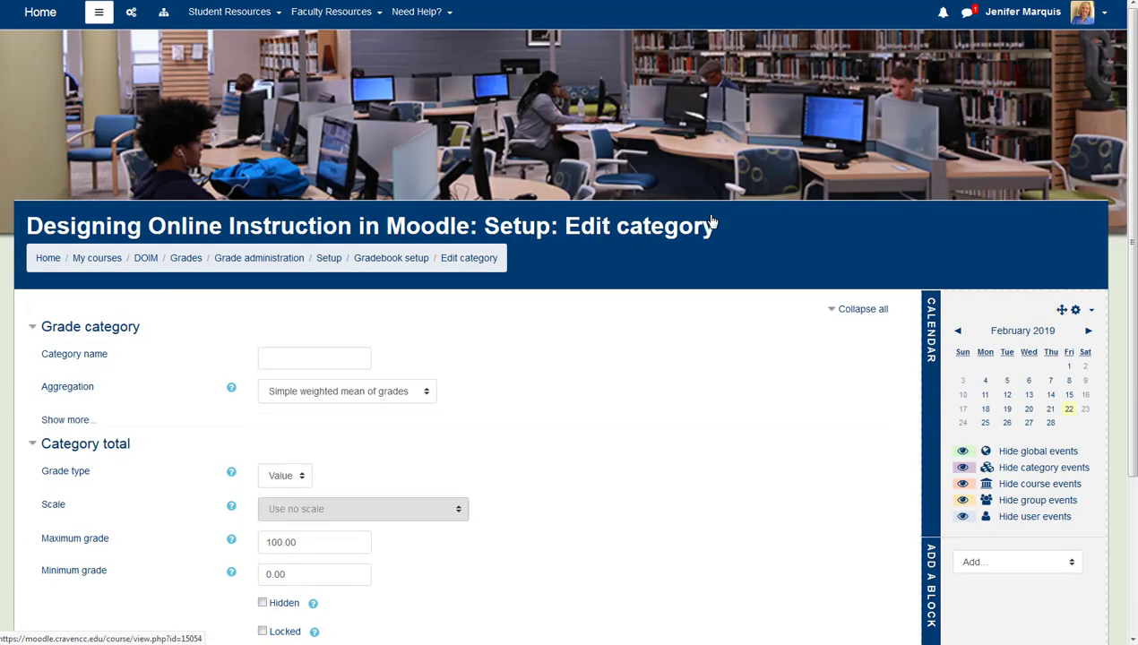
- Set the course category aggregation to Weighted mean of grades and save
{"action": "left_click", "coordinate": [348, 391]}
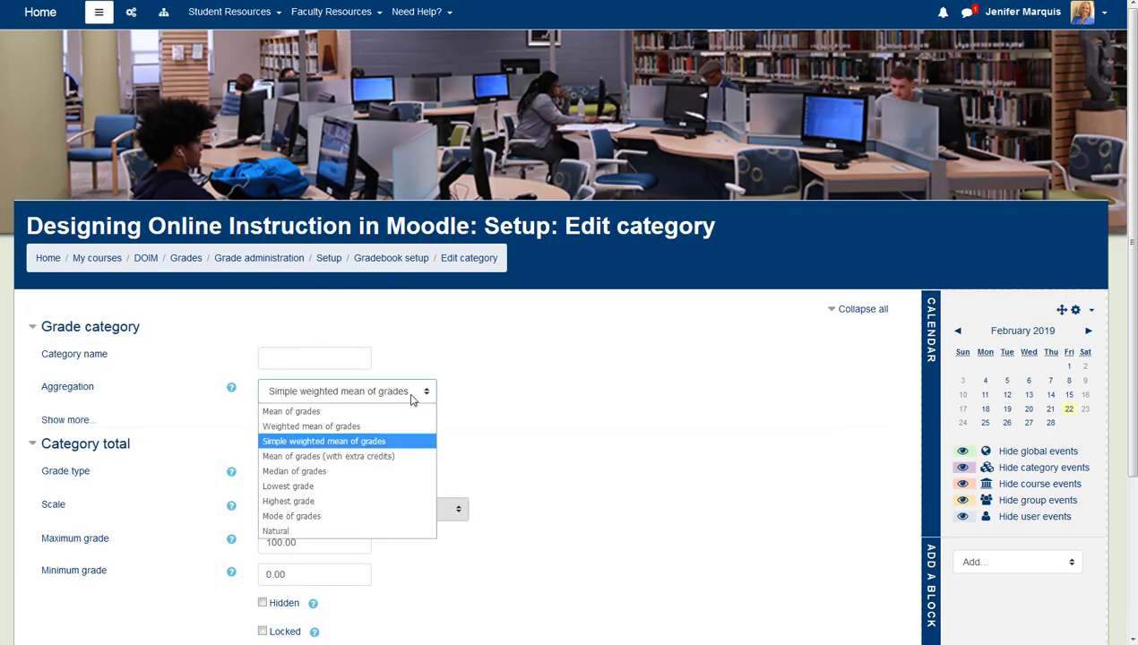
{"action": "left_click", "coordinate": [322, 441]}
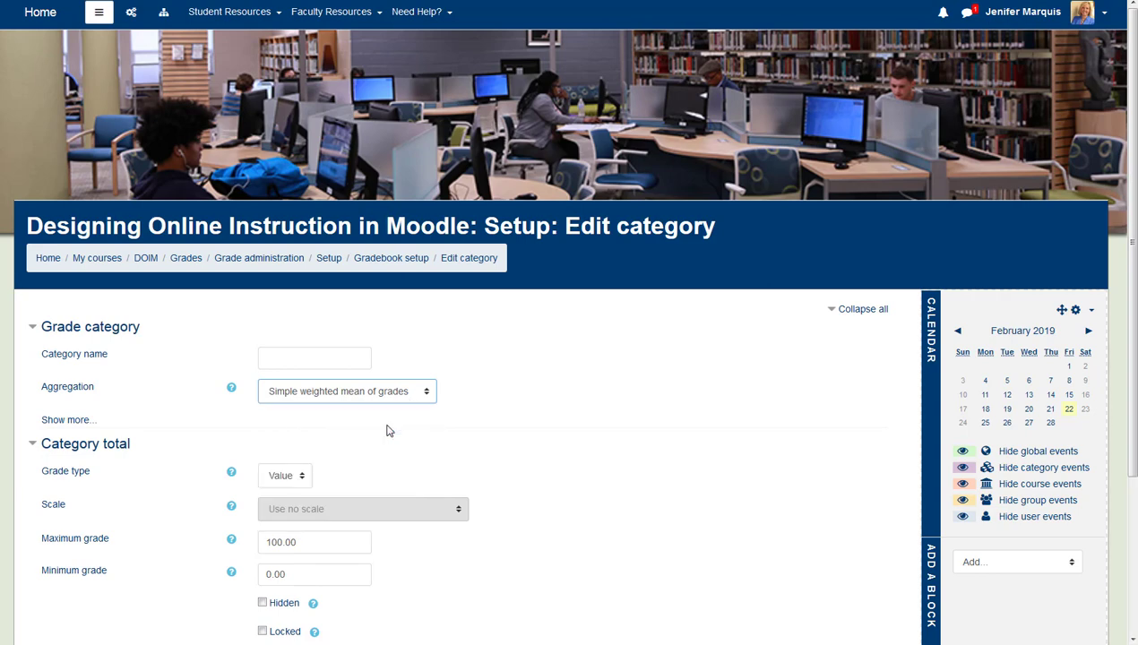
{"action": "left_click", "coordinate": [347, 390]}
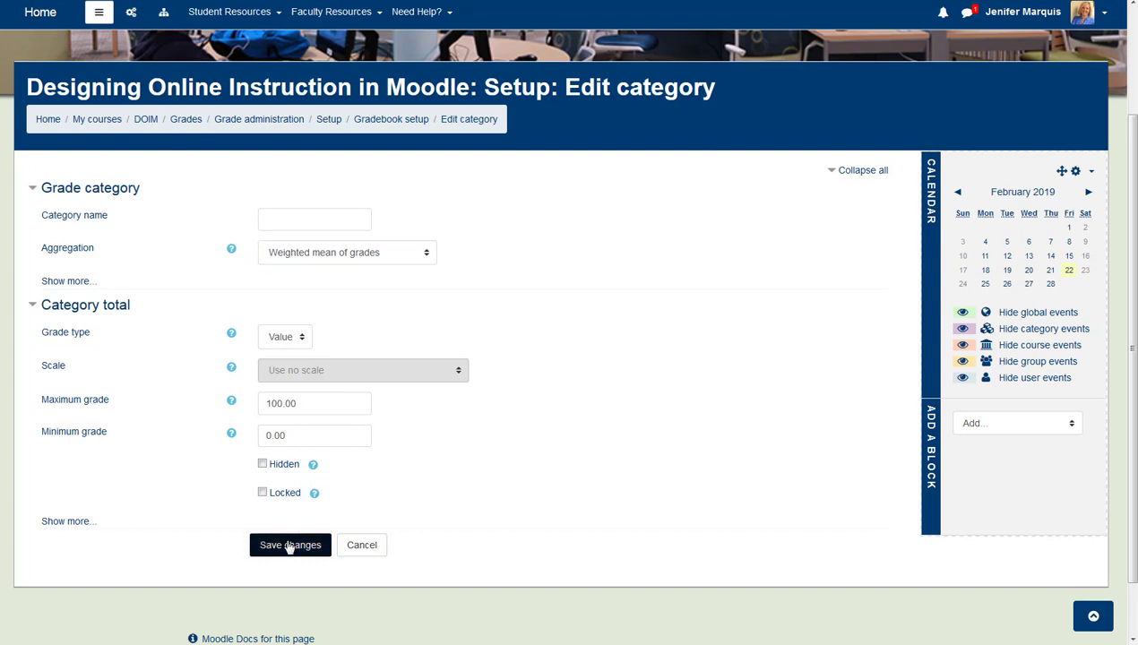
{"action": "left_click", "coordinate": [290, 544]}
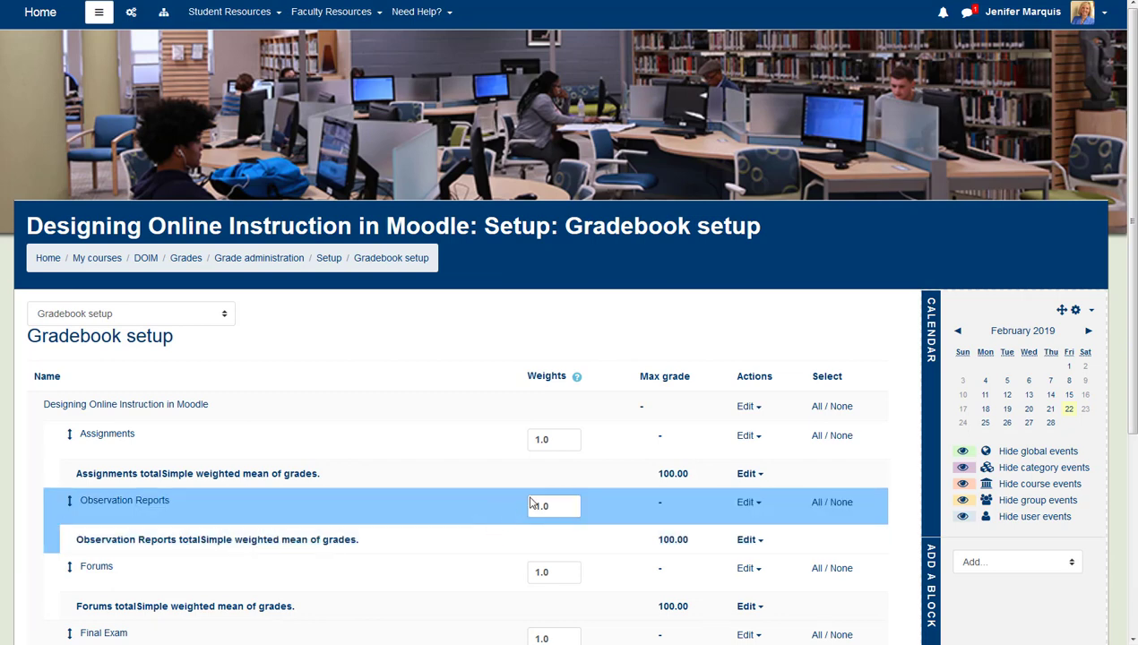
- Enter the category weights for Assignments, Observation Reports, Forums and Final Exam
{"action": "scroll", "scroll_direction": "down", "scroll_amount": 3}
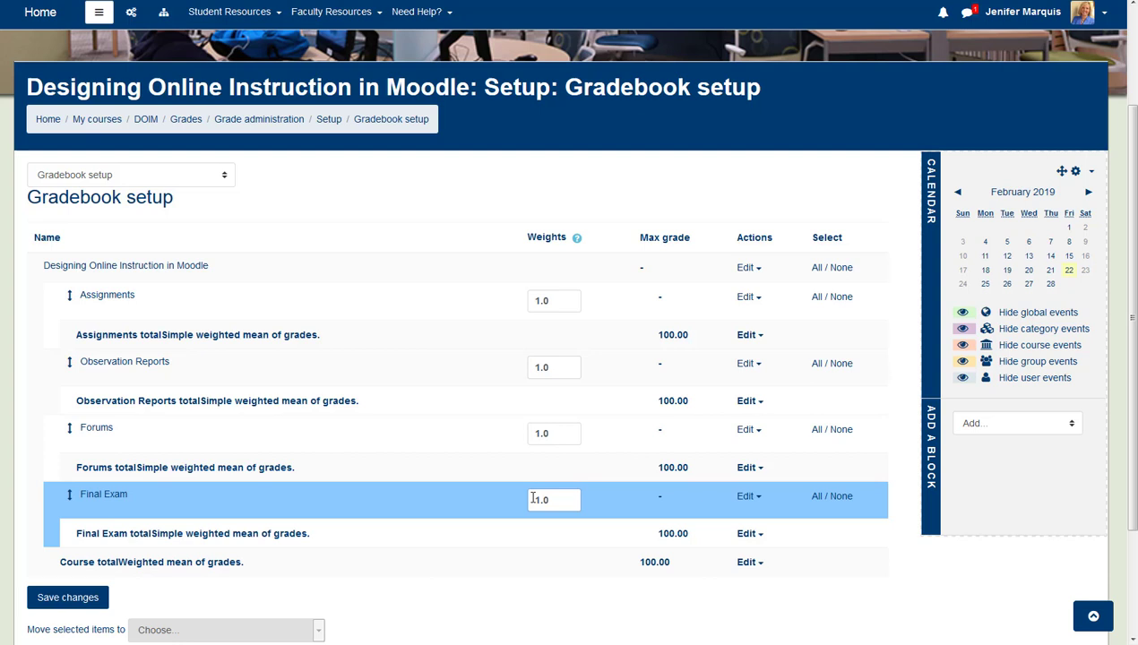
{"action": "mouse_move", "coordinate": [541, 473]}
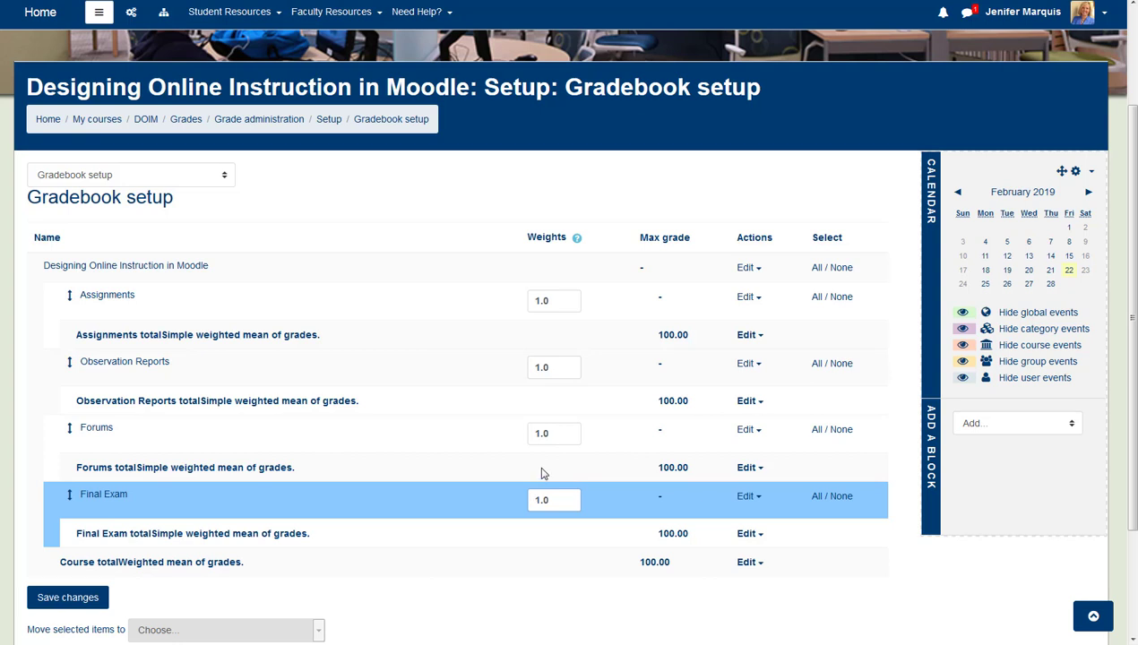
{"action": "left_click", "coordinate": [552, 301]}
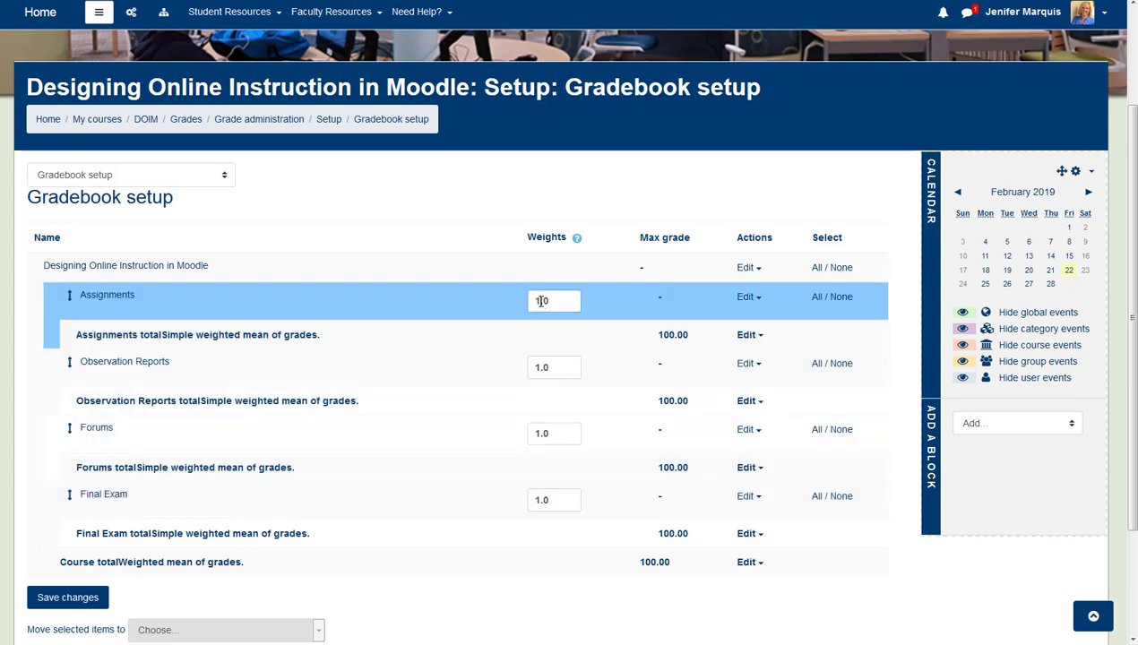
{"action": "type", "text": "2.0"}
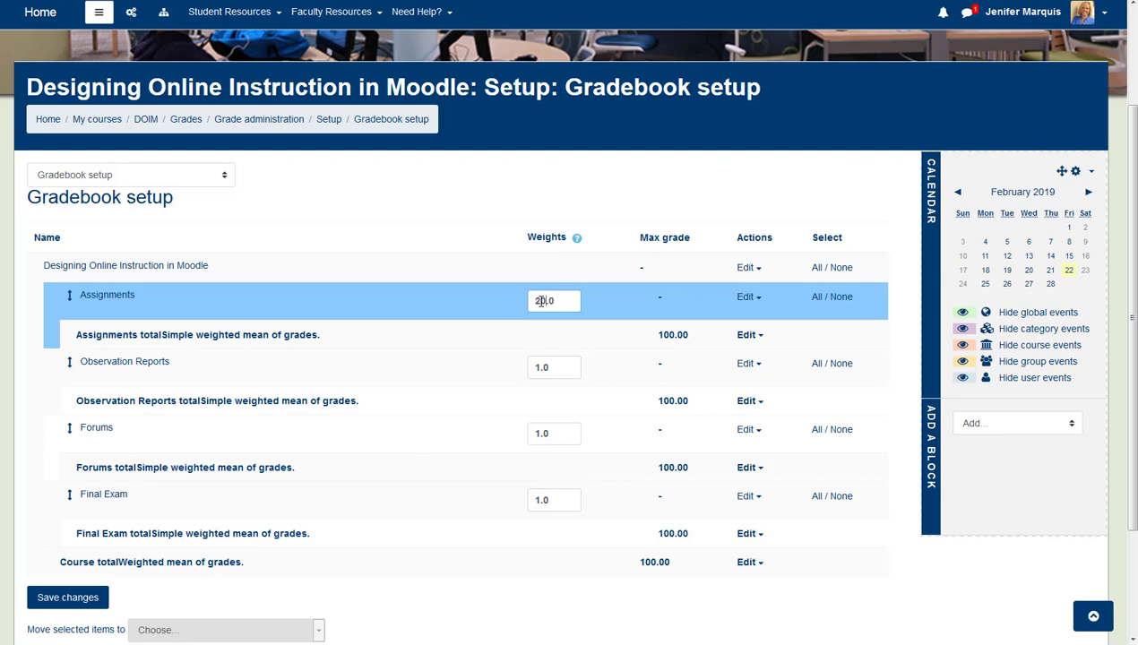
{"action": "left_click", "coordinate": [552, 365]}
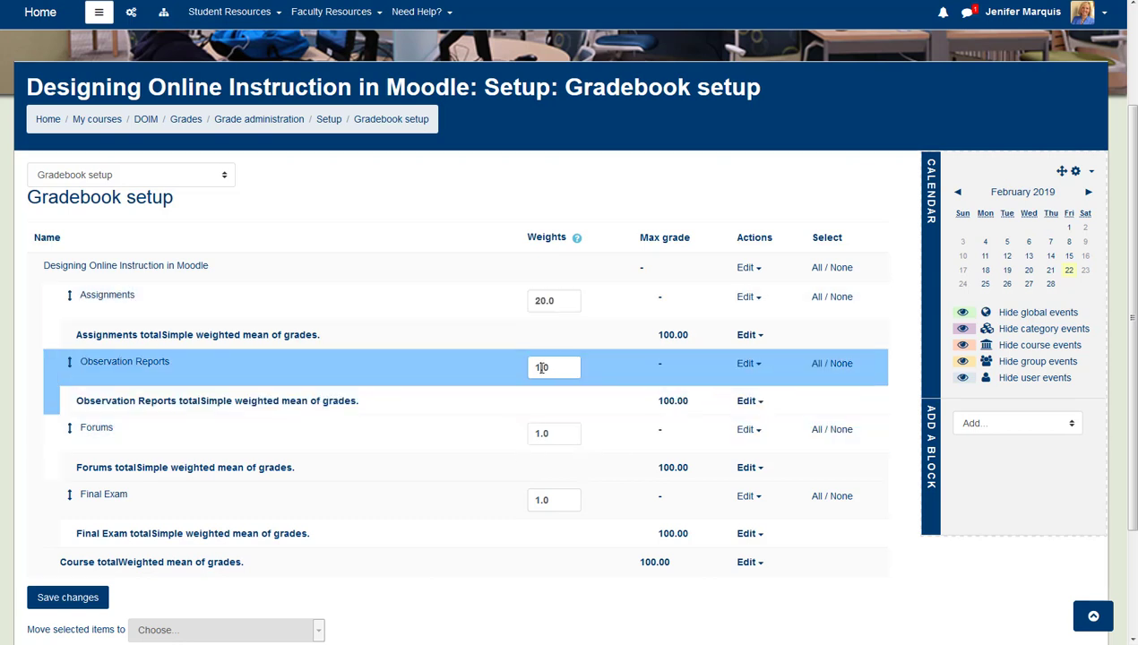
{"action": "type", "text": "20.0"}
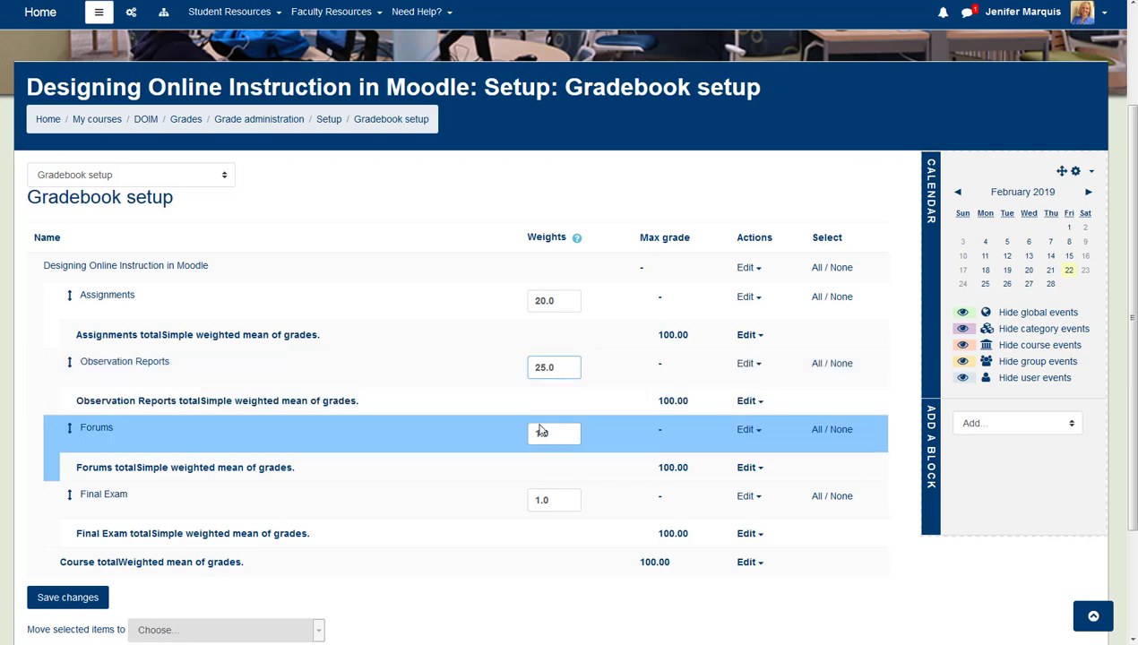
{"action": "type", "text": "1.0"}
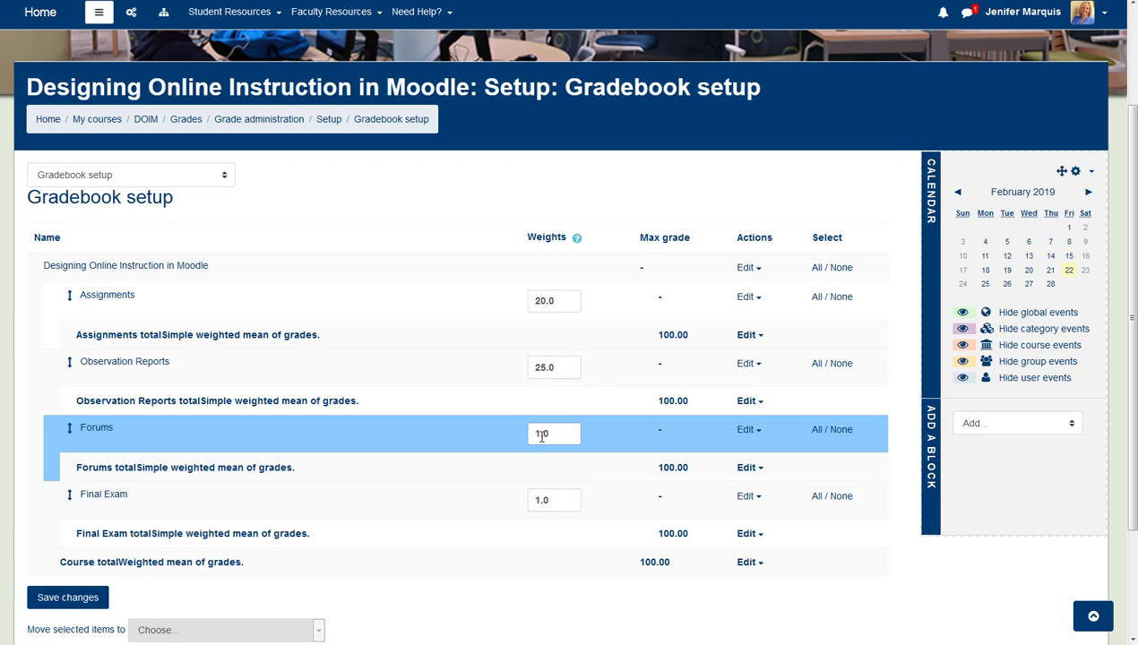
{"action": "type", "text": "20.0"}
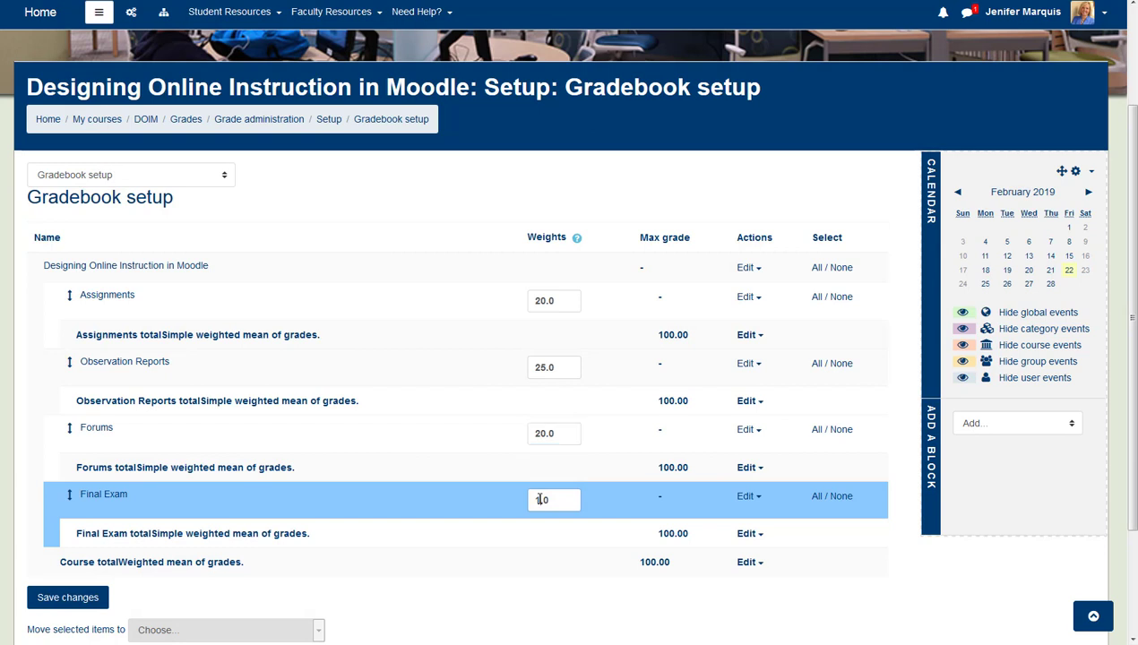
{"action": "type", "text": "15.0"}
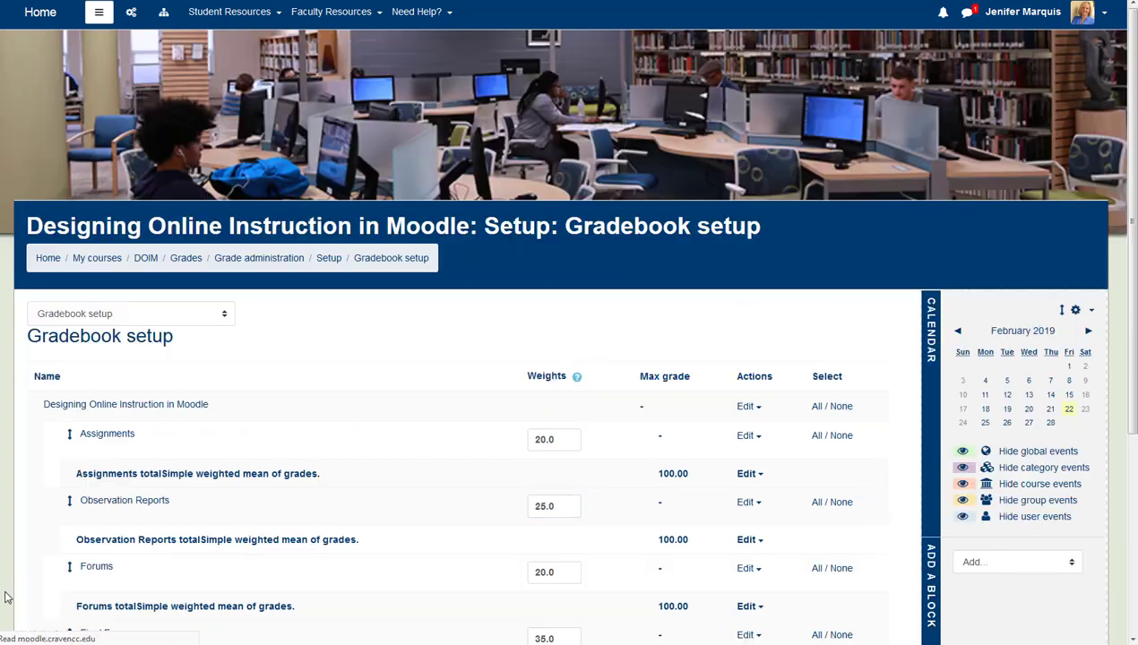
- Save the category weights at the bottom of Gradebook setup
{"action": "scroll", "scroll_direction": "down", "scroll_amount": 3}
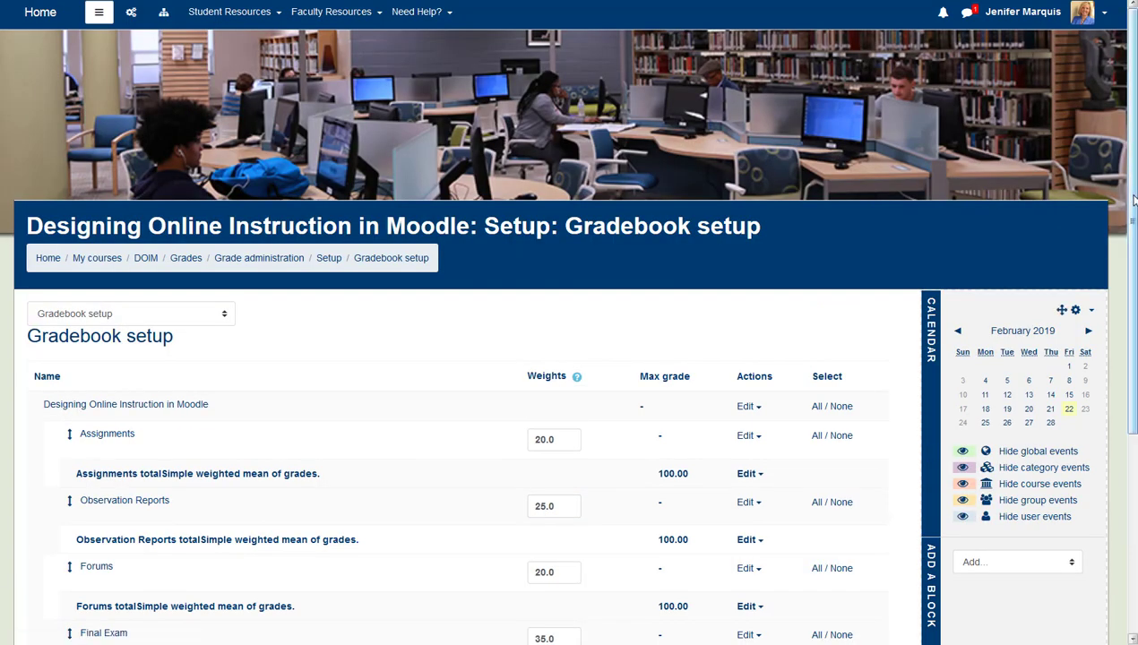
{"action": "scroll", "scroll_direction": "down", "scroll_amount": 3}
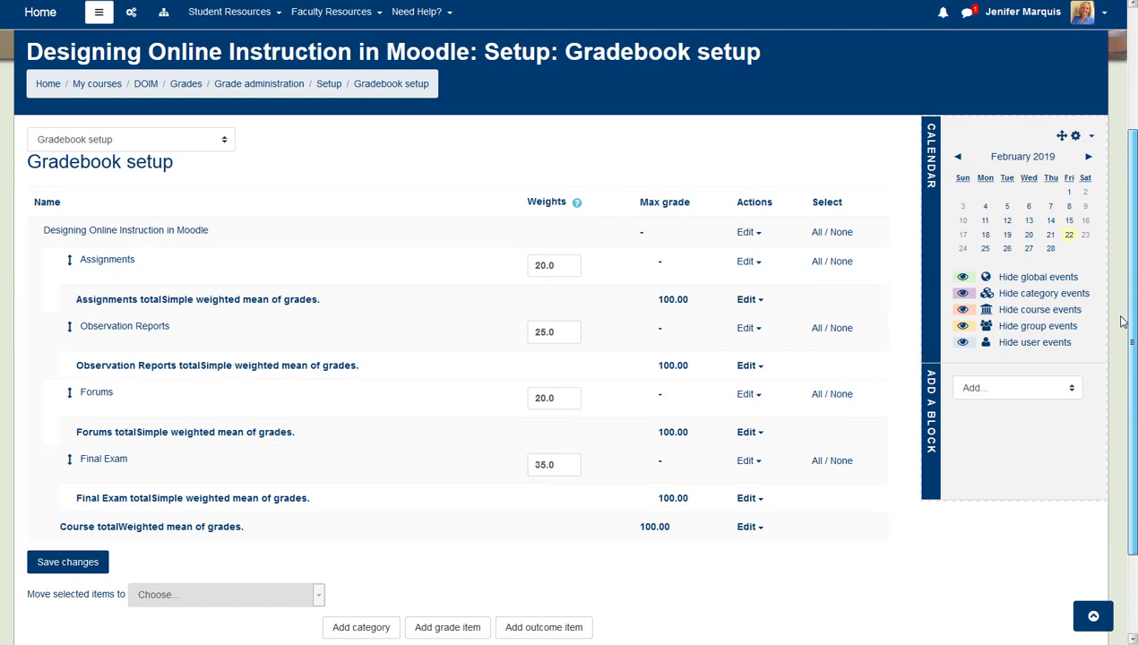
{"action": "scroll", "scroll_direction": "down", "scroll_amount": 3}
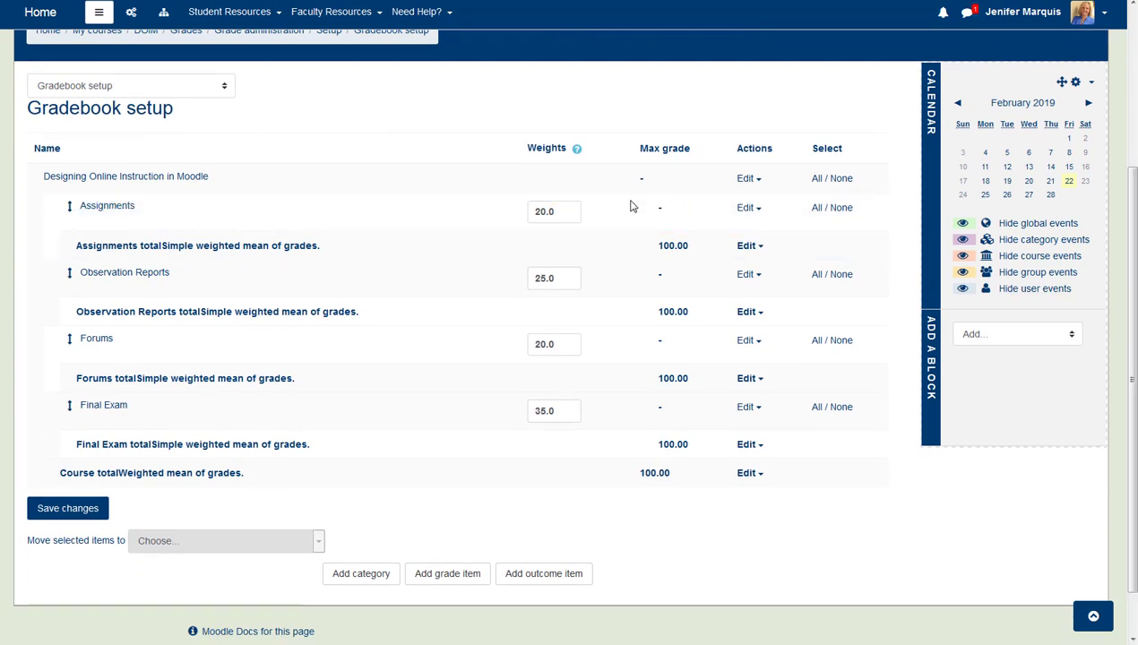
{"action": "left_click", "coordinate": [551, 410]}
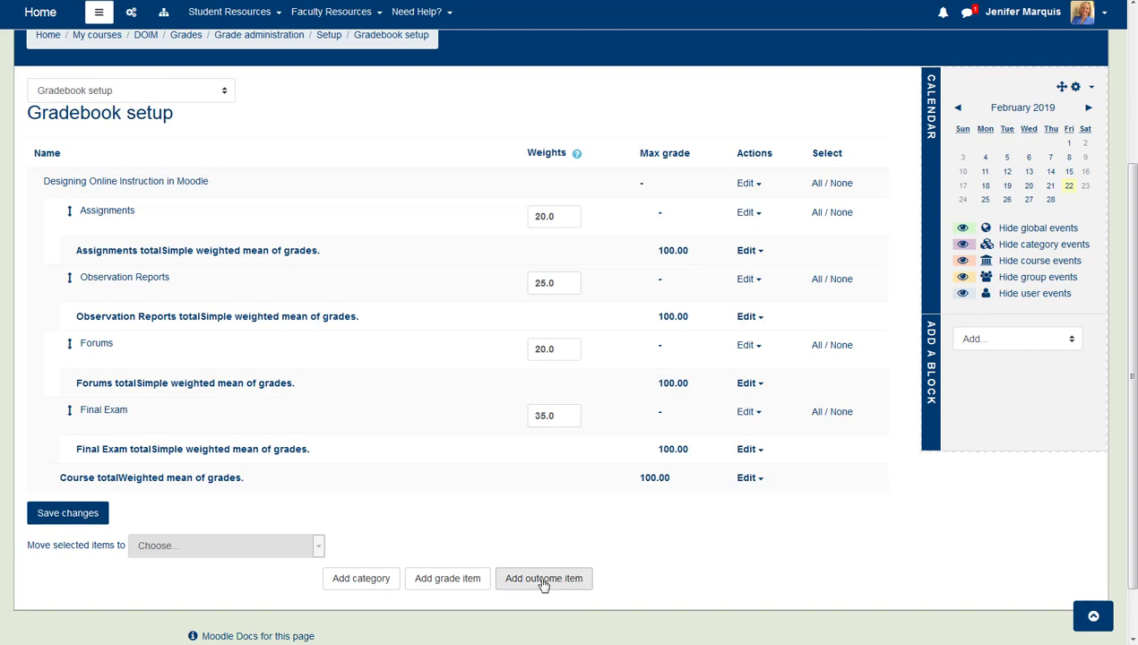
- Start adding a new grade item from Gradebook setup
{"action": "left_click", "coordinate": [447, 577]}
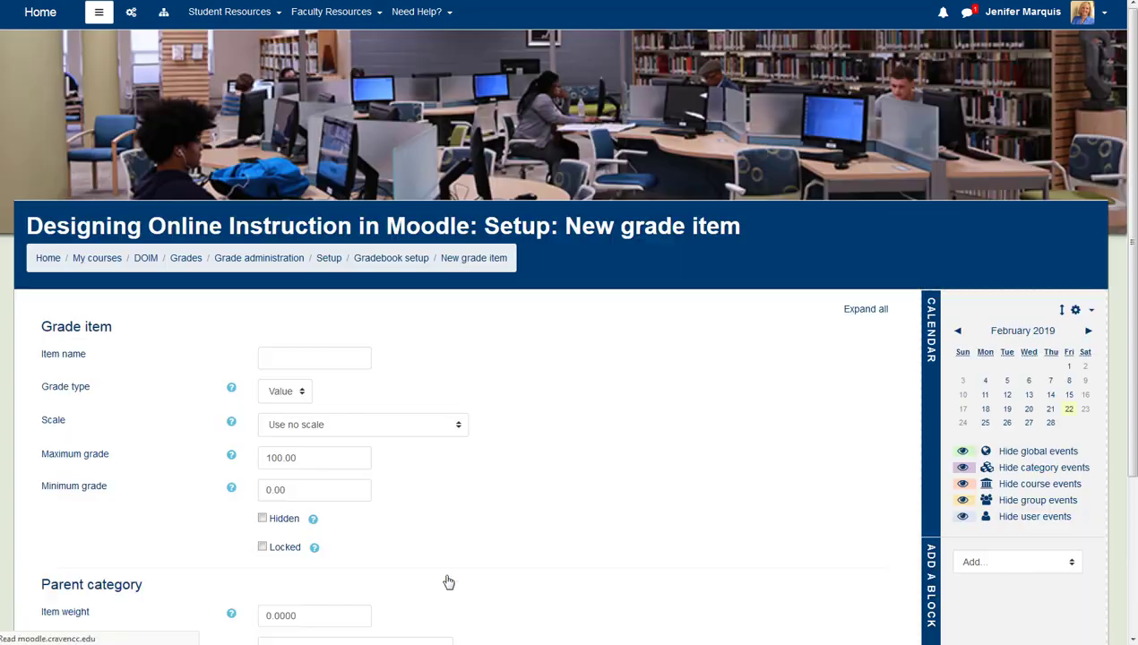
- Name the item Learning Theory Forum and change its maximum grade from 100 to 50.00
{"action": "left_click", "coordinate": [864, 308]}
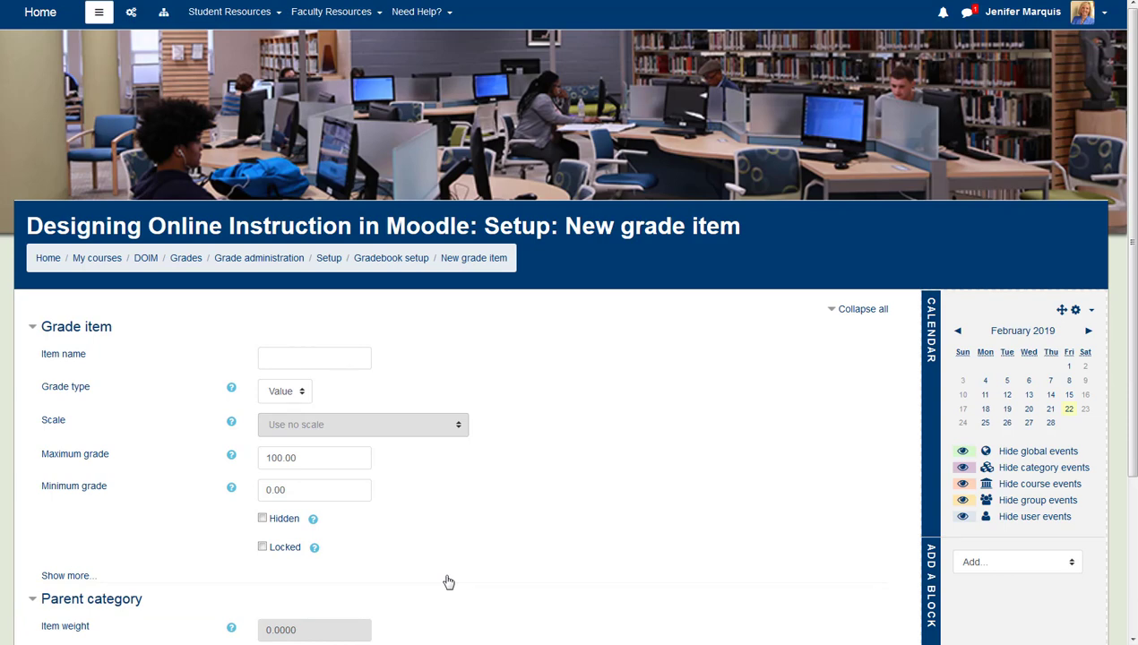
{"action": "mouse_move", "coordinate": [349, 394]}
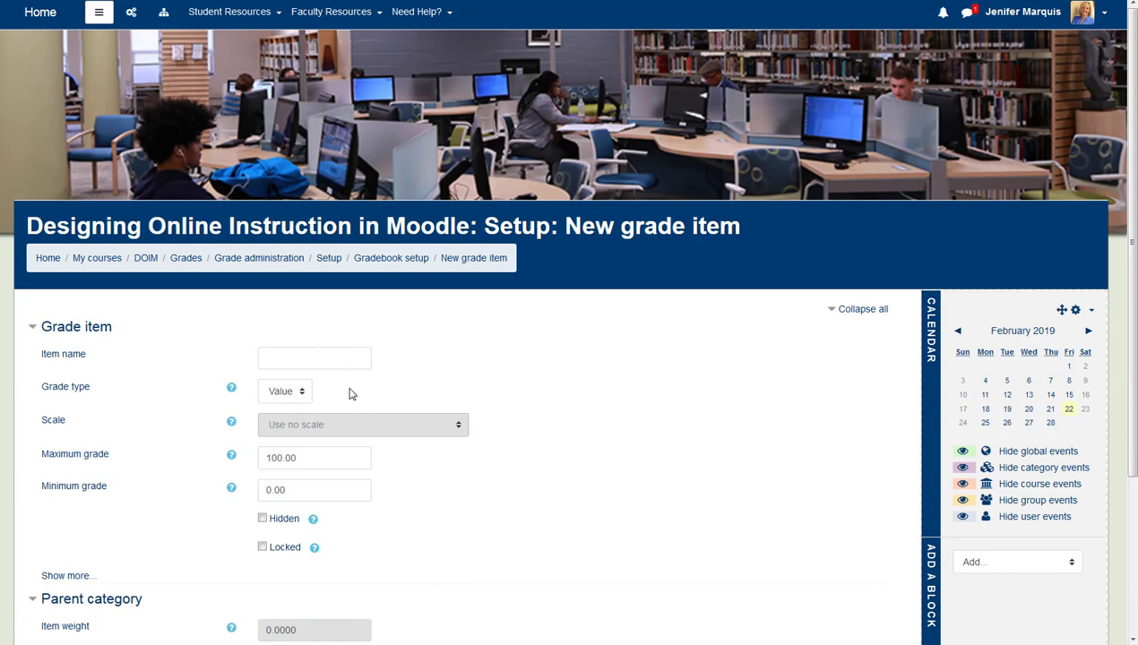
{"action": "type", "text": "Le"}
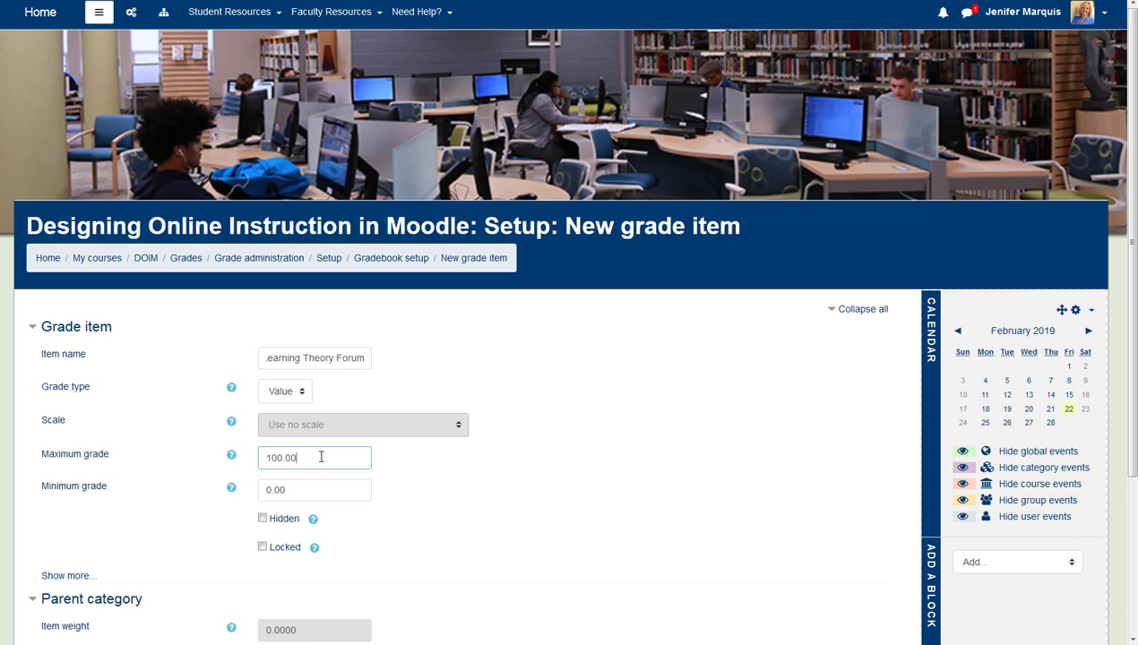
{"action": "left_click", "coordinate": [281, 457]}
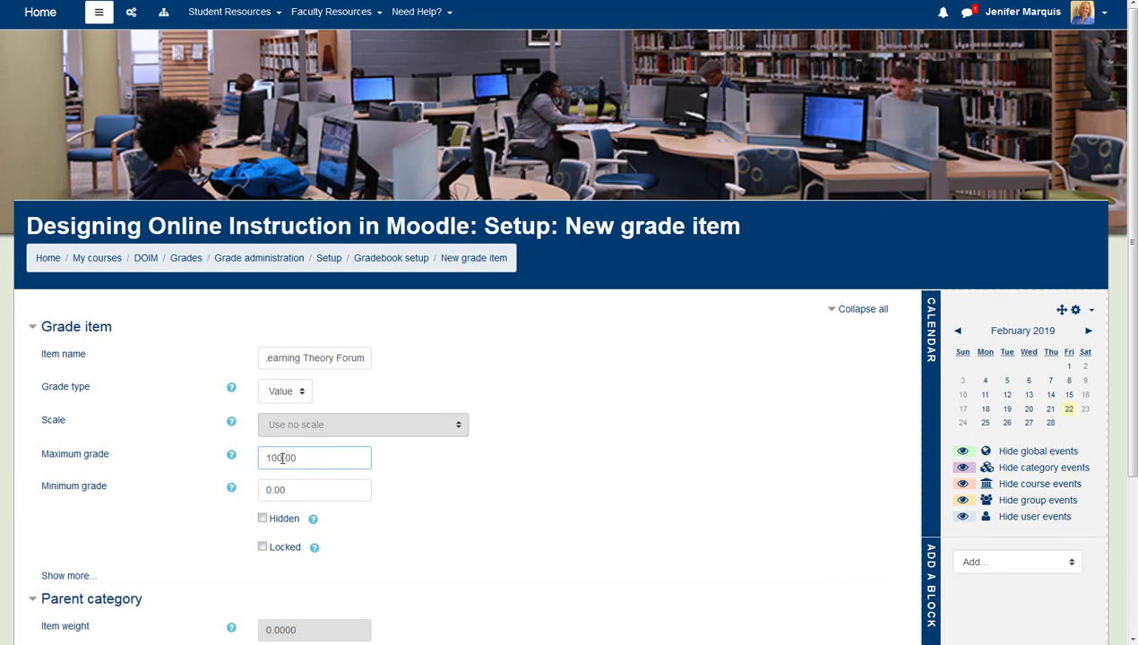
{"action": "key", "text": "Backspace"}
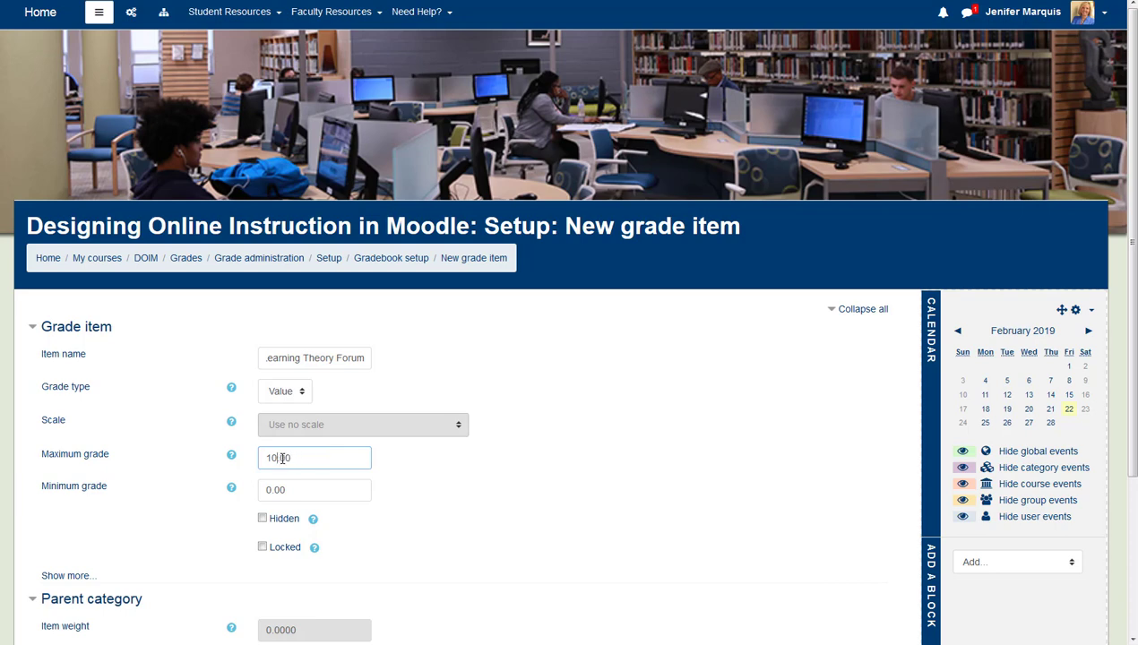
{"action": "type", "text": "50.00"}
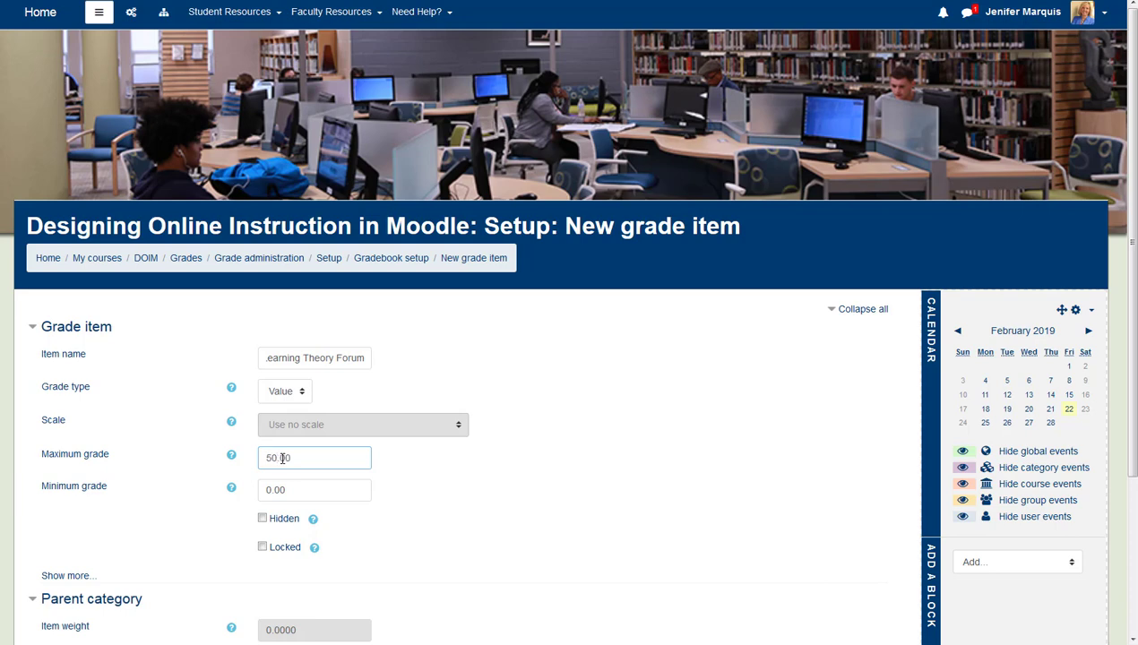
- Assign the Learning Theory Forum item to the Forums category and save it
{"action": "scroll", "scroll_direction": "down", "scroll_amount": 3}
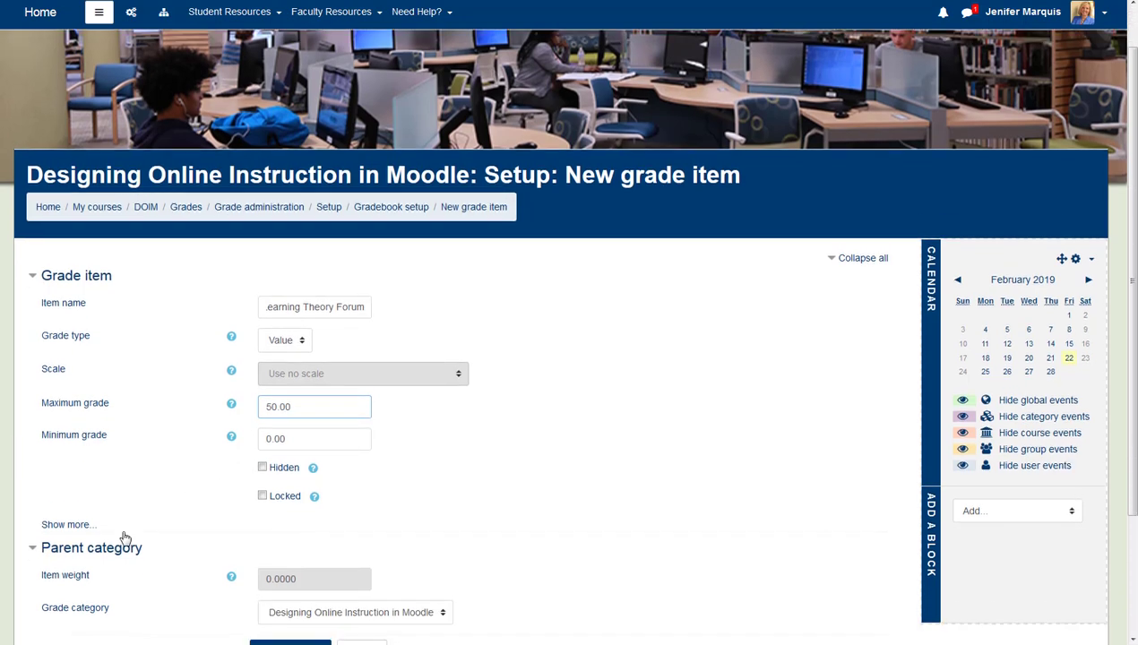
{"action": "left_click", "coordinate": [68, 524]}
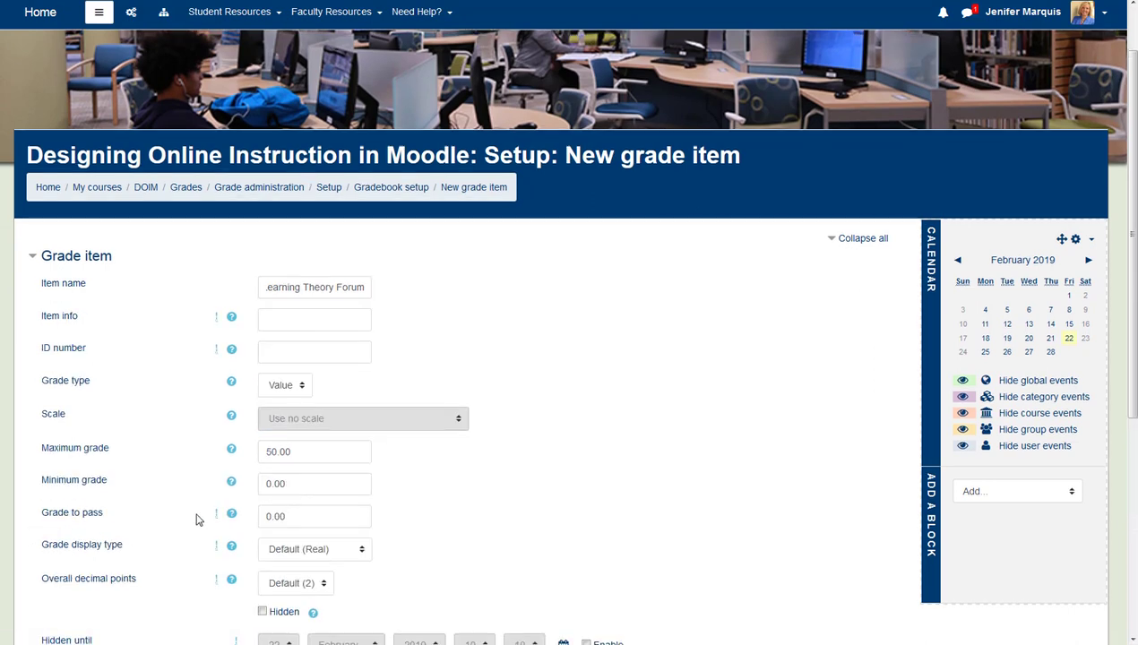
{"action": "scroll", "scroll_direction": "down", "scroll_amount": 3}
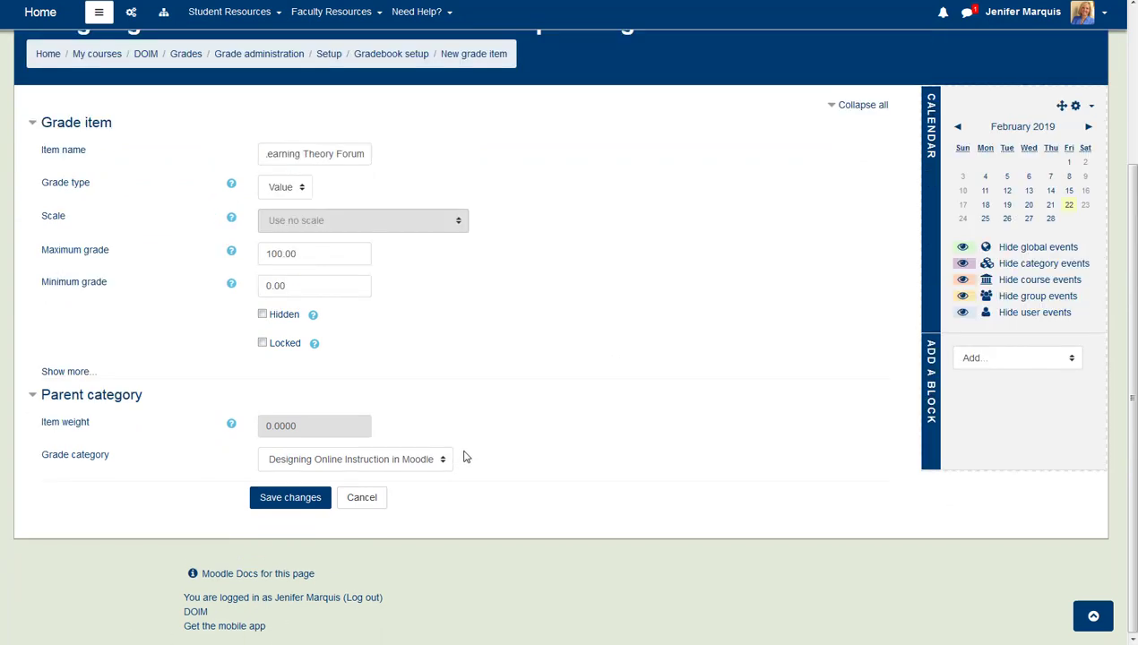
{"action": "mouse_move", "coordinate": [371, 460]}
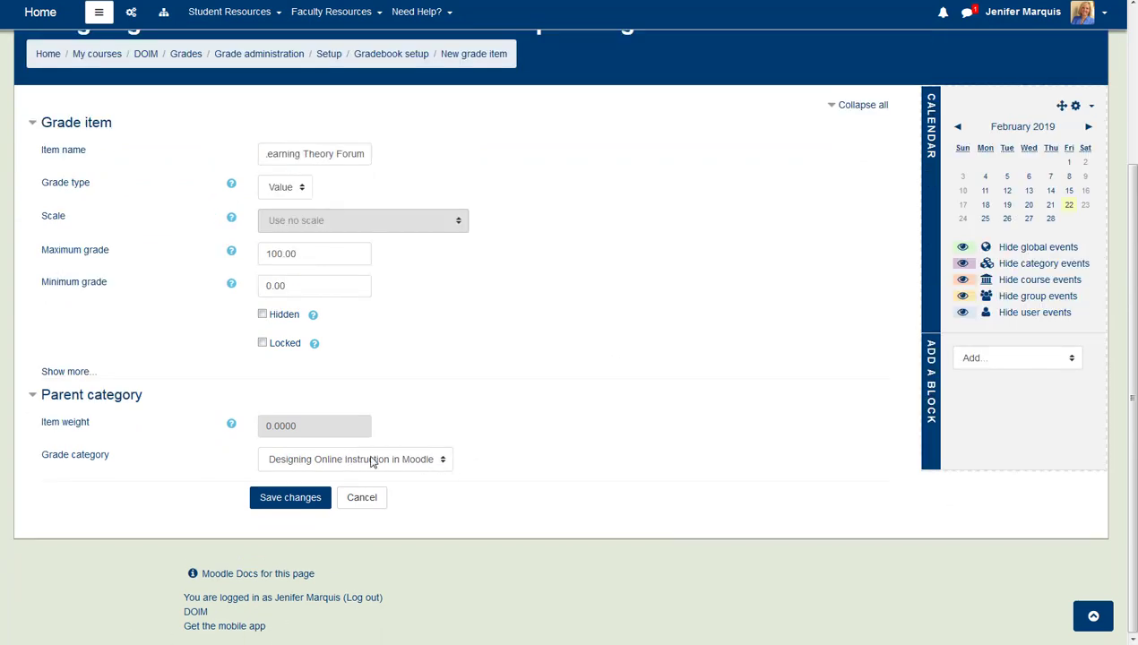
{"action": "left_click", "coordinate": [354, 459]}
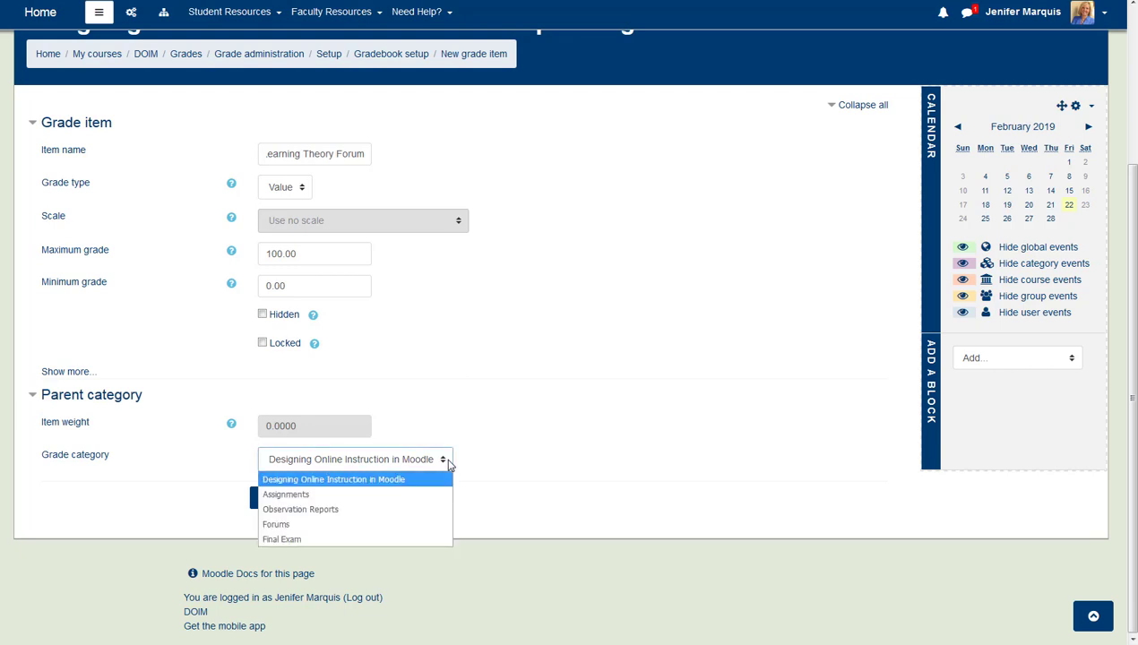
{"action": "left_click", "coordinate": [276, 523]}
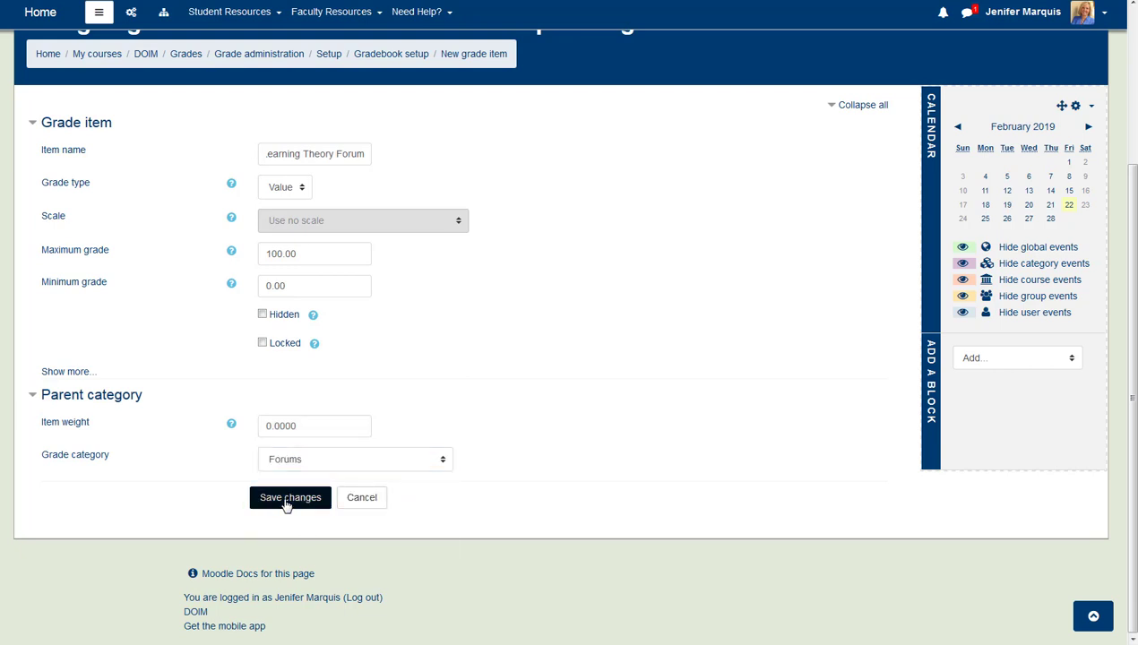
{"action": "left_click", "coordinate": [291, 498]}
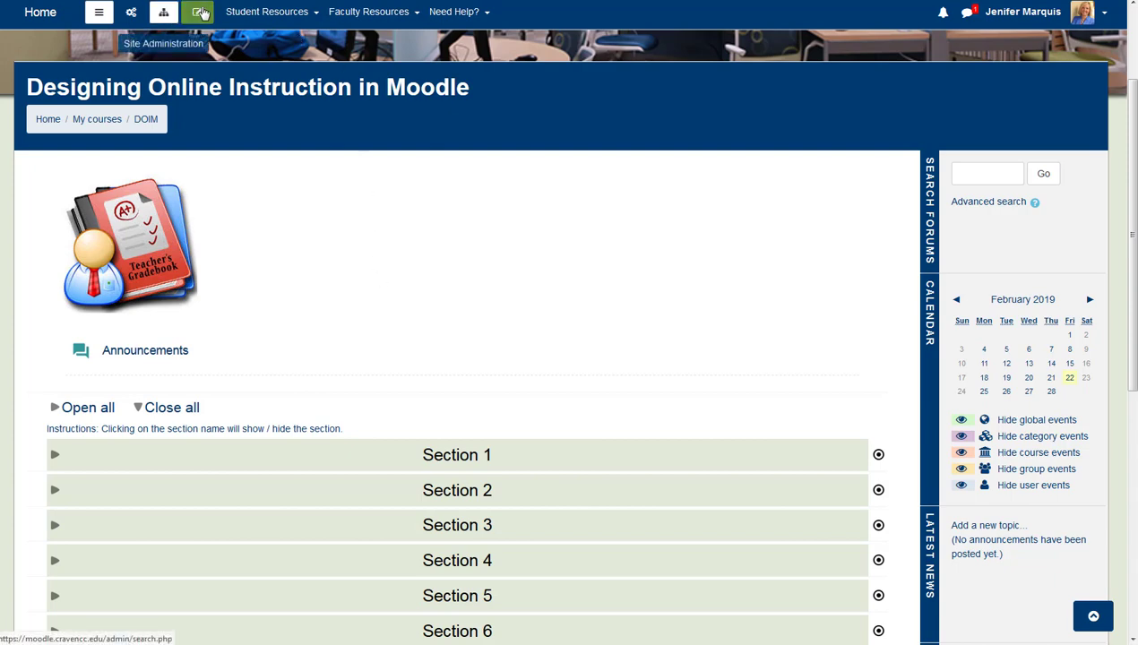
{"action": "mouse_move", "coordinate": [197, 11]}
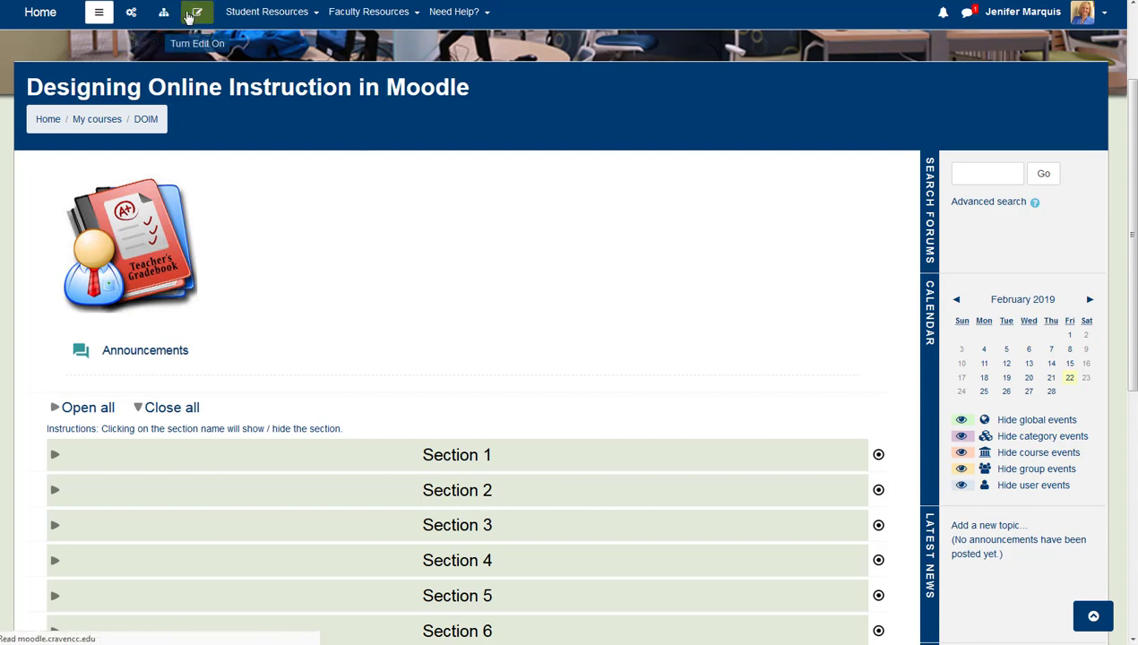
- Turn editing on for the course home page
{"action": "left_click", "coordinate": [197, 10]}
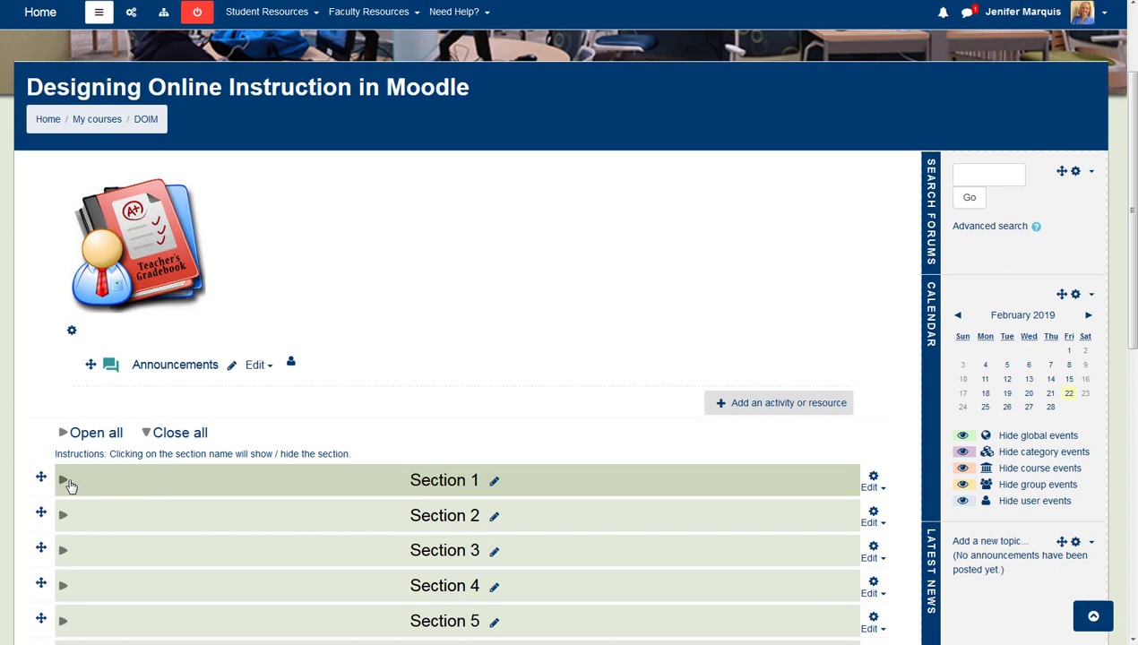
- Expand Section 1 and add a new Assignment activity from the activity chooser
{"action": "left_click", "coordinate": [62, 480]}
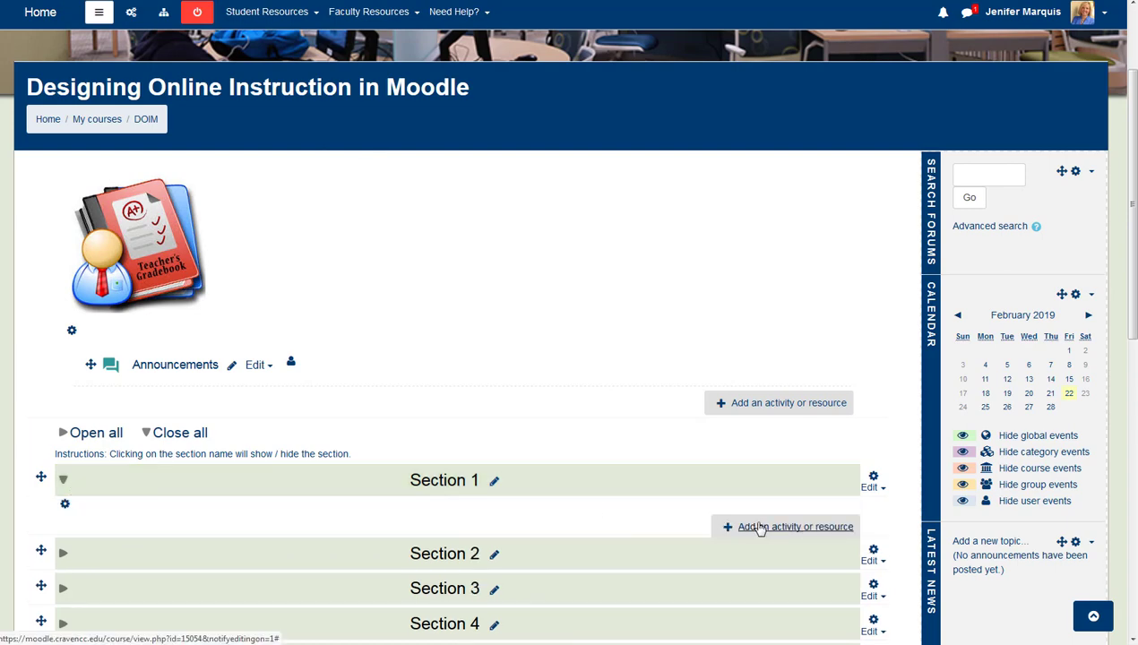
{"action": "left_click", "coordinate": [795, 527]}
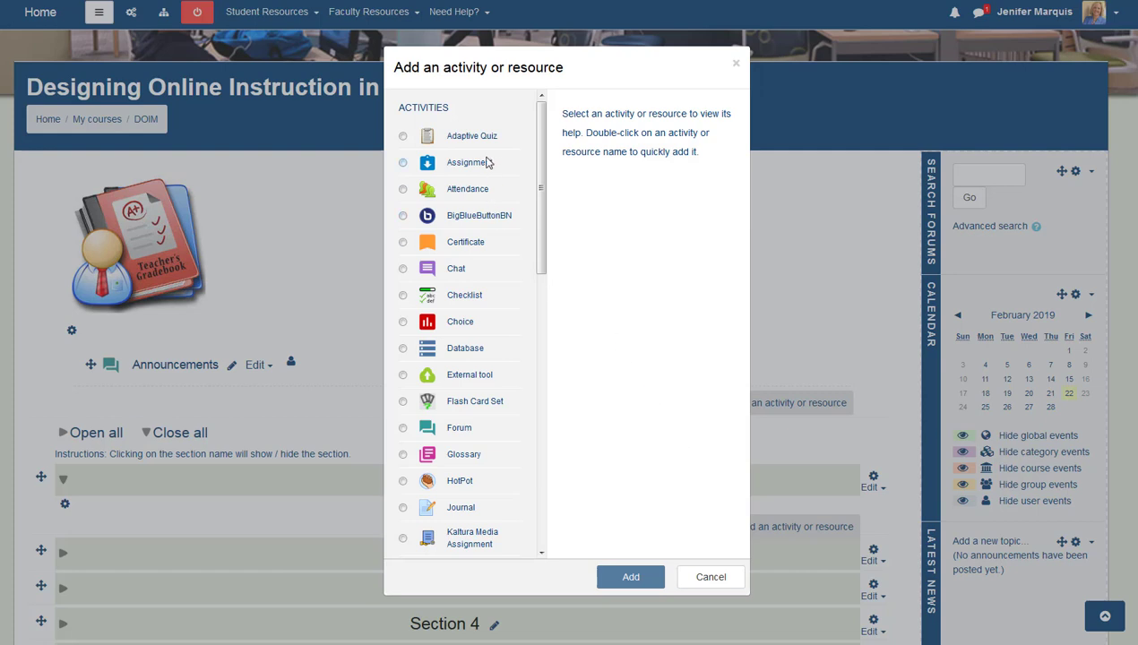
{"action": "mouse_move", "coordinate": [478, 160]}
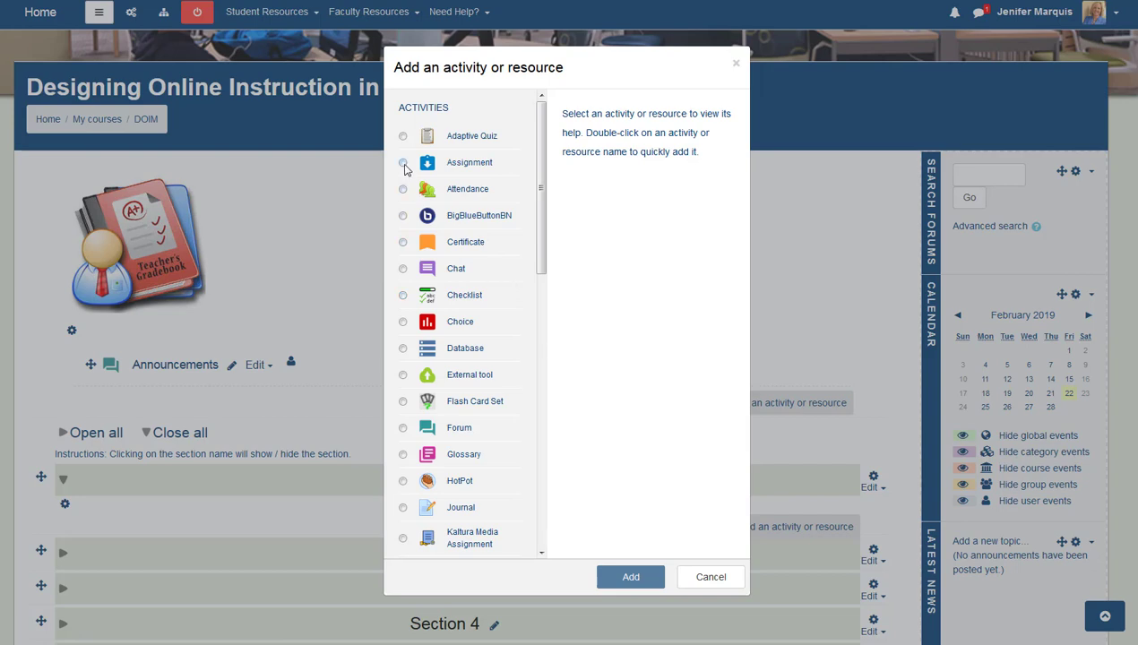
{"action": "left_click", "coordinate": [401, 161]}
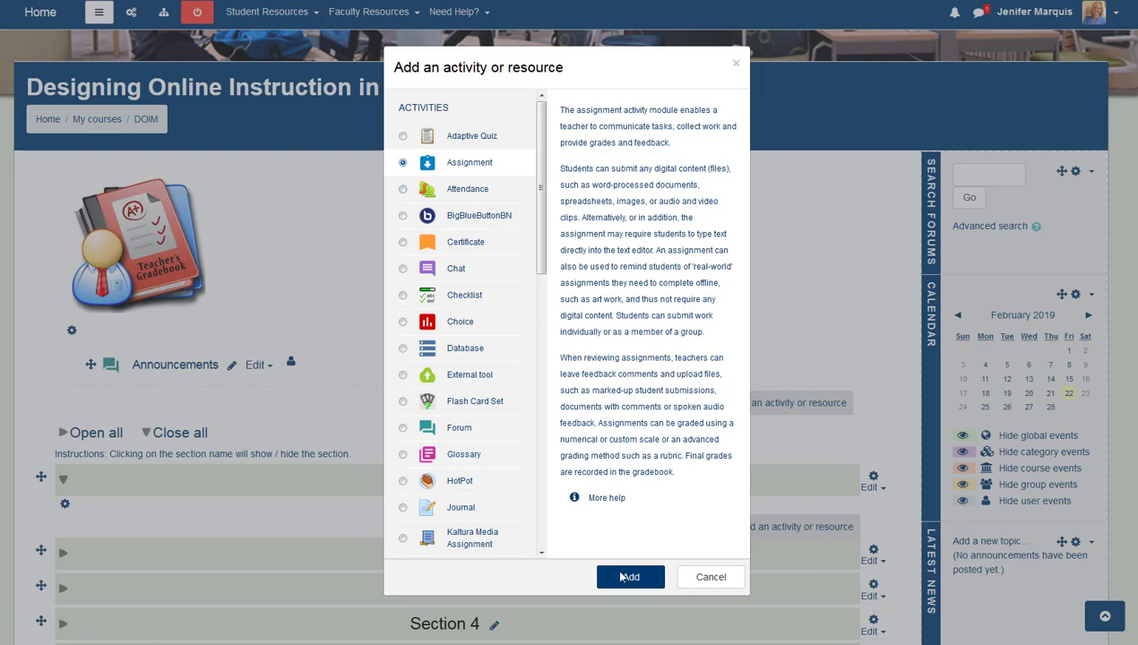
{"action": "left_click", "coordinate": [630, 577]}
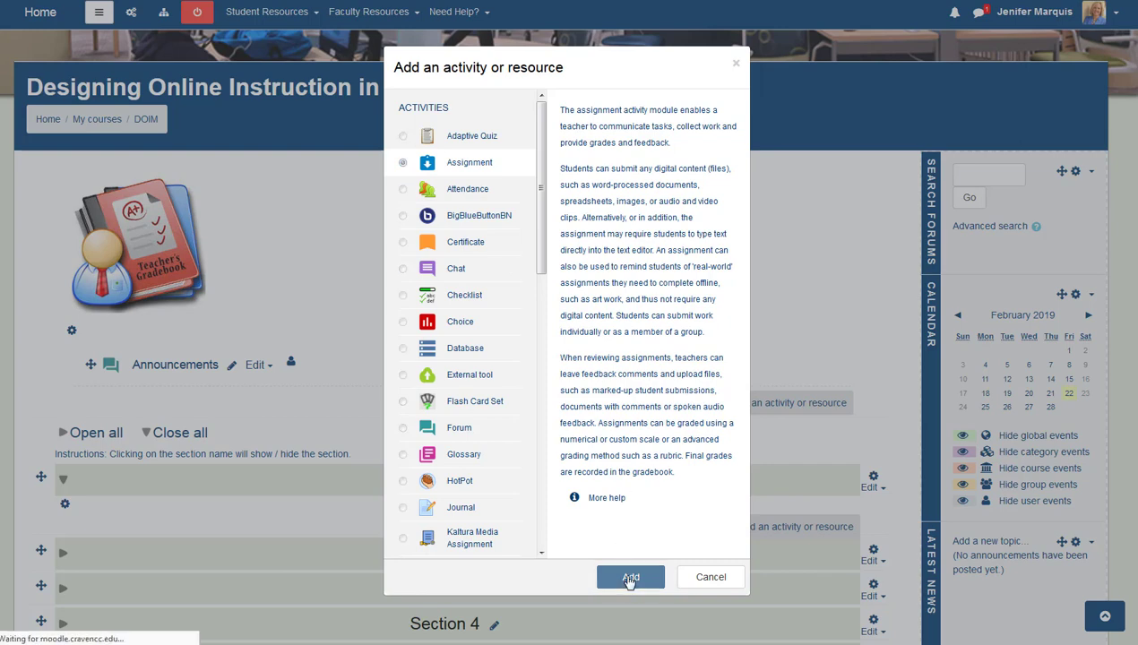
- Expand all form sections and enter 'Observation Report 1' as the assignment name
{"action": "left_click", "coordinate": [630, 577]}
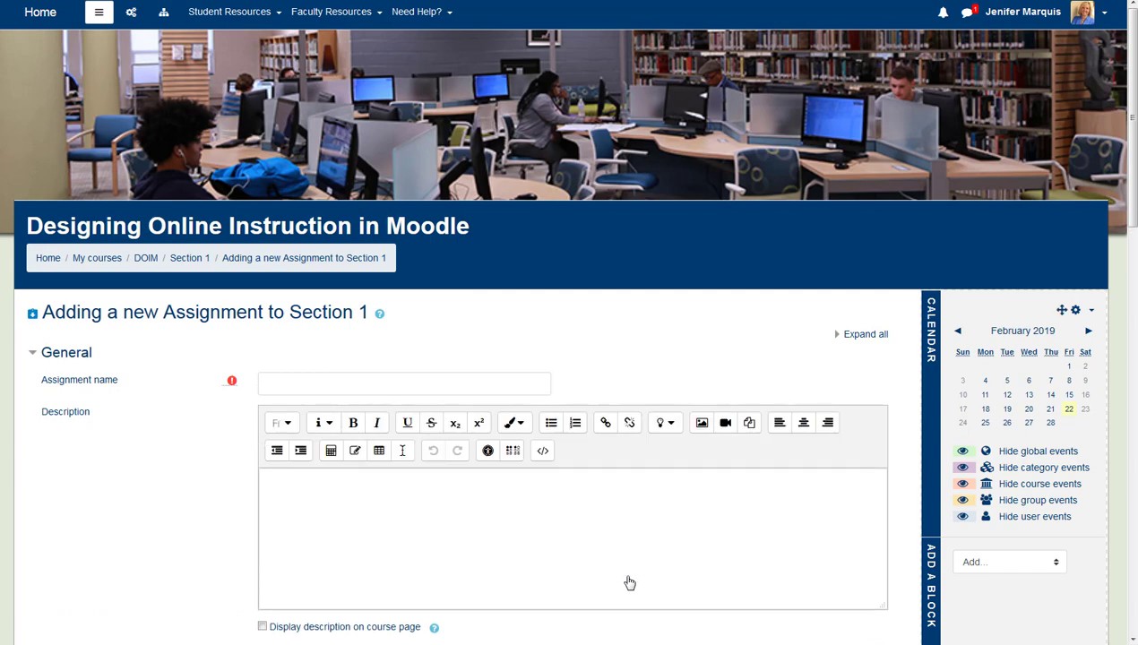
{"action": "mouse_move", "coordinate": [980, 430]}
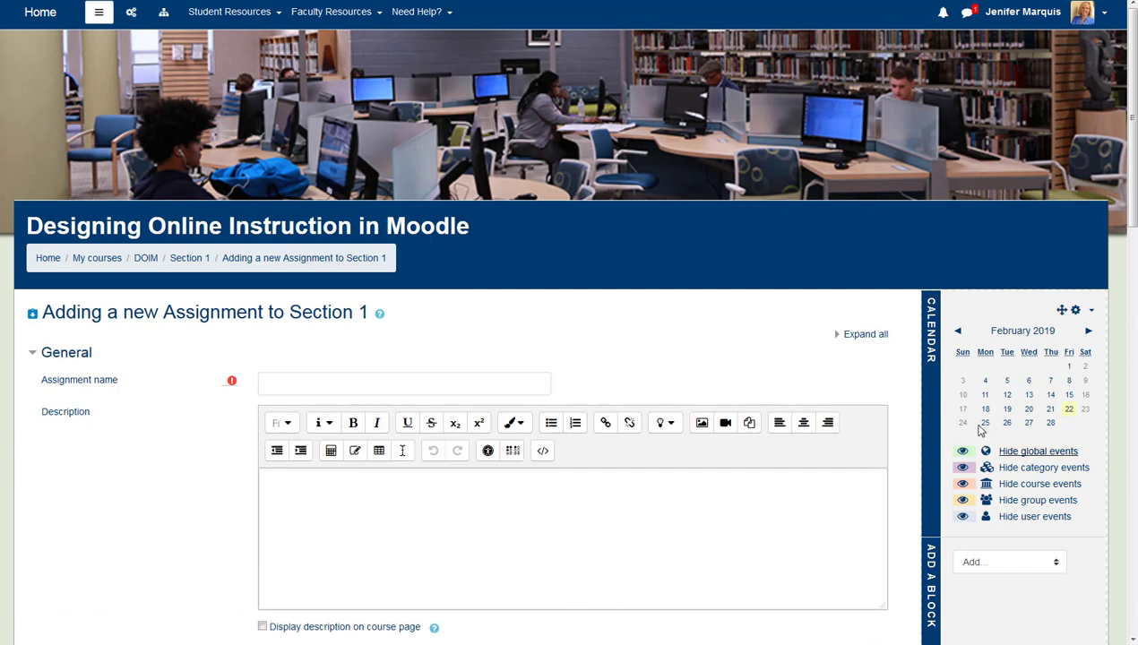
{"action": "left_click", "coordinate": [860, 335]}
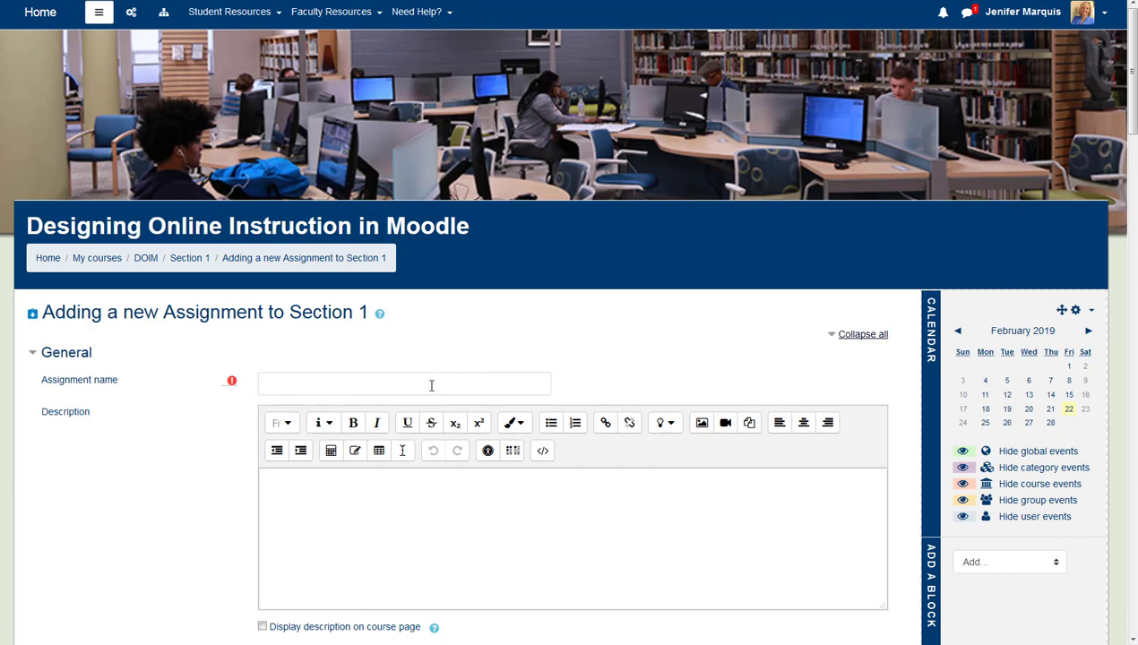
{"action": "type", "text": "o"}
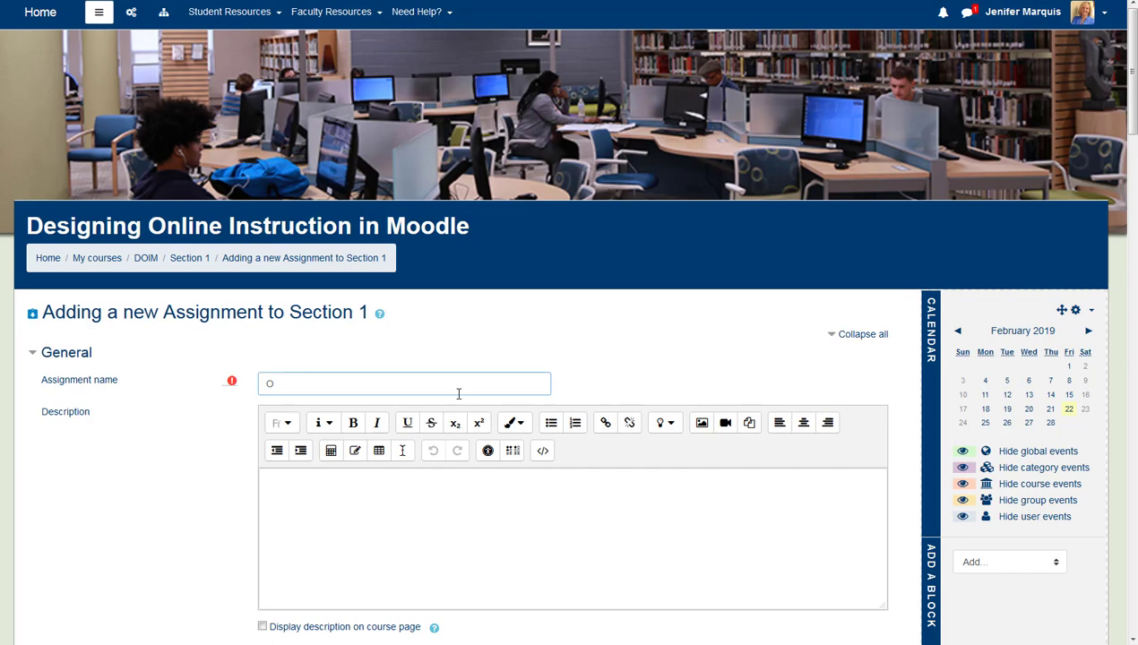
{"action": "type", "text": "bserva"}
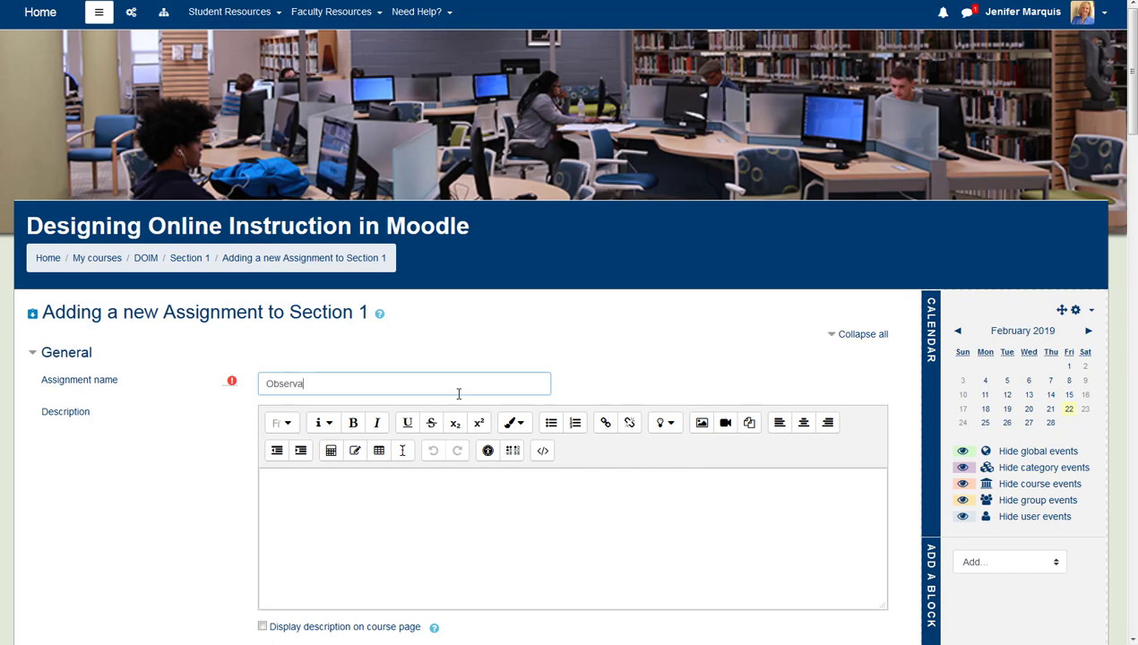
{"action": "type", "text": "tion Report"}
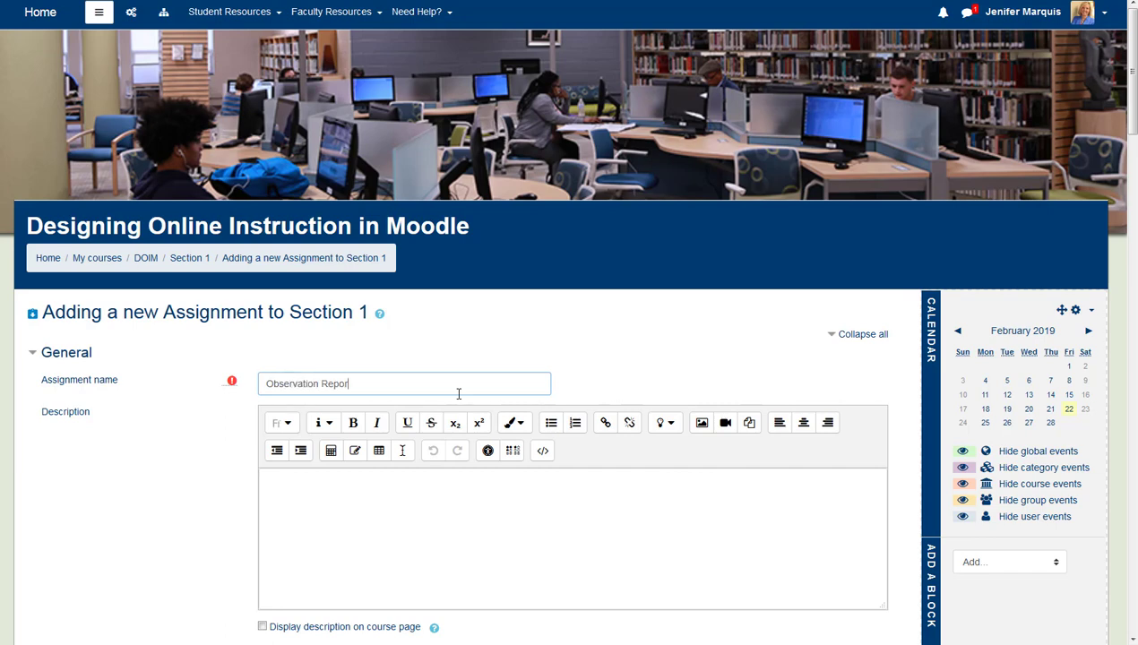
{"action": "type", "text": "1"}
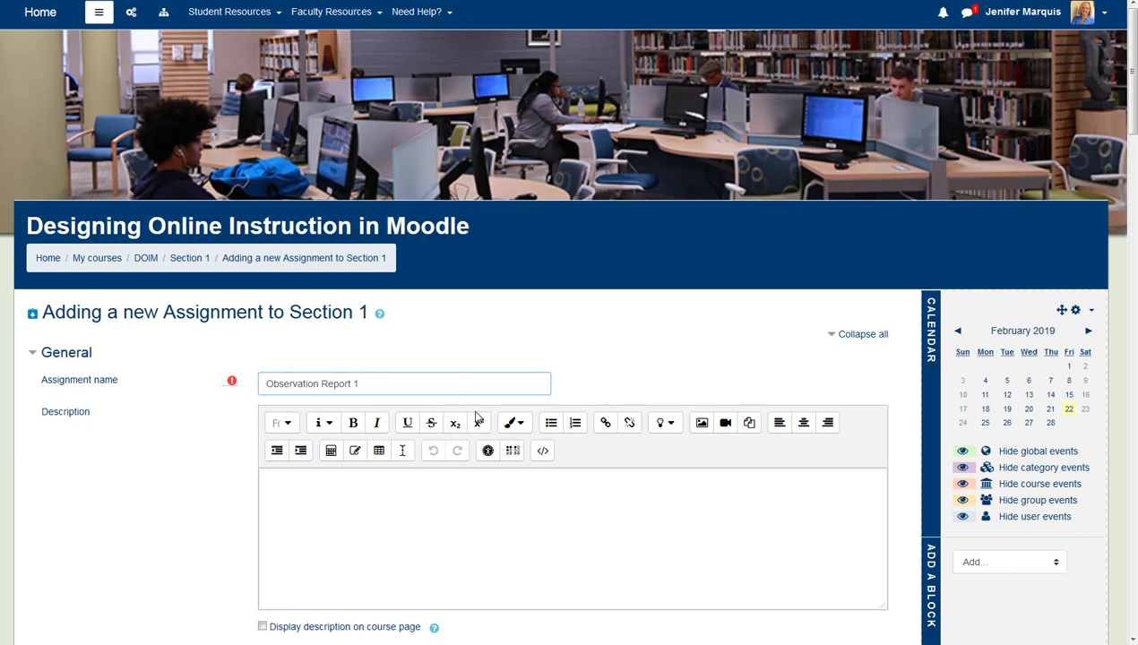
{"action": "mouse_move", "coordinate": [508, 423]}
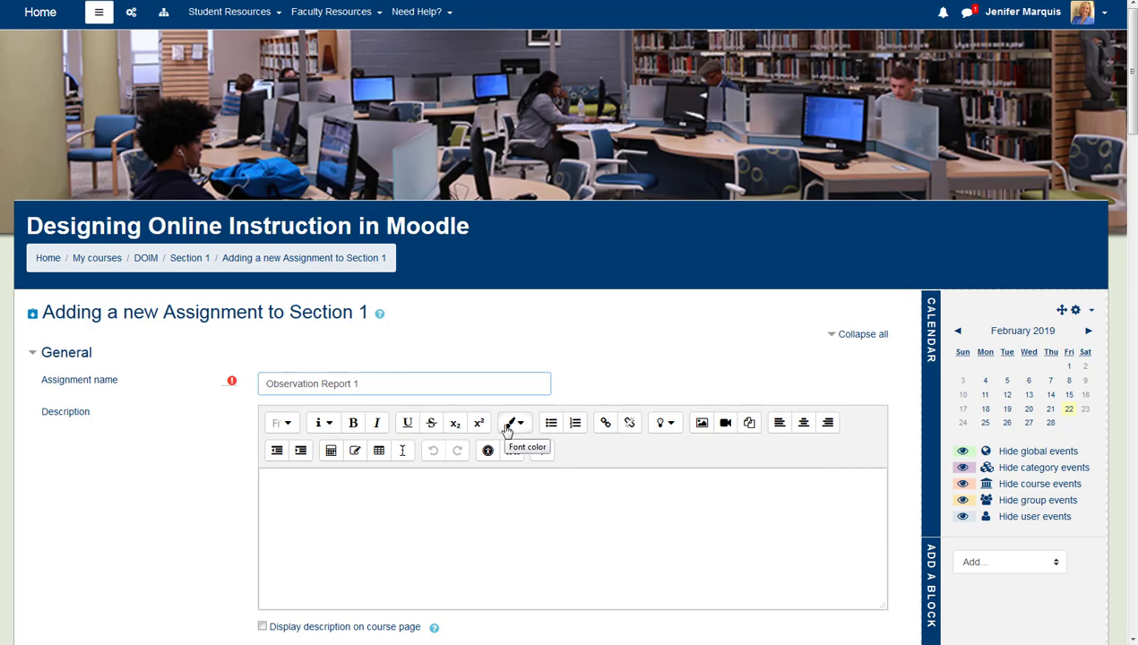
{"action": "left_click", "coordinate": [404, 383]}
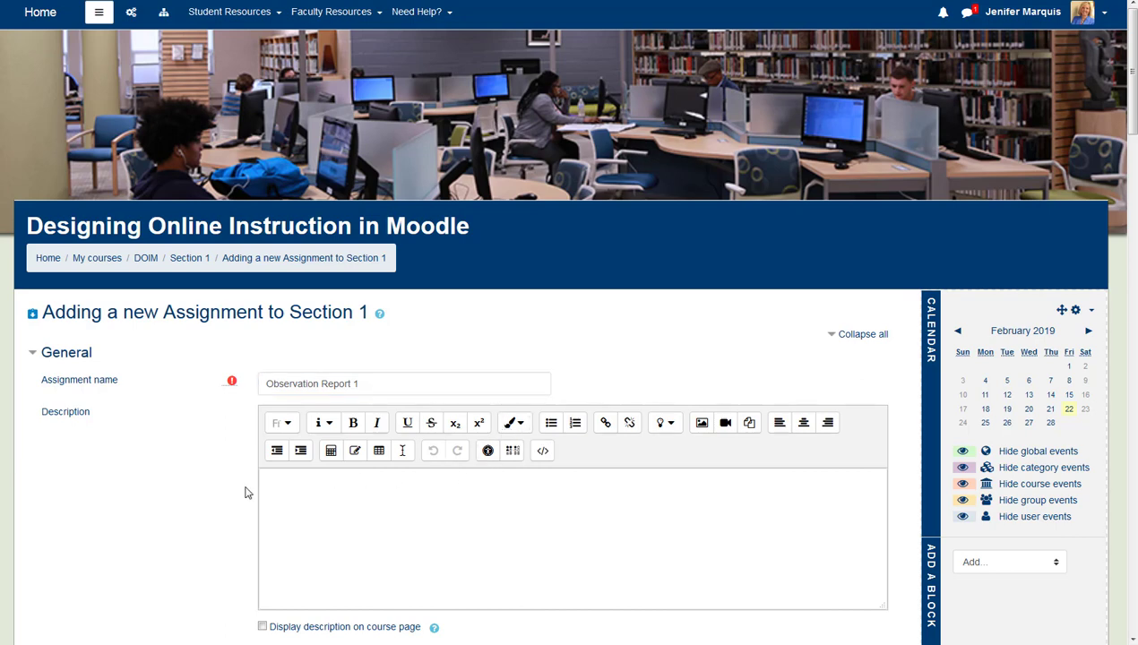
- In the Grade section, change the Maximum grade from 100 to 60 points
{"action": "scroll", "scroll_direction": "down", "scroll_amount": 3}
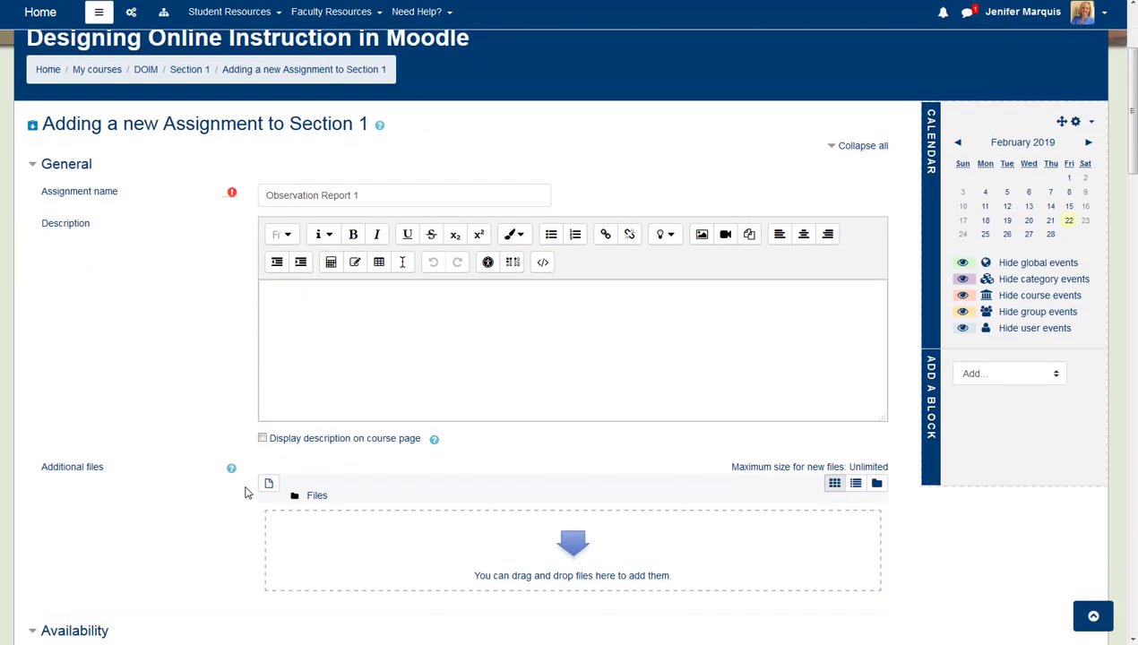
{"action": "scroll", "scroll_direction": "down", "scroll_amount": 3}
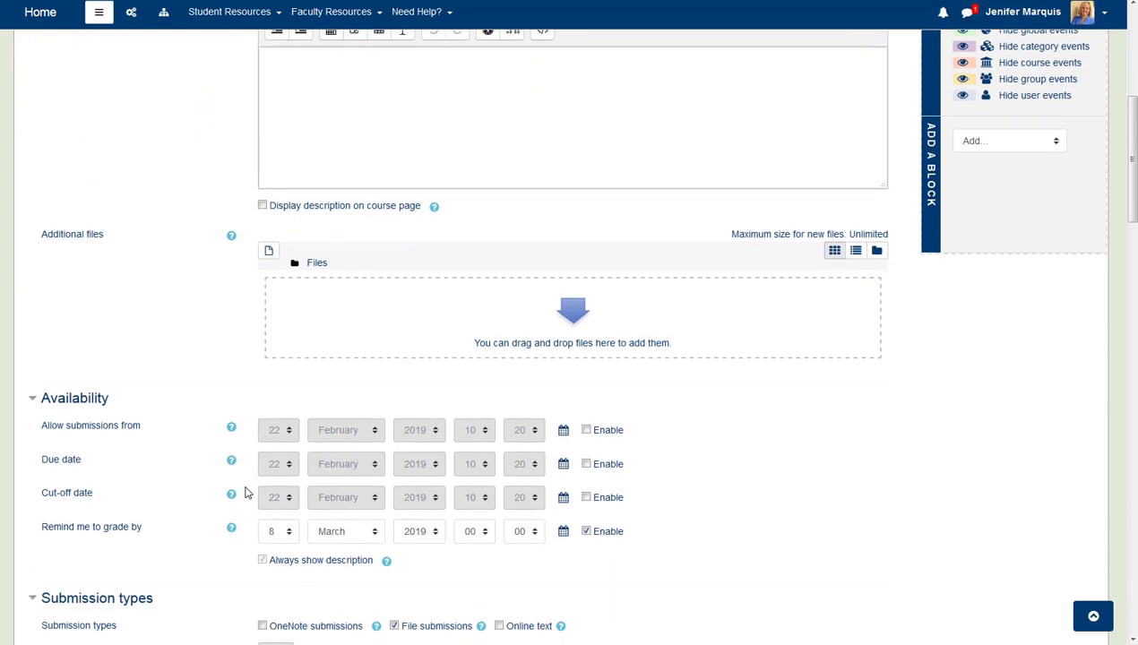
{"action": "scroll", "scroll_direction": "down", "scroll_amount": 3}
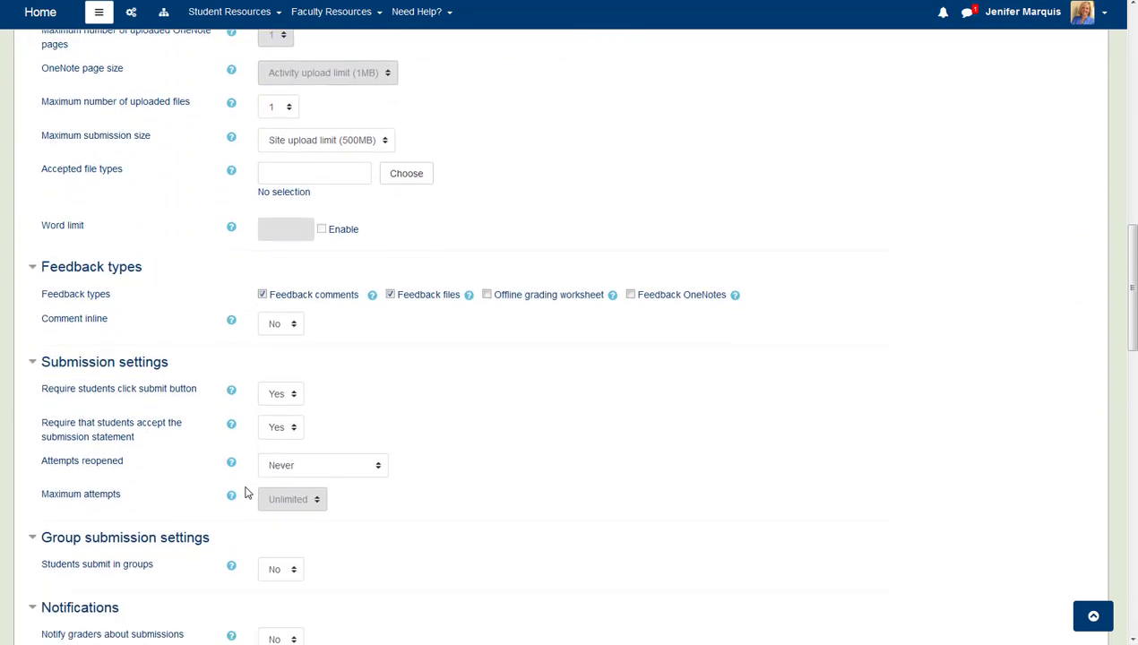
{"action": "scroll", "scroll_direction": "down", "scroll_amount": 3}
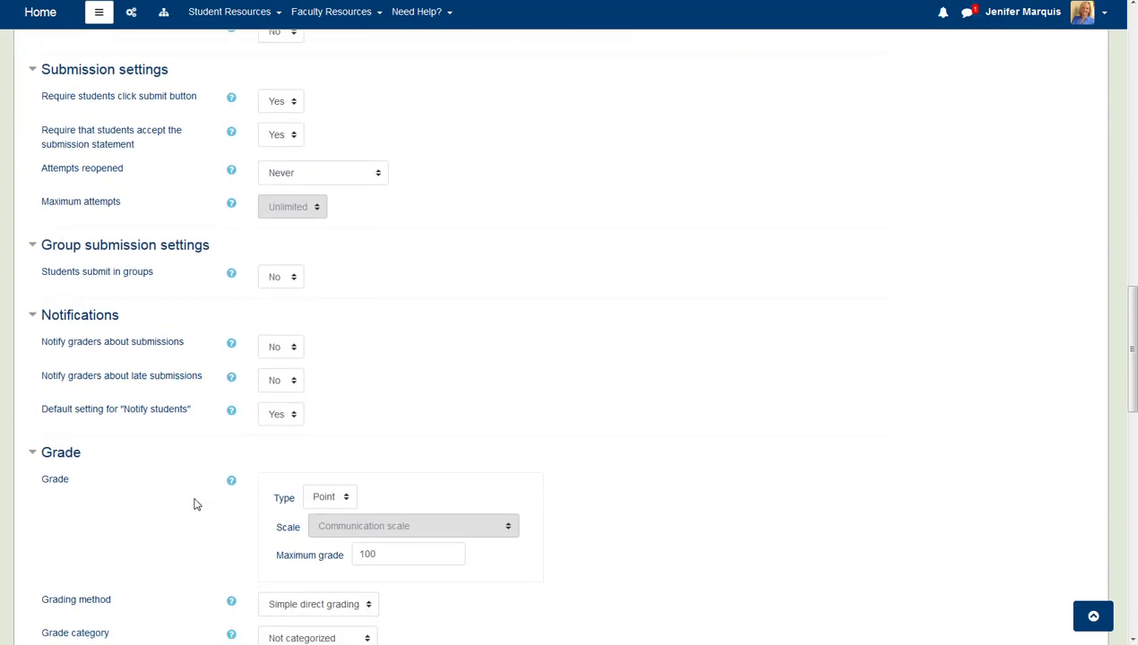
{"action": "scroll", "scroll_direction": "down", "scroll_amount": 3}
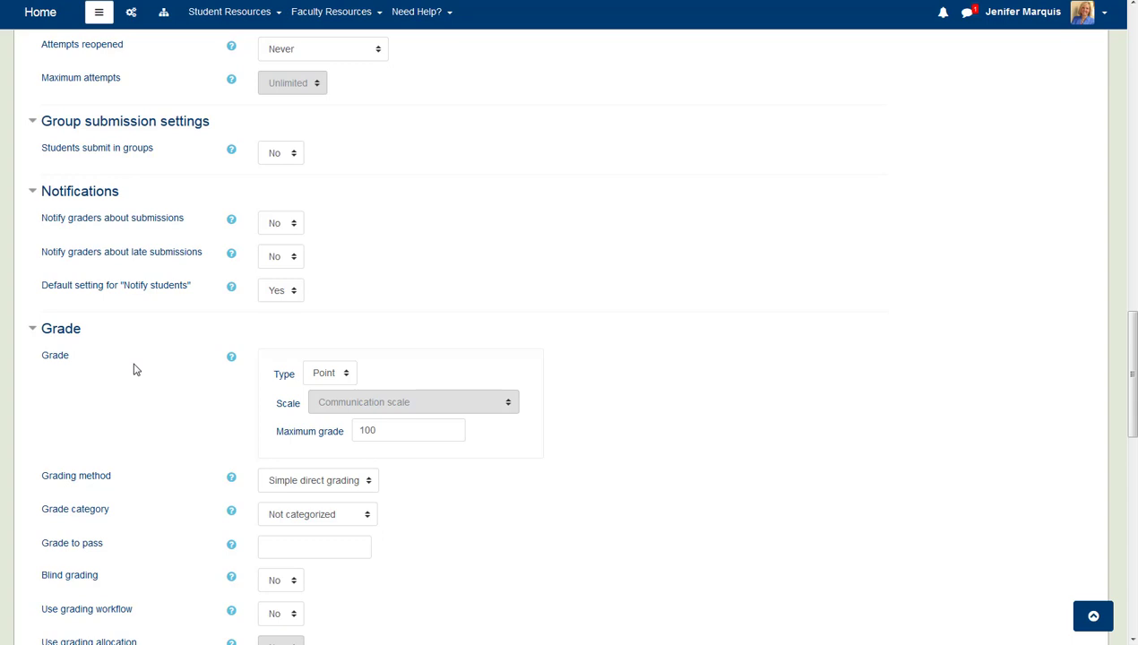
{"action": "scroll", "scroll_direction": "down", "scroll_amount": 3}
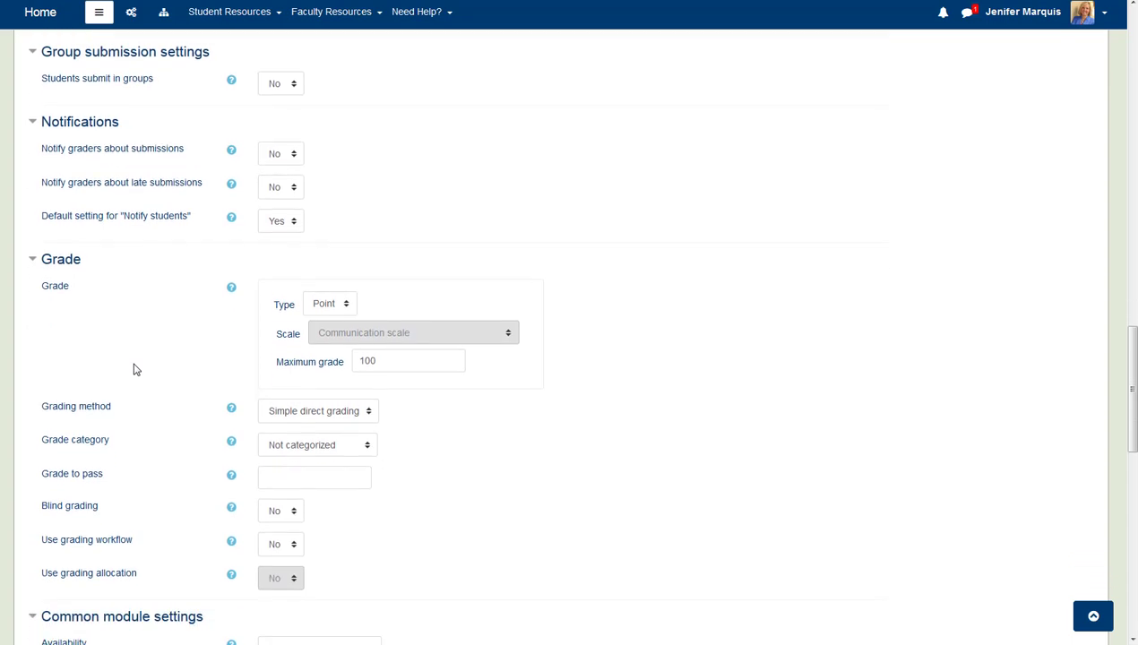
{"action": "scroll", "scroll_direction": "down", "scroll_amount": 3}
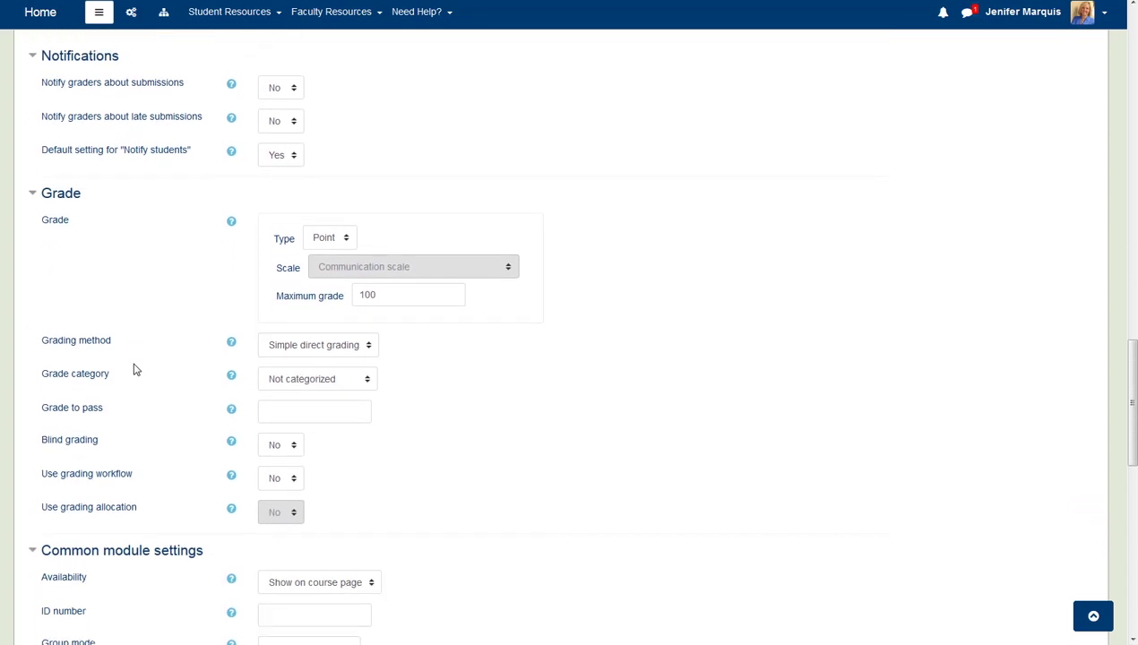
{"action": "scroll", "scroll_direction": "down", "scroll_amount": 3}
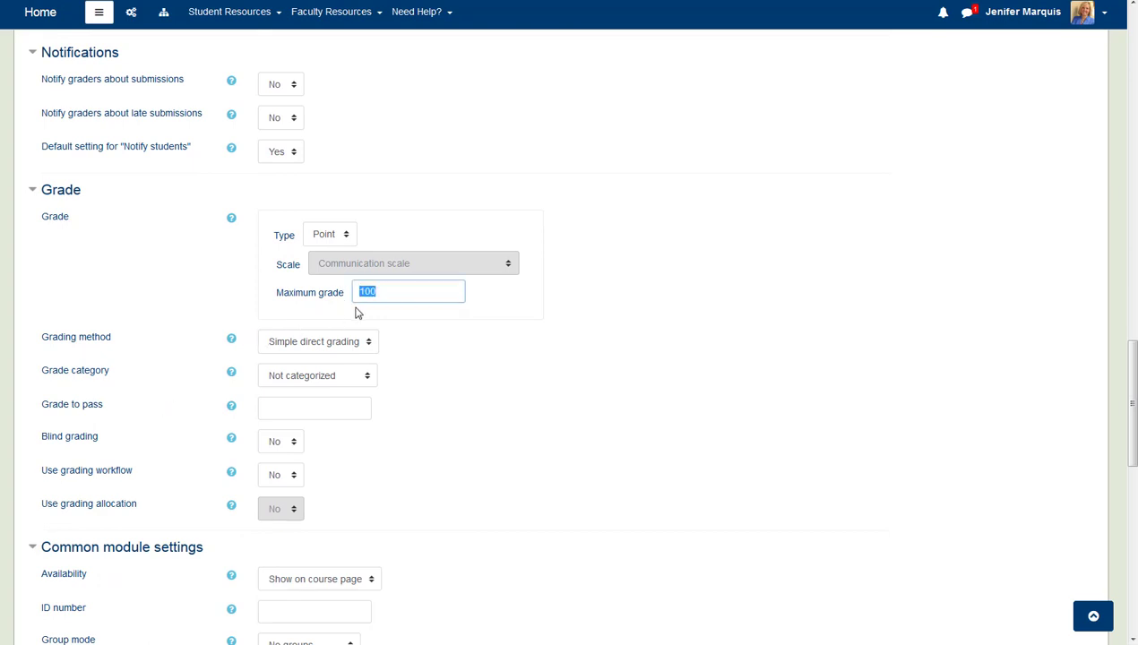
{"action": "type", "text": "60"}
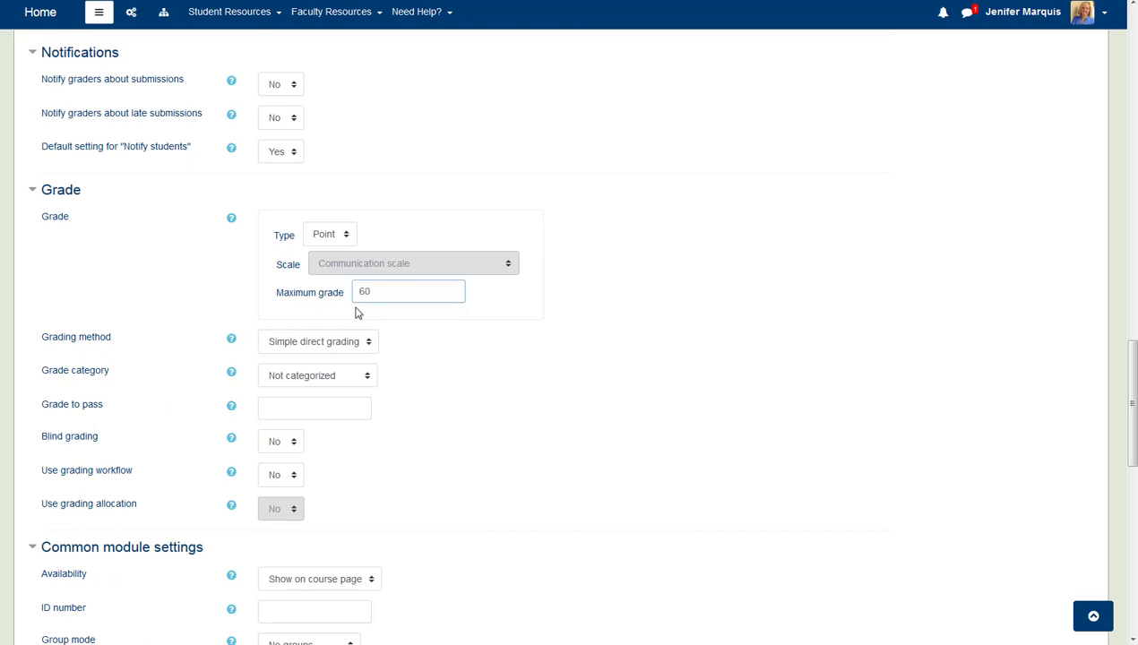
{"action": "type", "text": "90"}
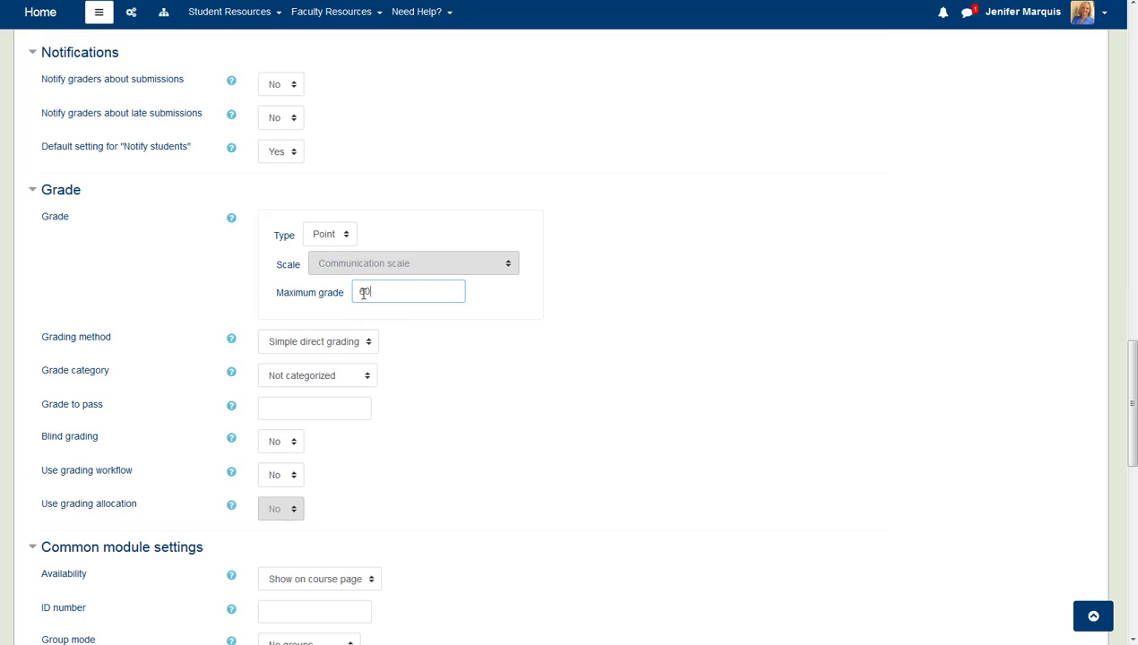
{"action": "type", "text": "60"}
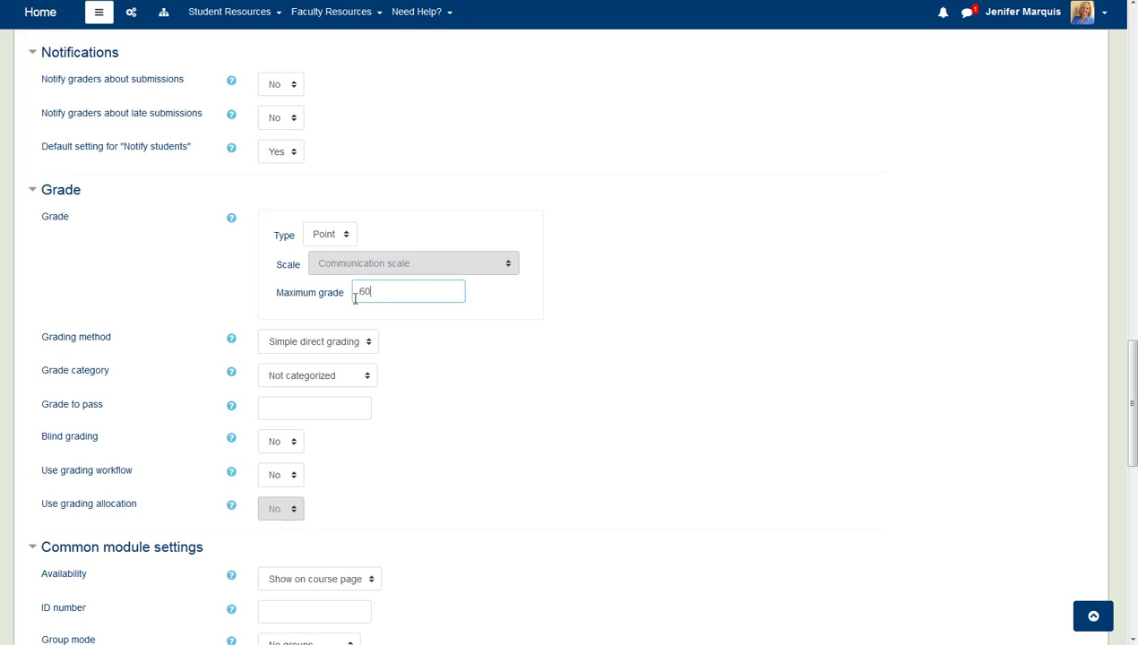
{"action": "scroll", "scroll_direction": "down", "scroll_amount": 3}
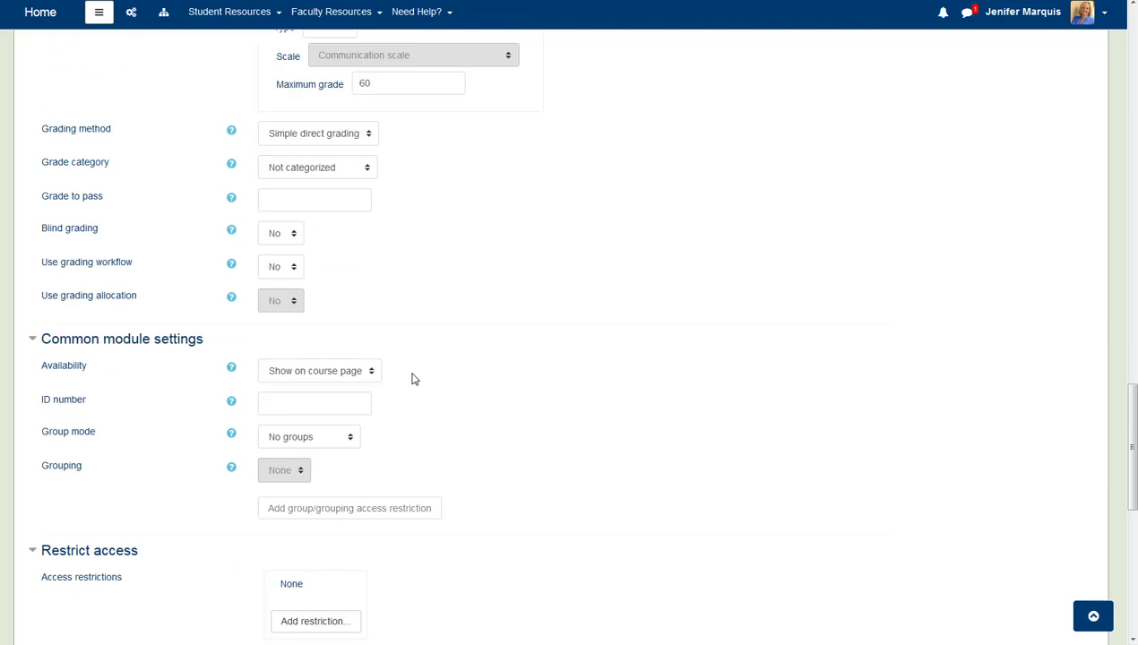
{"action": "scroll", "scroll_direction": "up", "scroll_amount": 3}
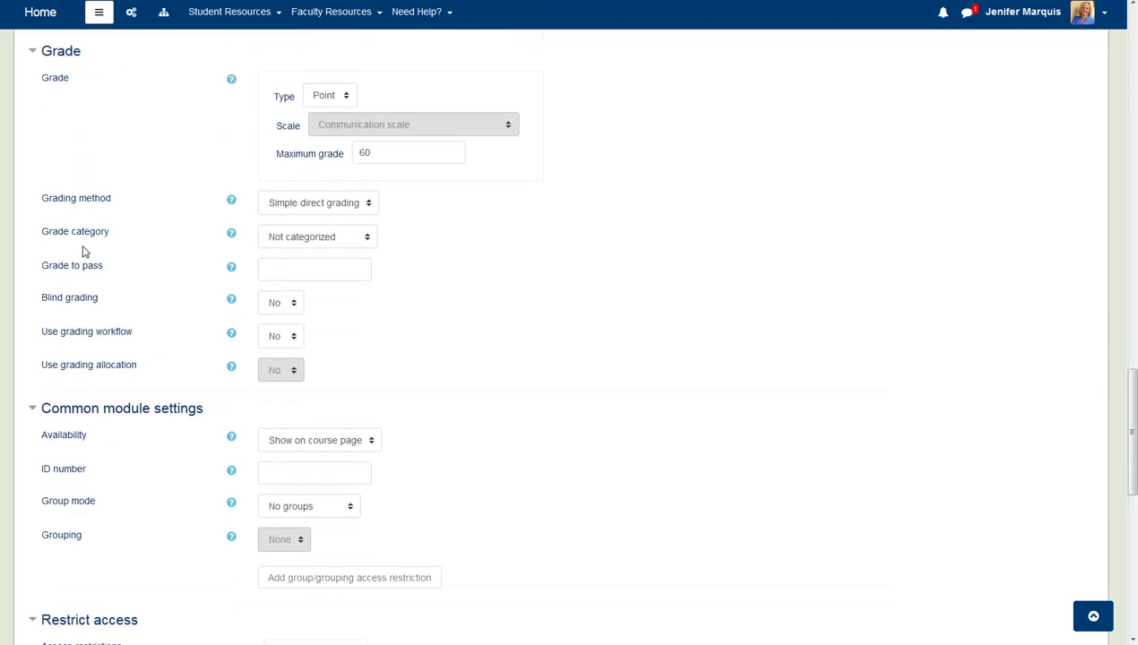
- File the assignment under the Observation Reports grade category and save, returning to the course
{"action": "left_click", "coordinate": [319, 237]}
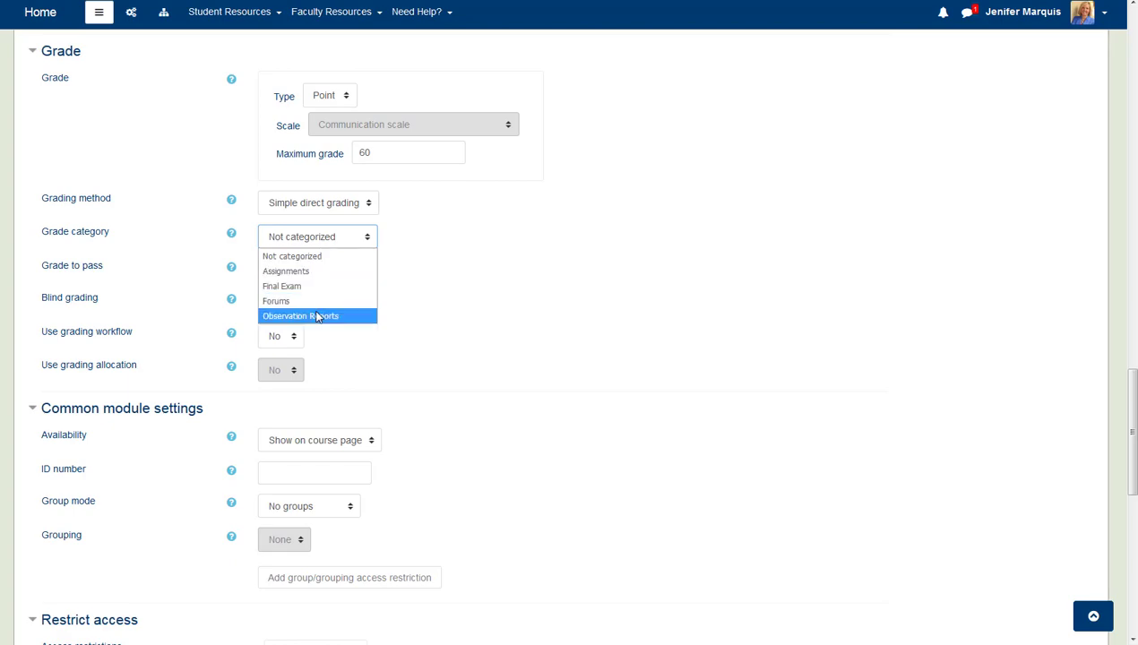
{"action": "left_click", "coordinate": [299, 315]}
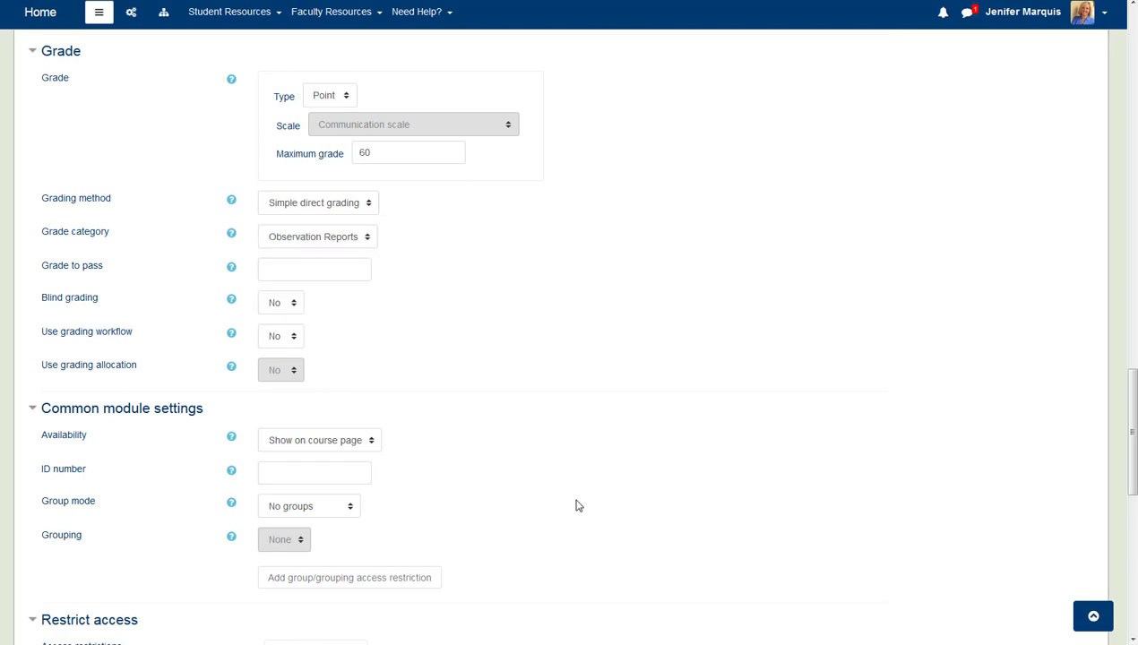
{"action": "scroll", "scroll_direction": "down", "scroll_amount": 3}
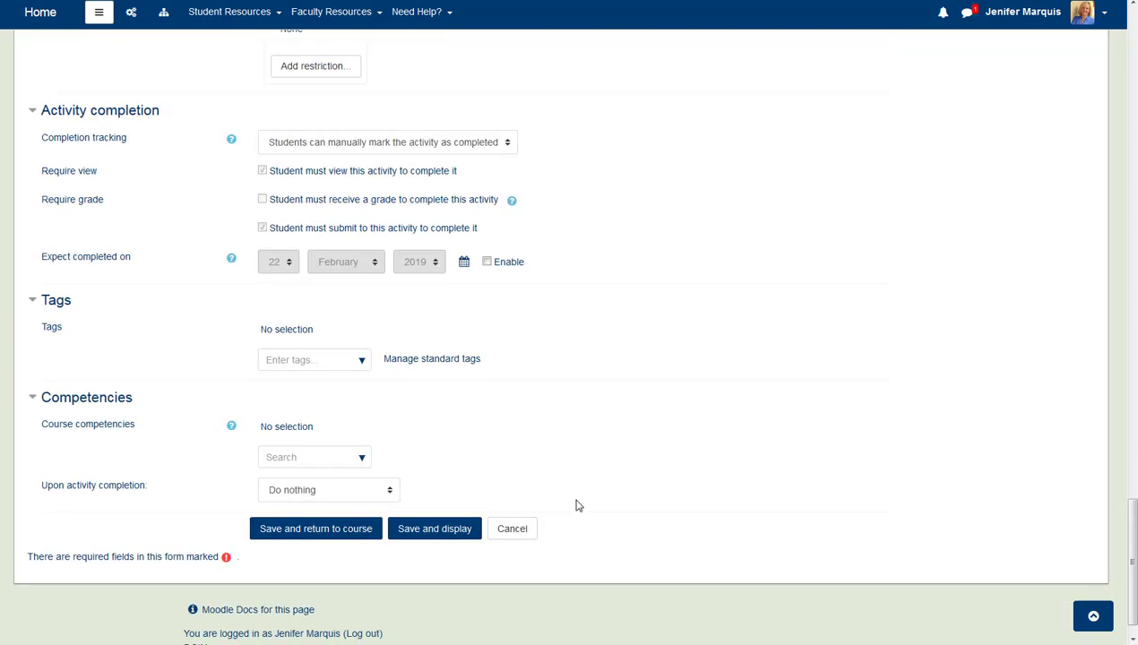
{"action": "scroll", "scroll_direction": "down", "scroll_amount": 3}
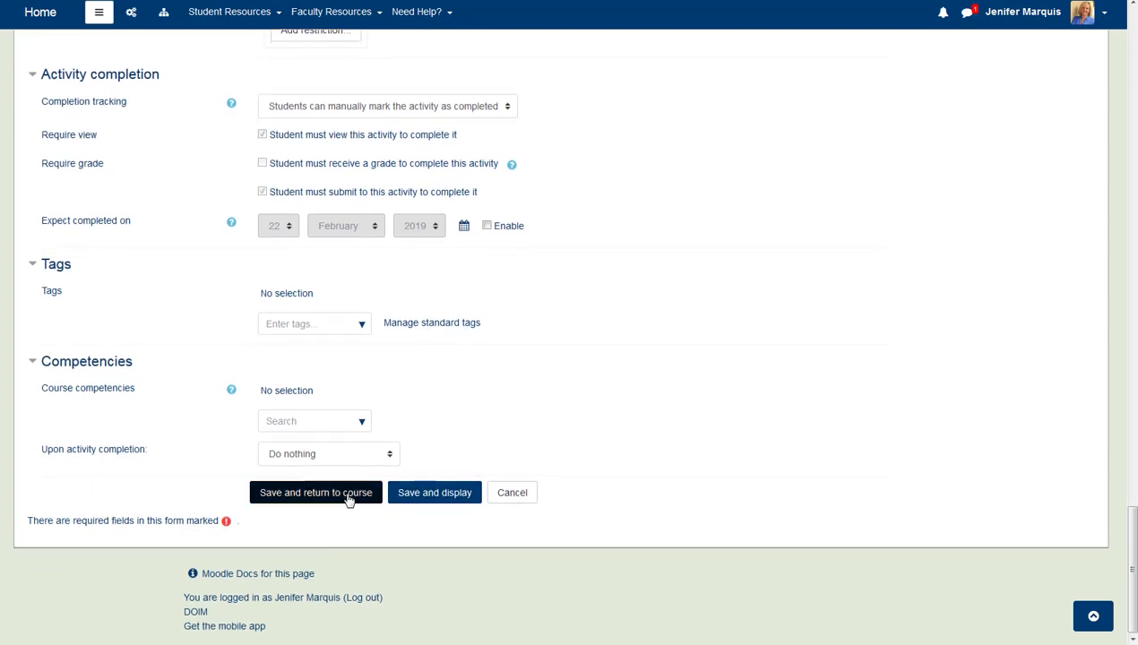
{"action": "left_click", "coordinate": [315, 491]}
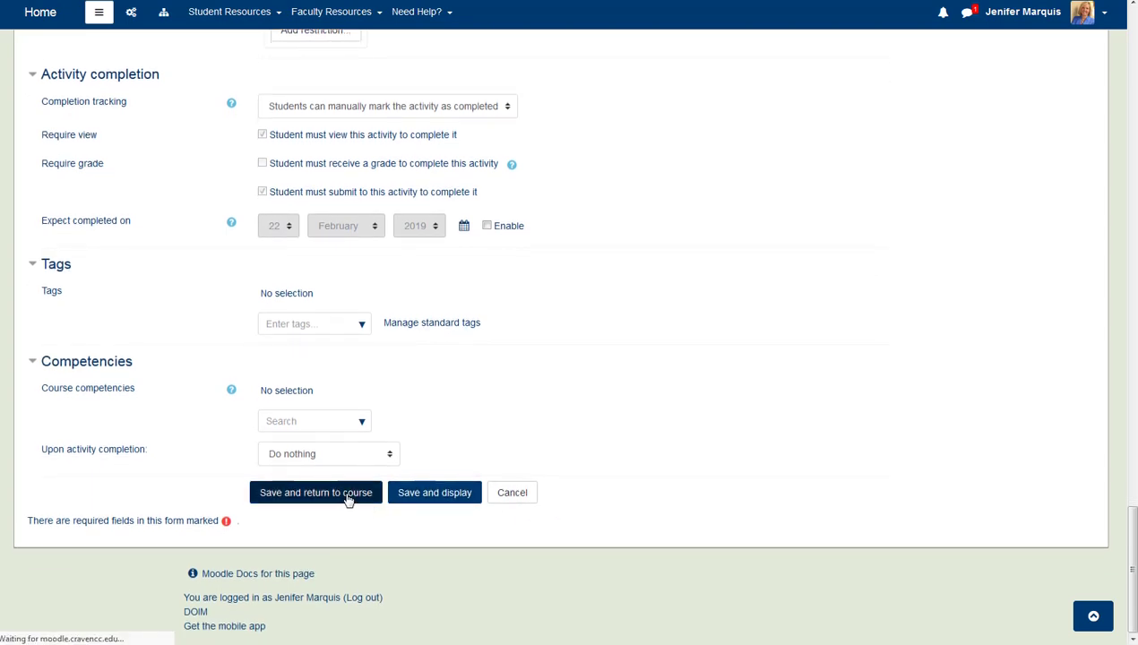
{"action": "left_click", "coordinate": [316, 491]}
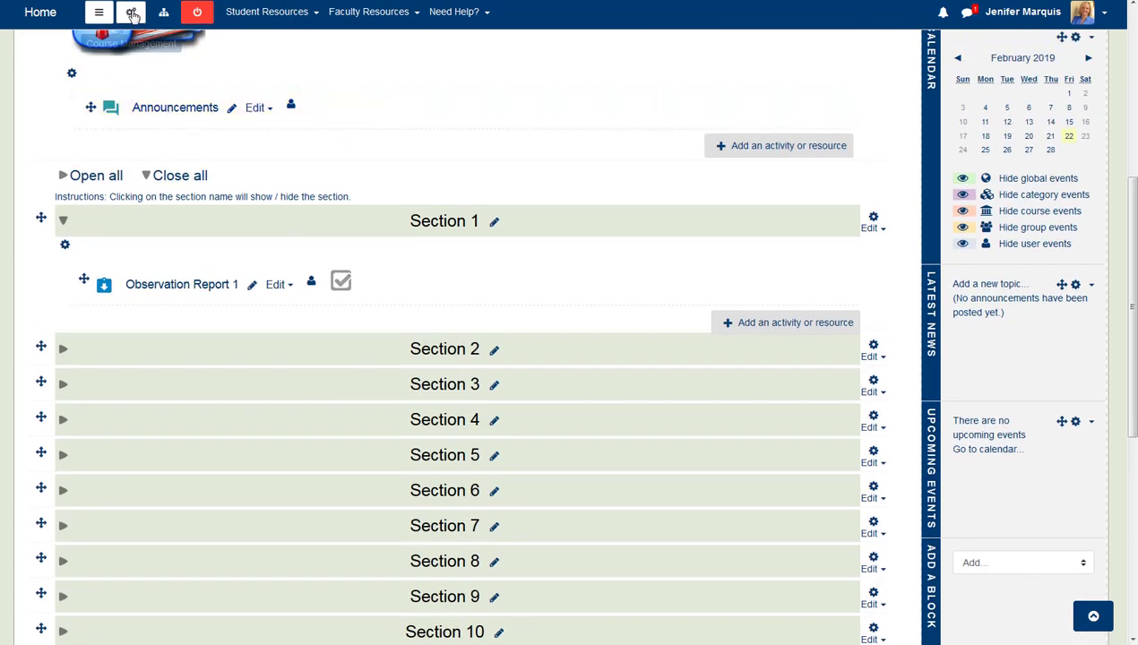
- Go to the course Grades and switch the report dropdown to Gradebook setup
{"action": "left_click", "coordinate": [131, 10]}
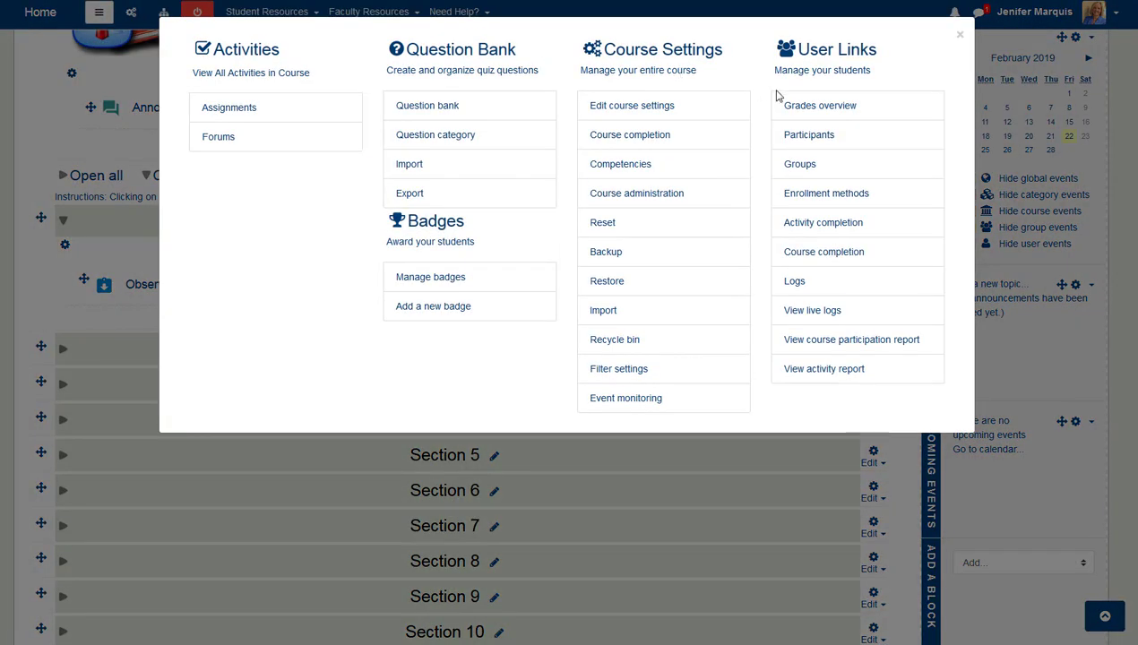
{"action": "left_click", "coordinate": [817, 104]}
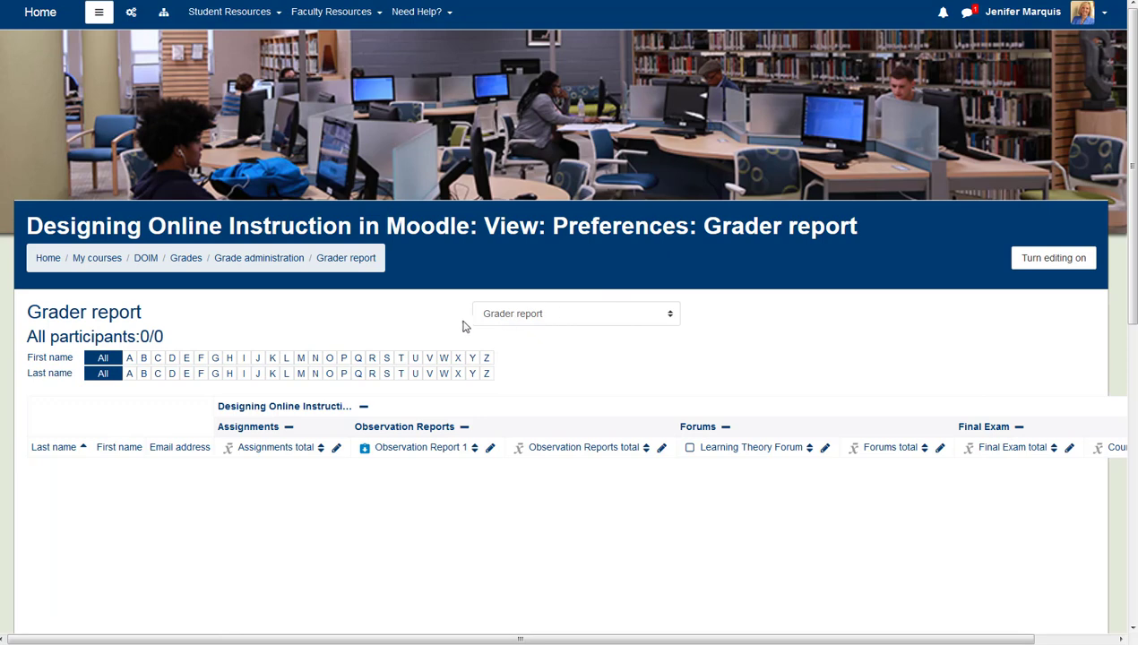
{"action": "mouse_move", "coordinate": [530, 324]}
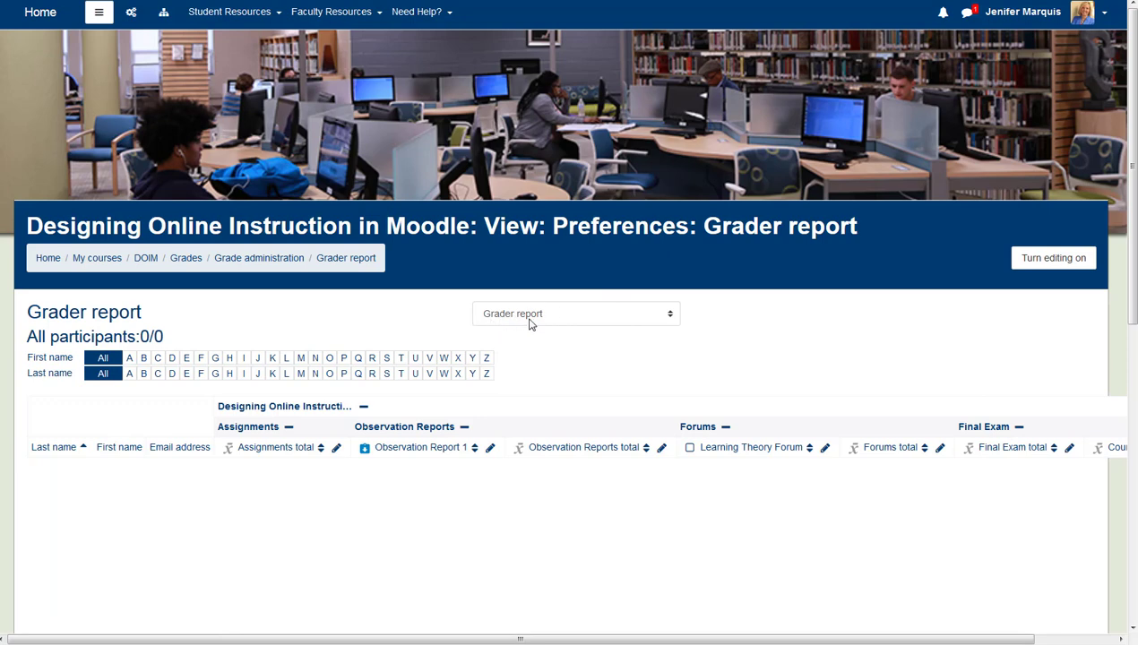
{"action": "left_click", "coordinate": [573, 314]}
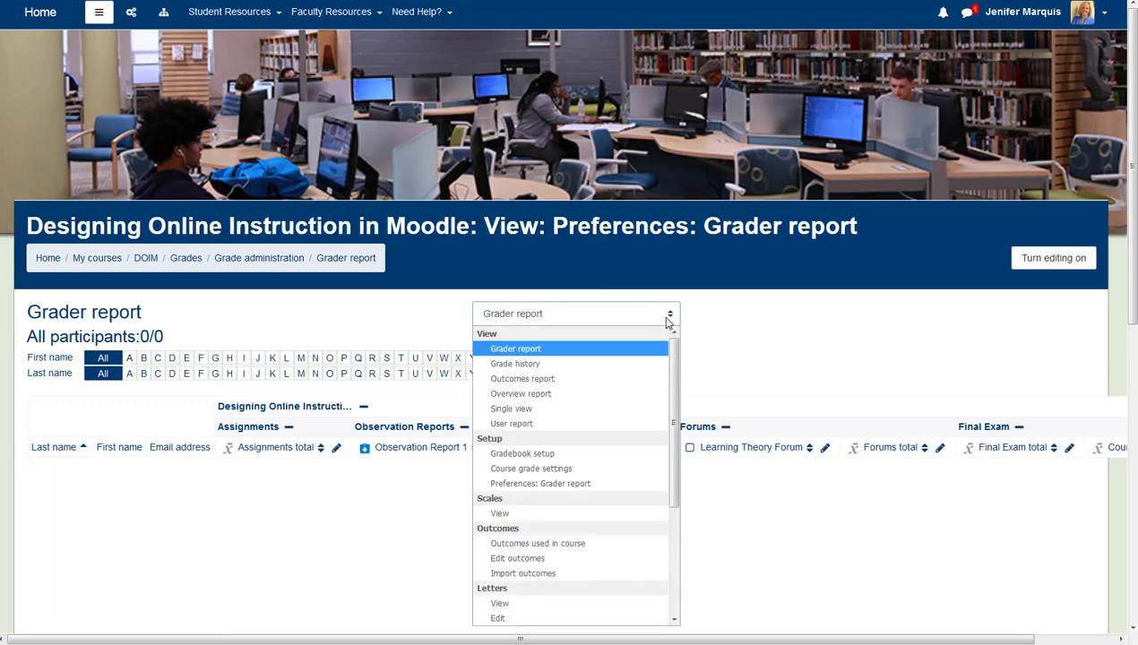
{"action": "left_click", "coordinate": [523, 454]}
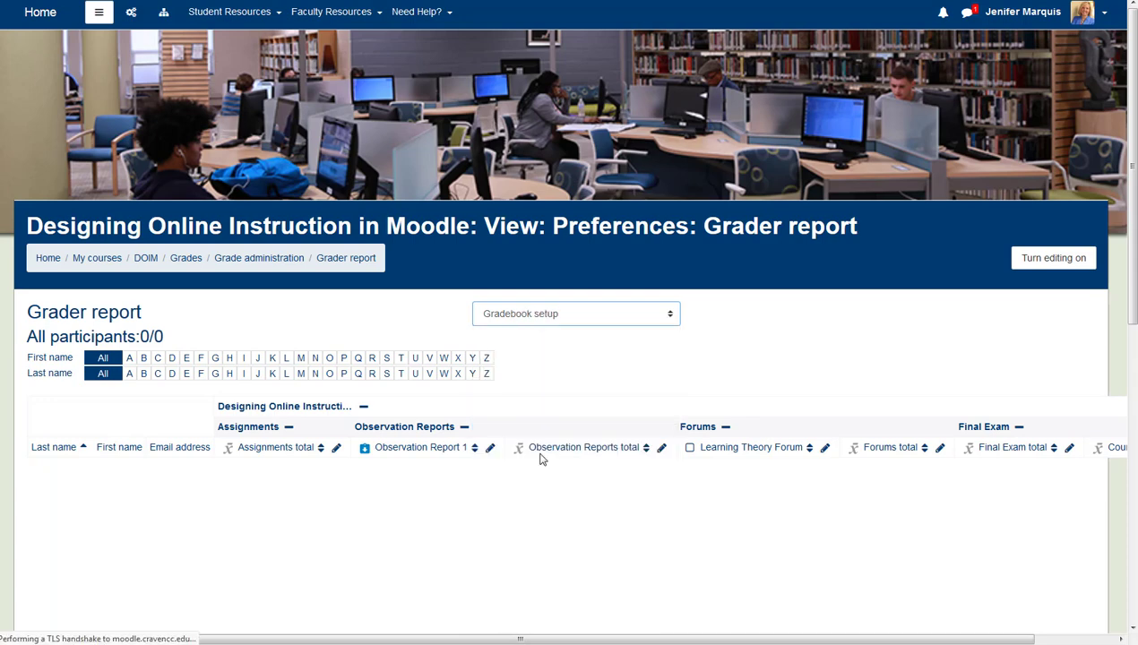
{"action": "left_click", "coordinate": [576, 312]}
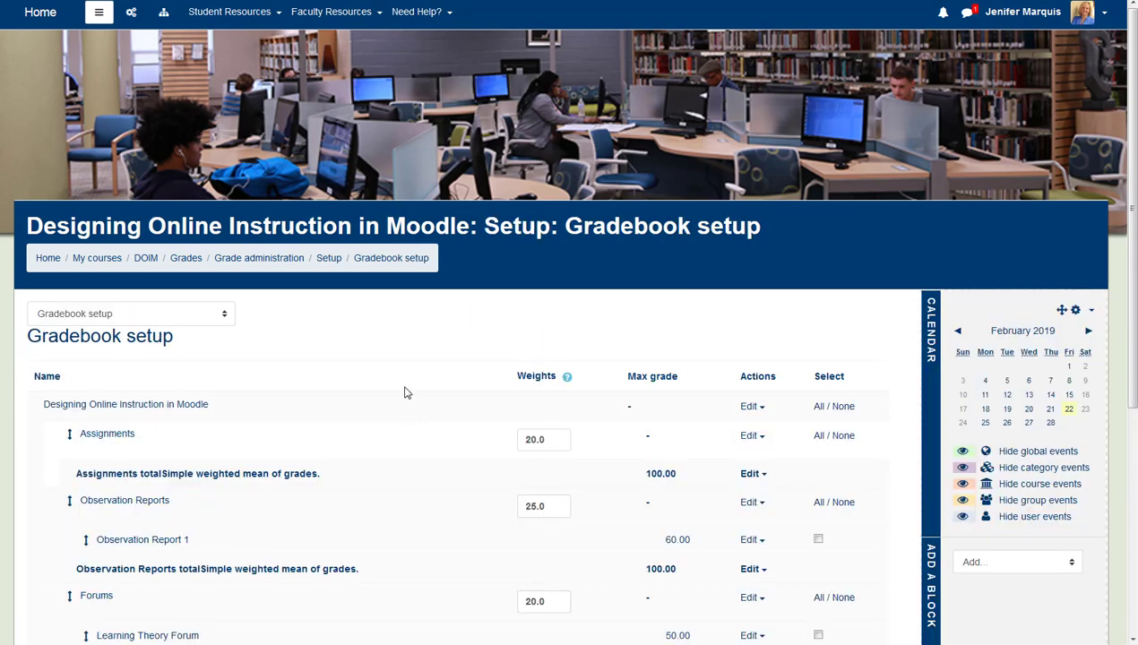
{"action": "scroll", "scroll_direction": "down", "scroll_amount": 3}
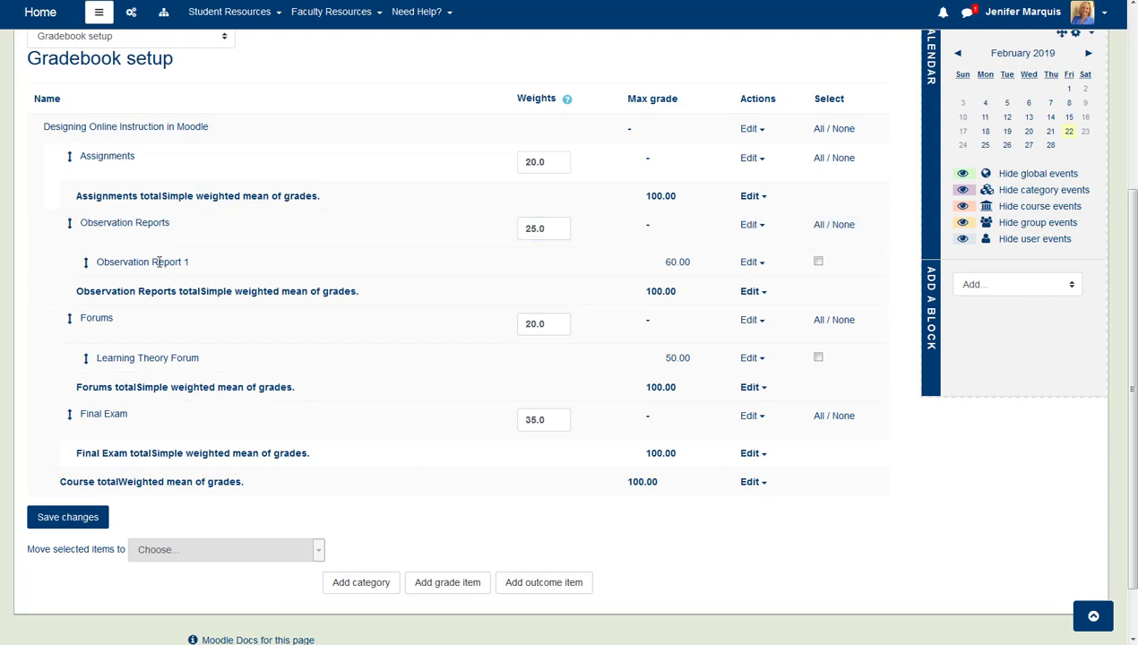
{"action": "mouse_move", "coordinate": [222, 269]}
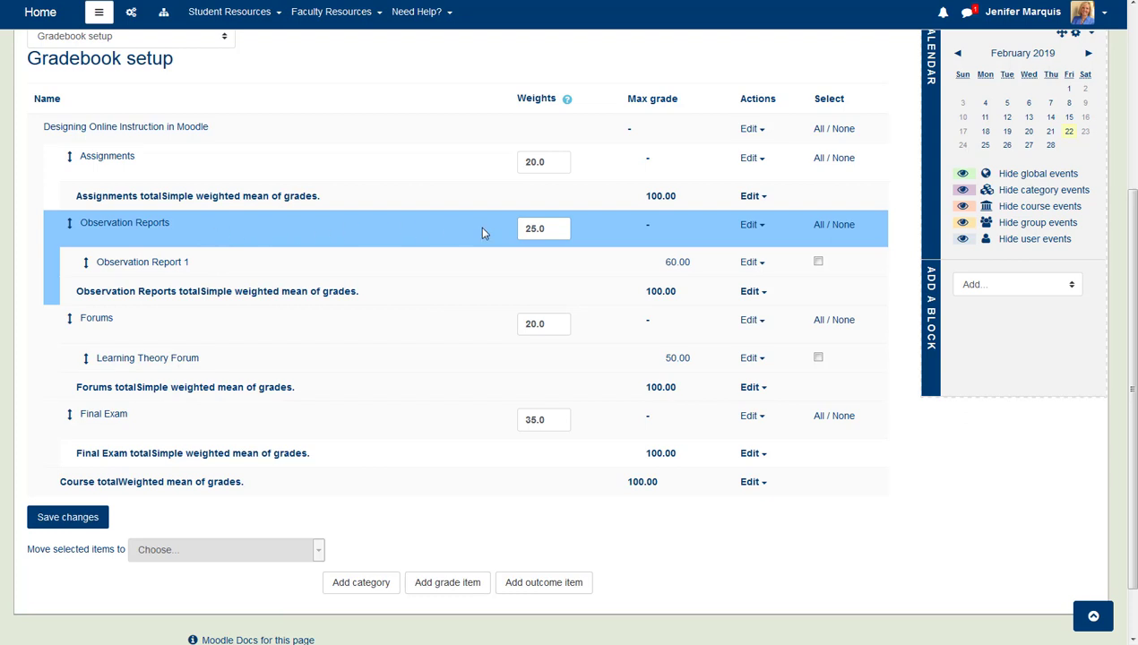
{"action": "mouse_move", "coordinate": [412, 251]}
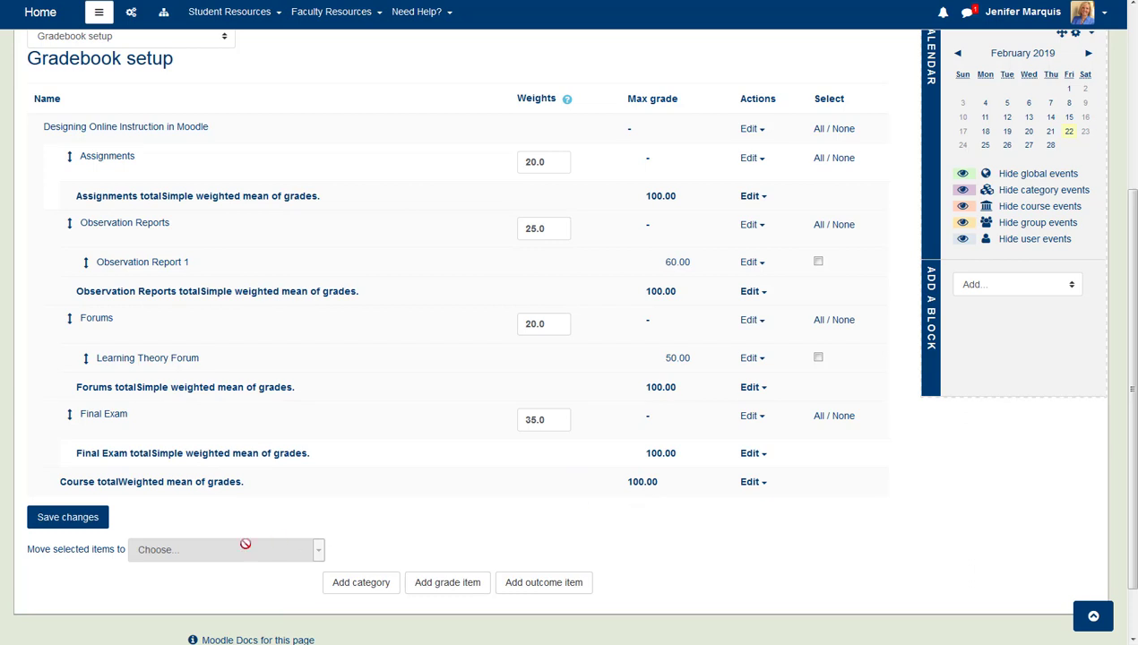
{"action": "mouse_move", "coordinate": [439, 516]}
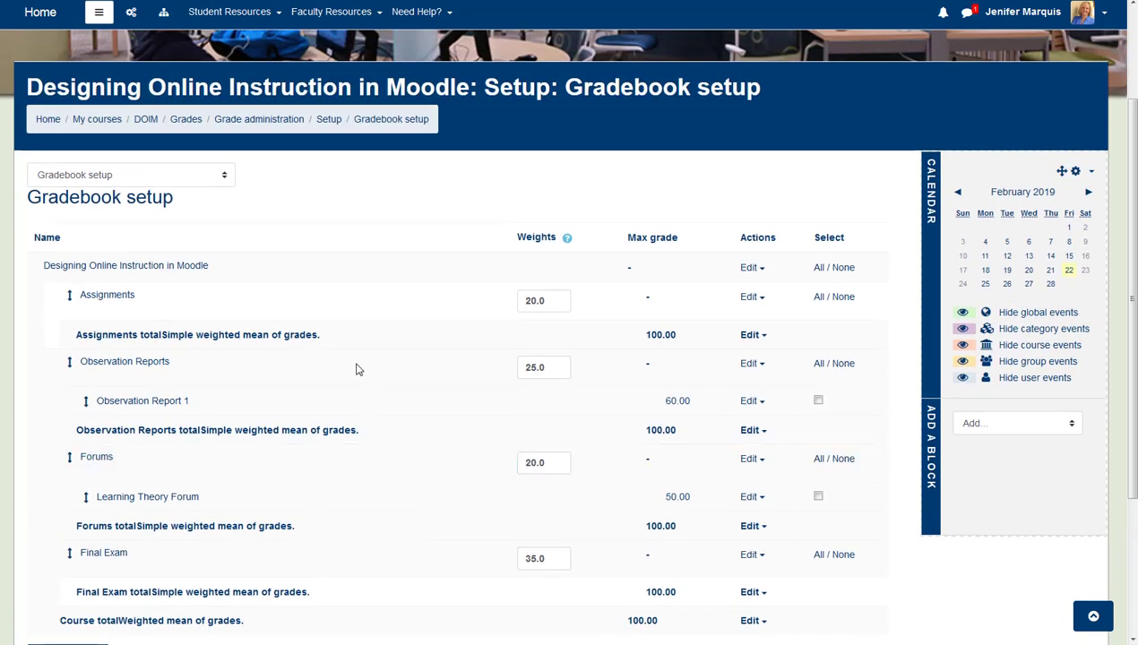
- Switch from Gradebook setup to the Grader report showing both category columns
{"action": "left_click", "coordinate": [129, 175]}
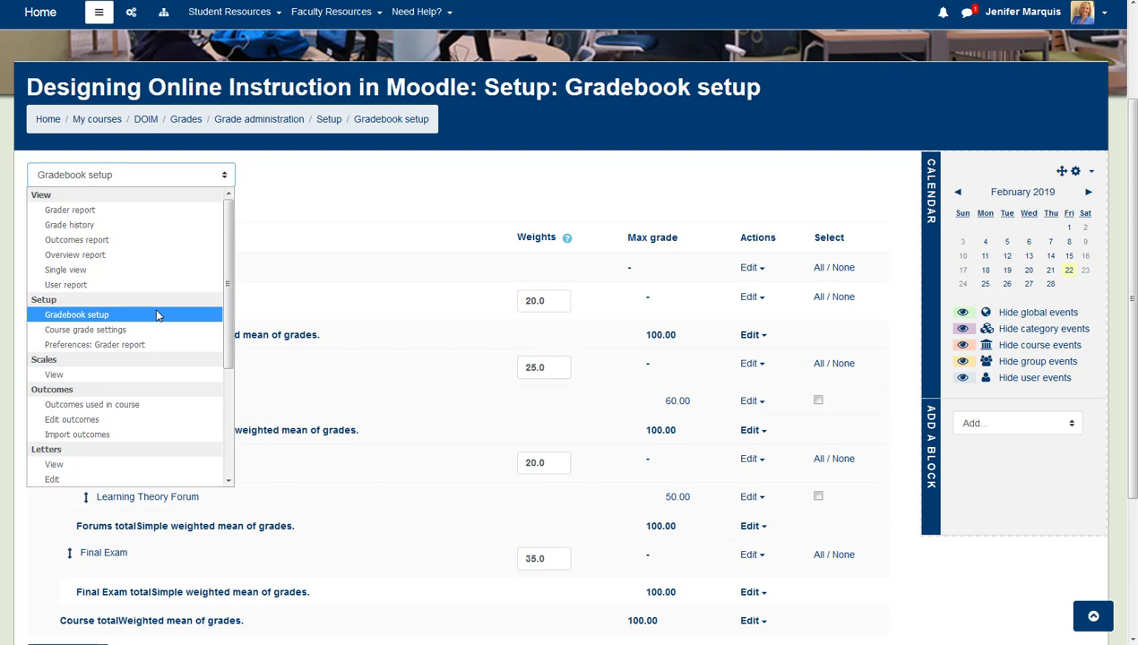
{"action": "mouse_move", "coordinate": [70, 210]}
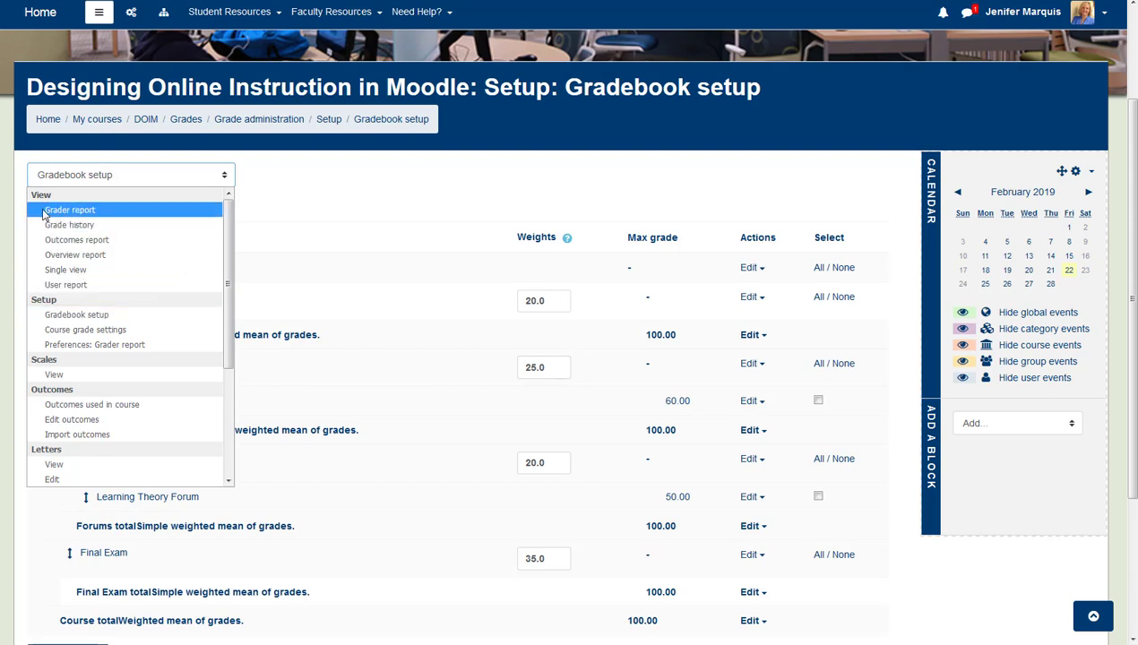
{"action": "left_click", "coordinate": [70, 208]}
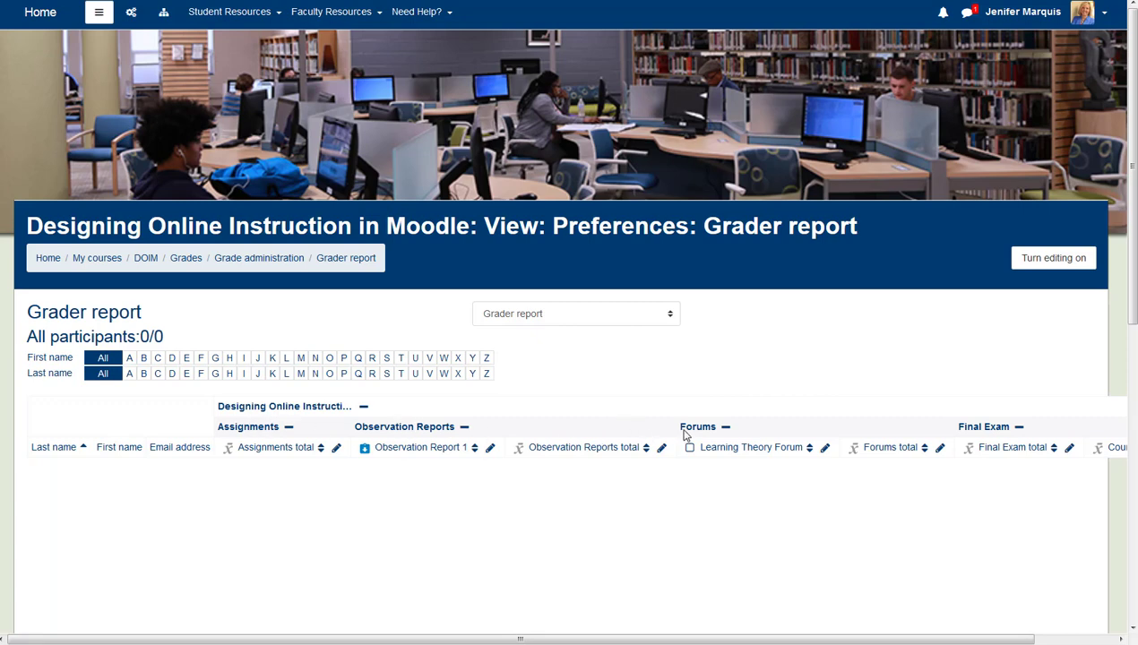
{"action": "mouse_move", "coordinate": [1014, 427]}
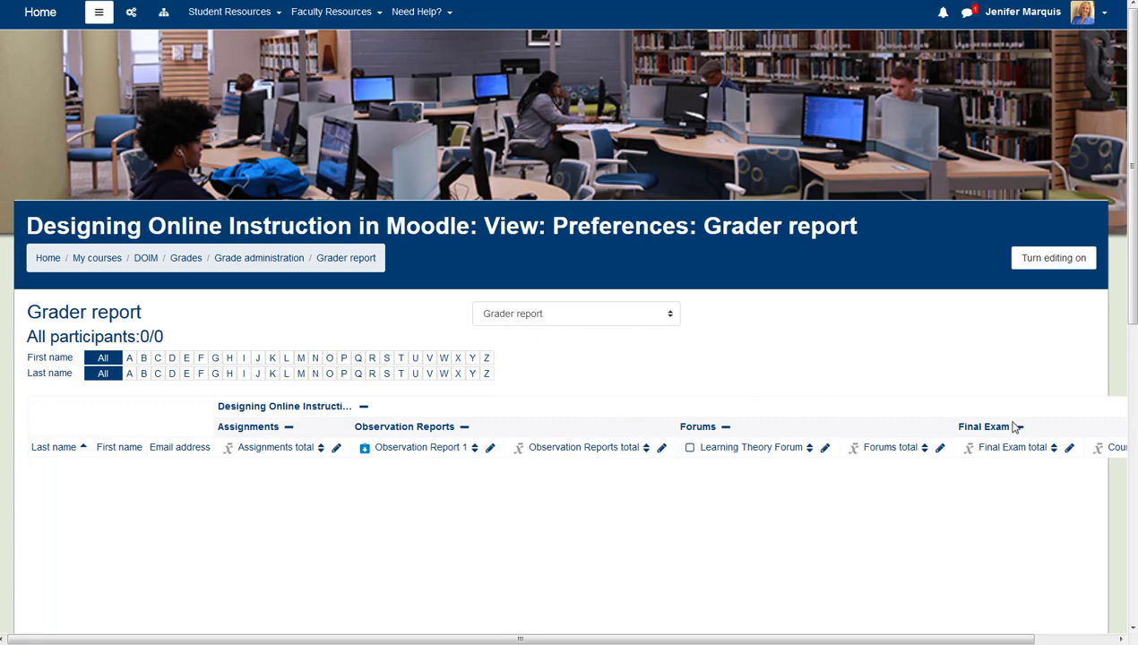
{"action": "left_click", "coordinate": [145, 258]}
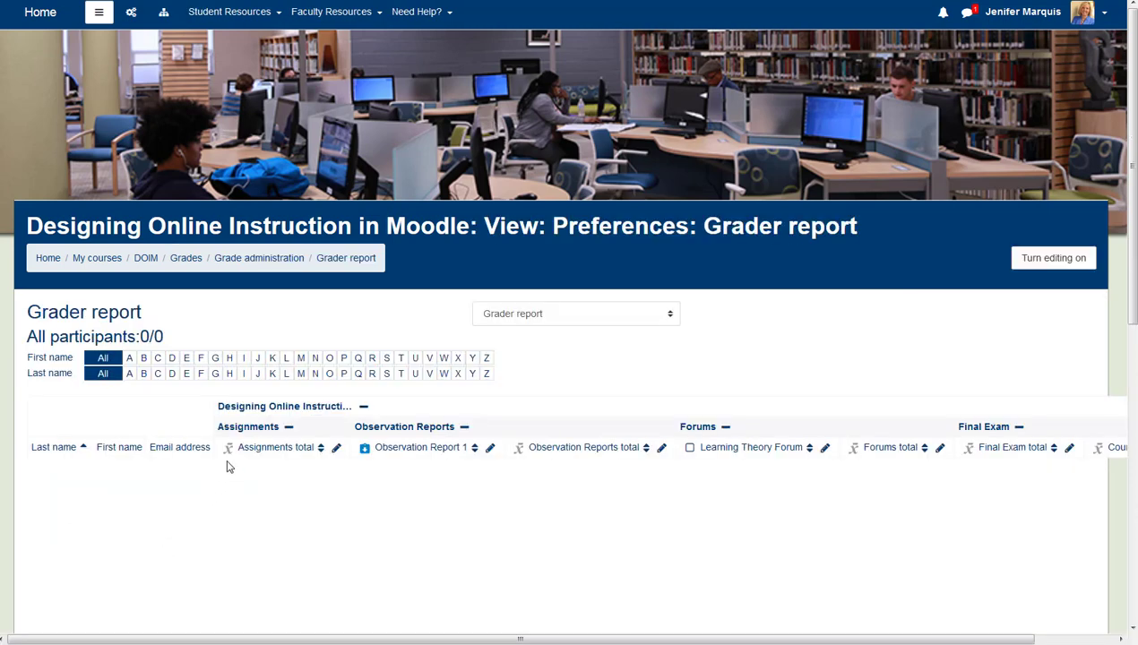
{"action": "mouse_move", "coordinate": [273, 448]}
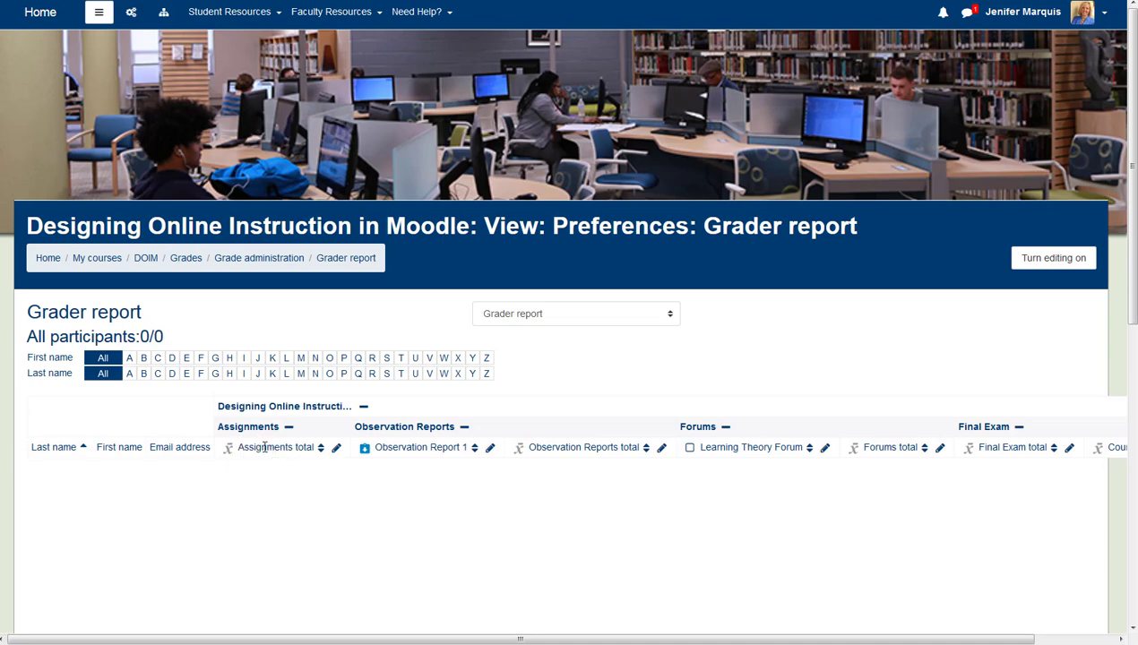
{"action": "mouse_move", "coordinate": [276, 448]}
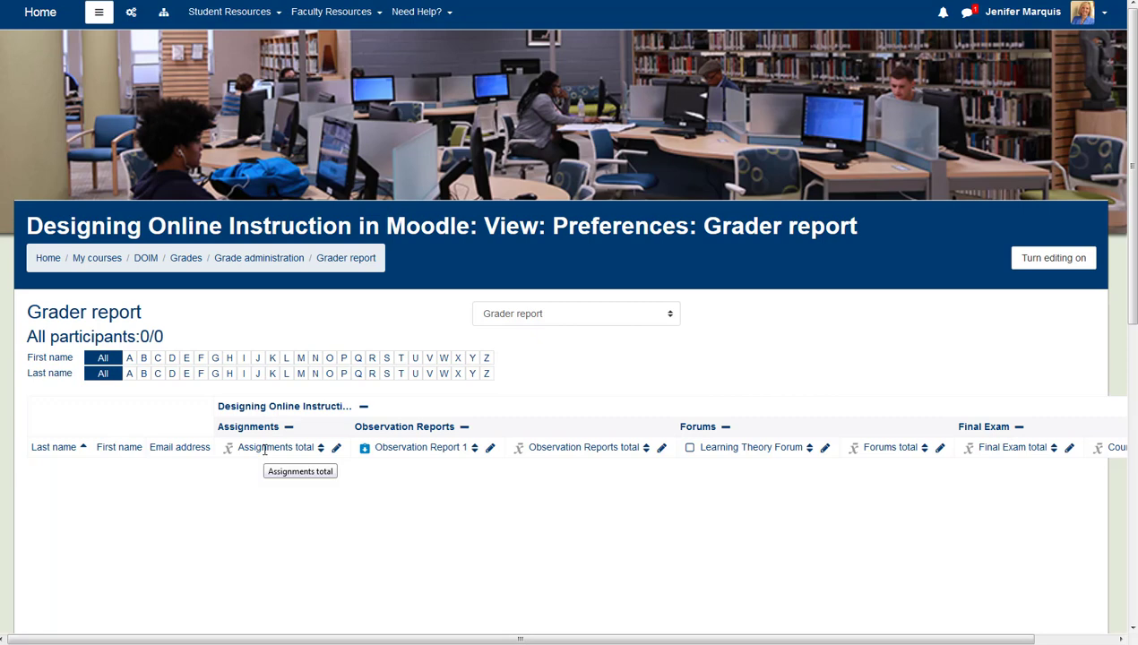